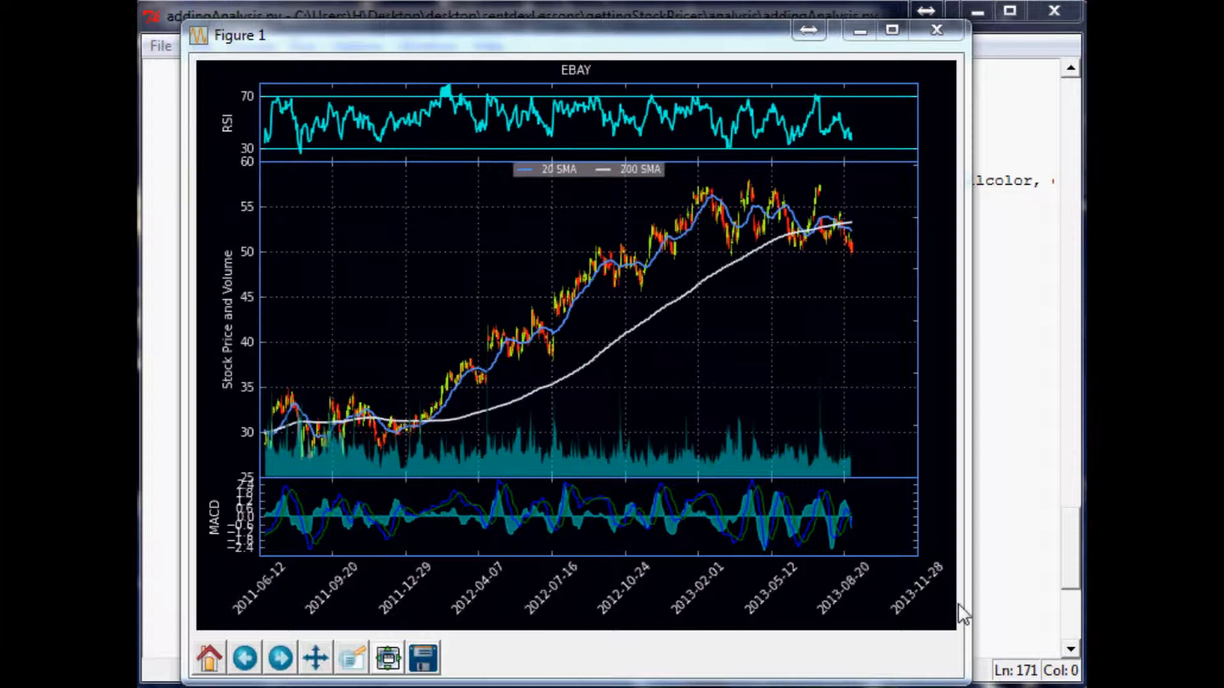
pyautogui.moveTo(612, 206)
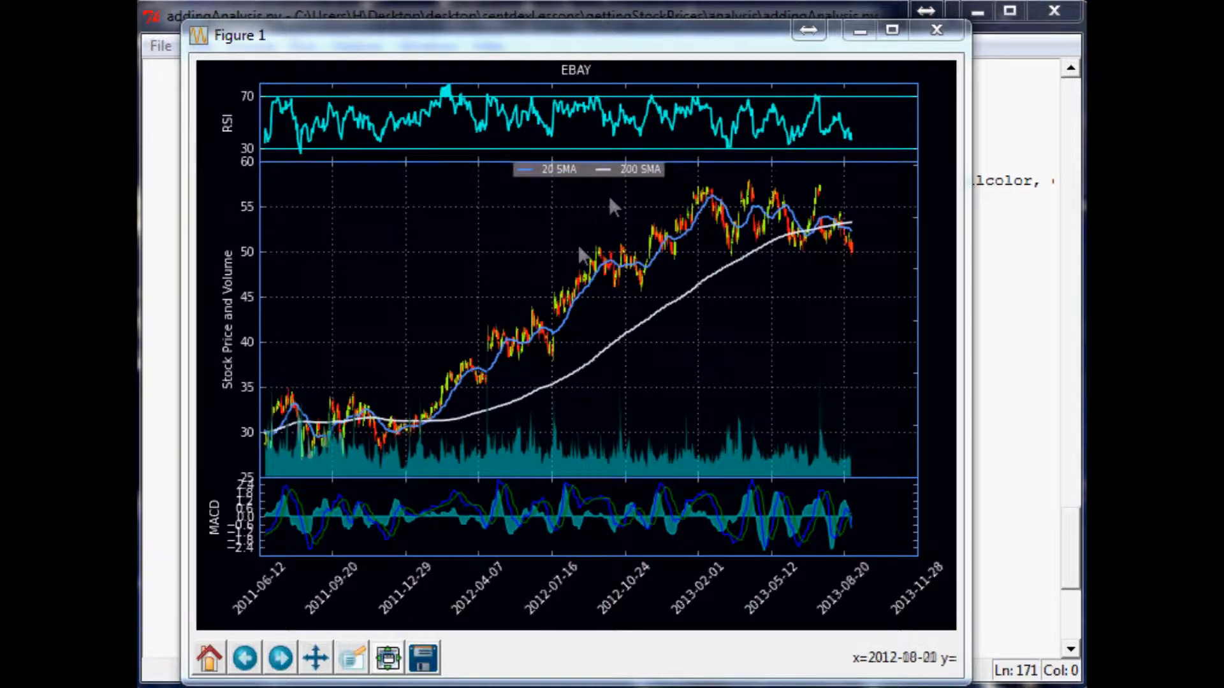
pyautogui.moveTo(616, 207)
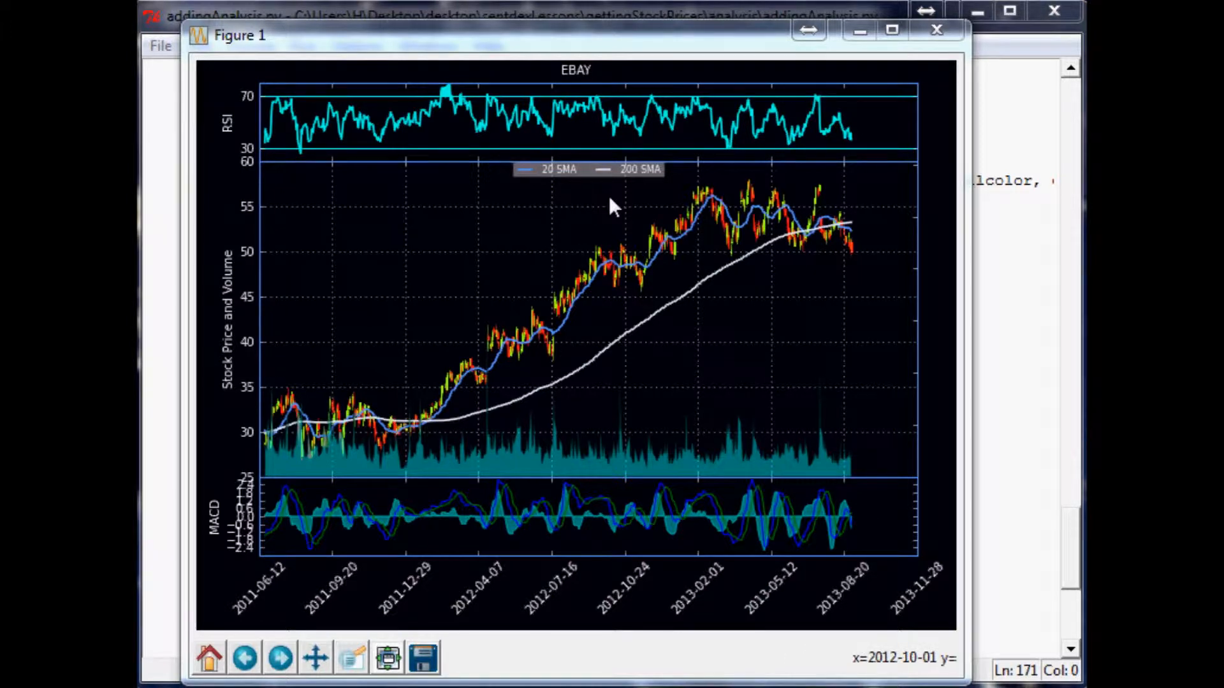
pyautogui.moveTo(409, 171)
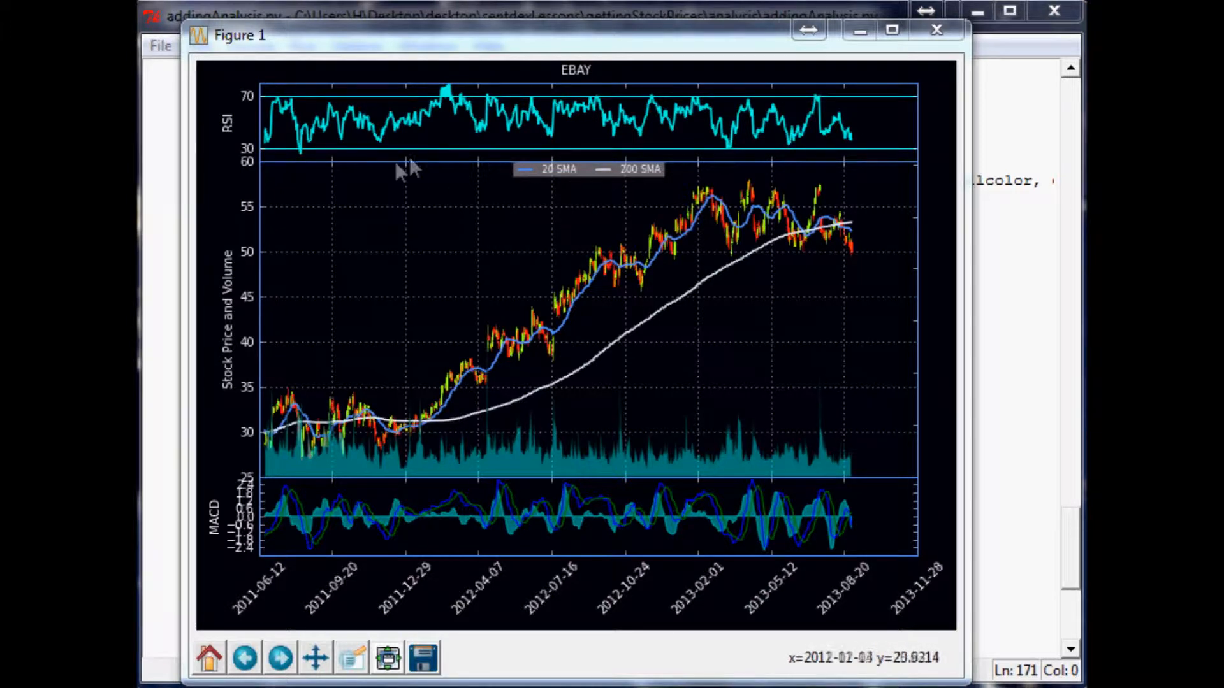
pyautogui.moveTo(505, 288)
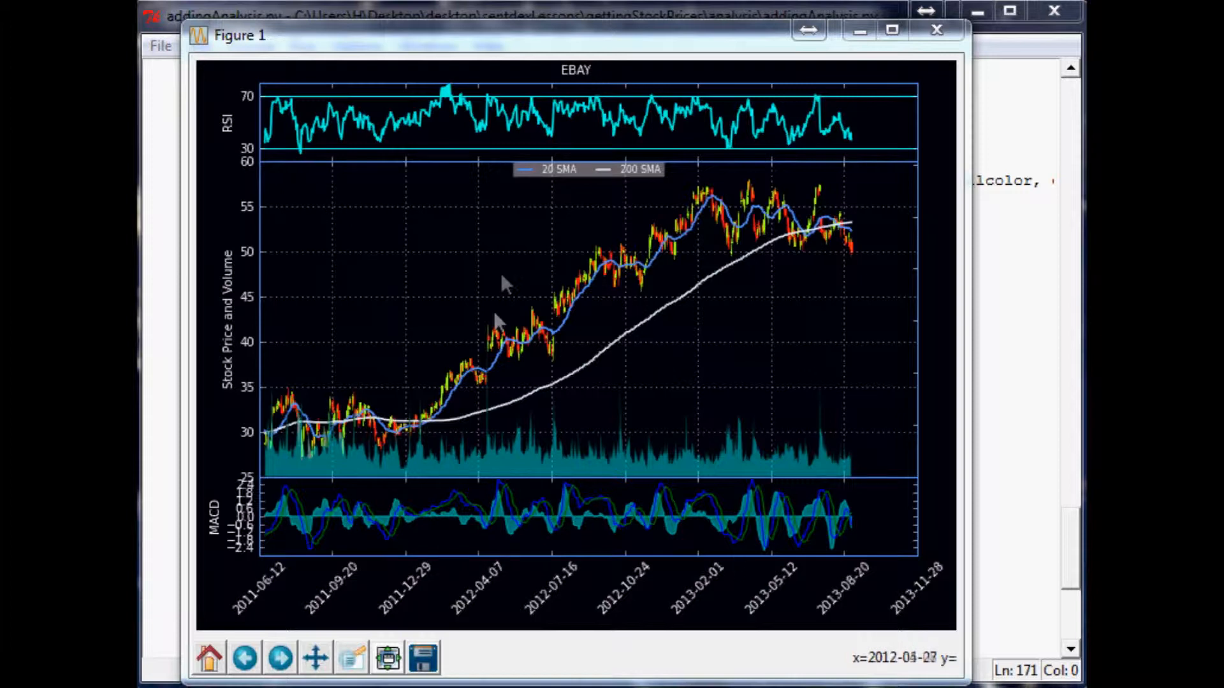
pyautogui.moveTo(495, 323)
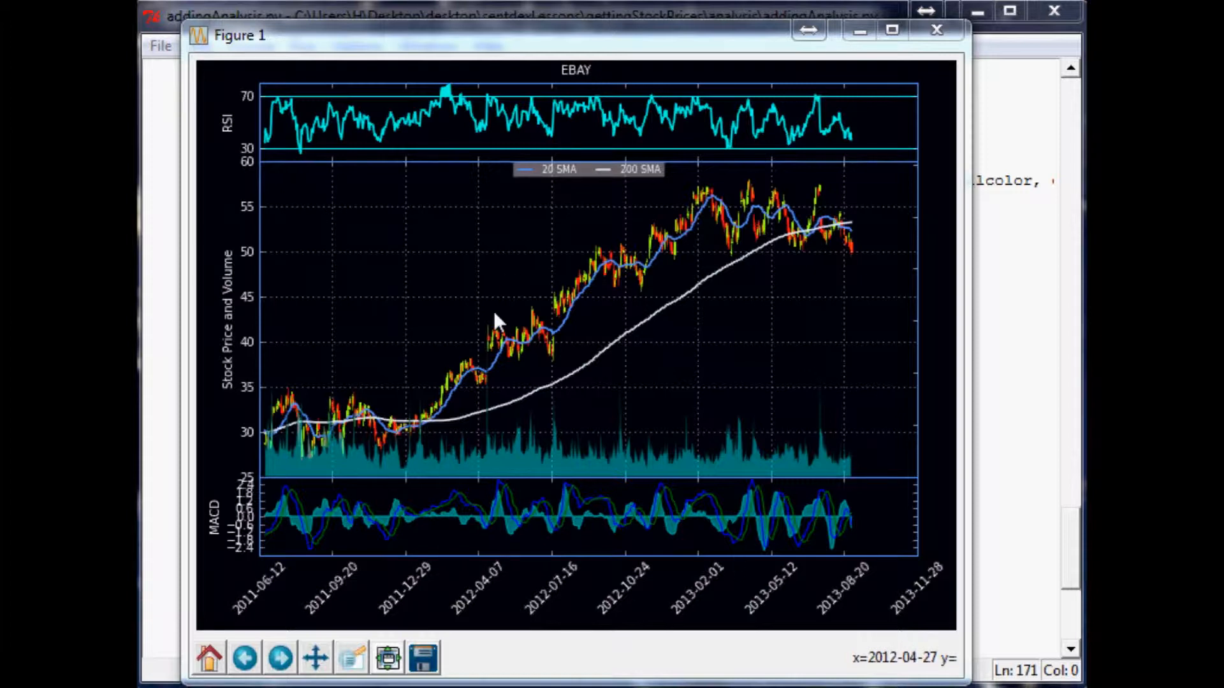
pyautogui.moveTo(280, 162)
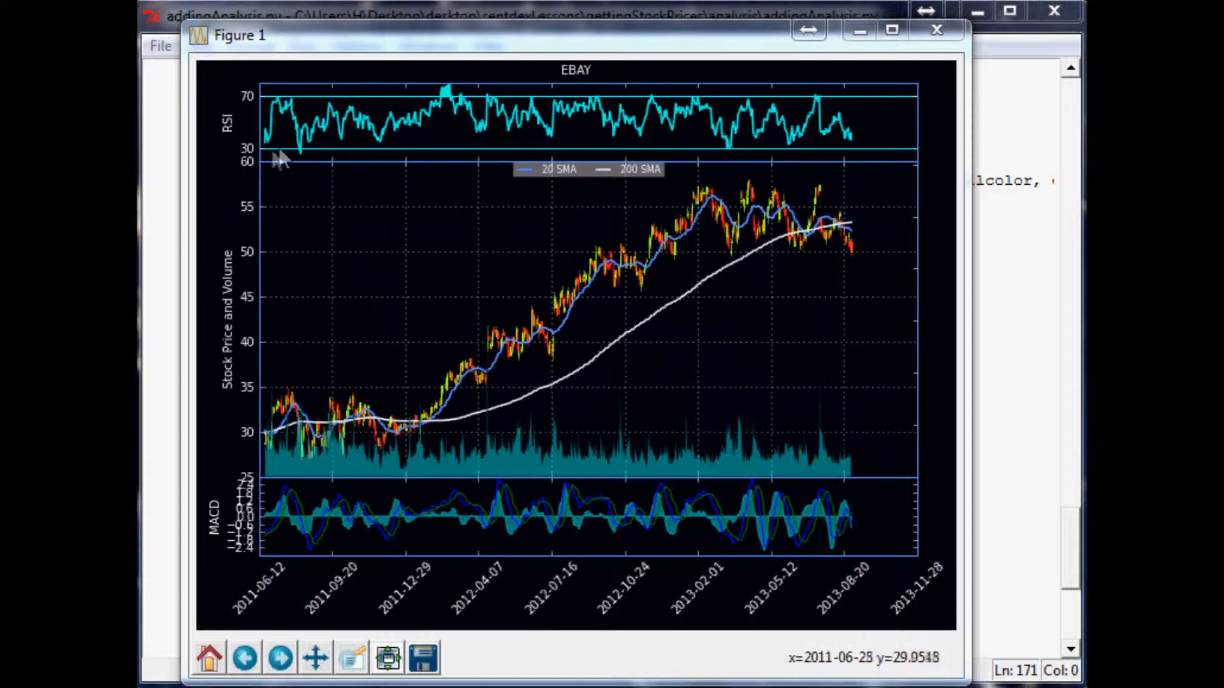
pyautogui.moveTo(706, 306)
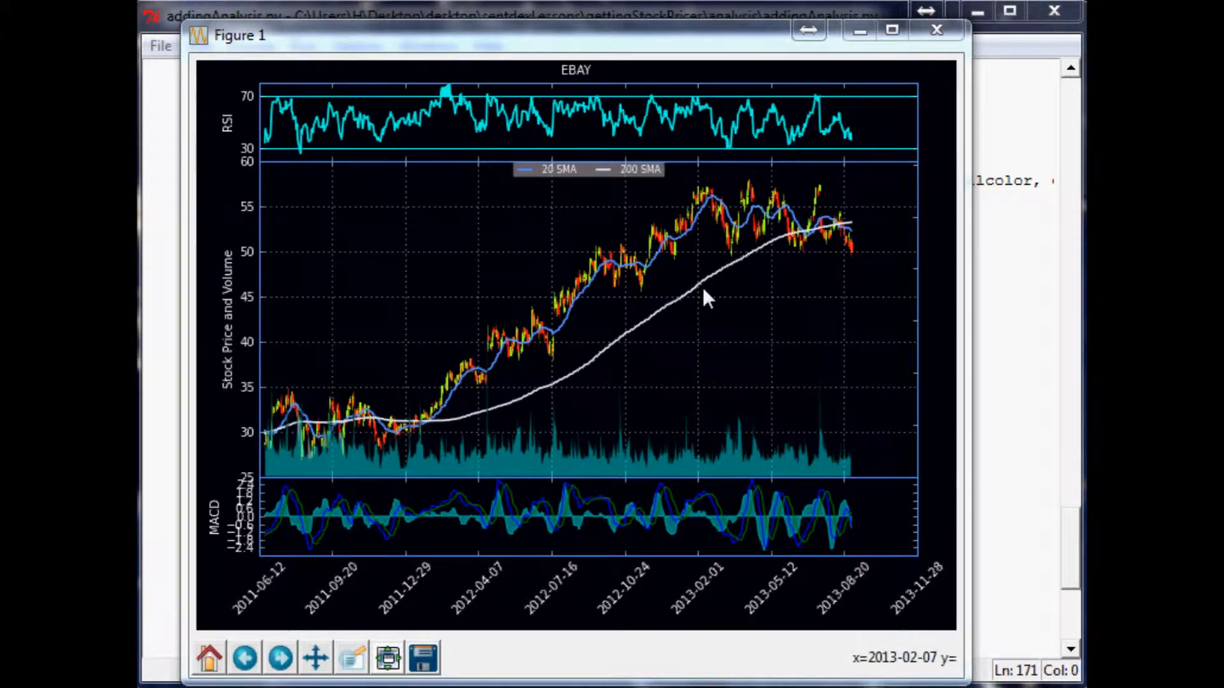
pyautogui.moveTo(706, 297)
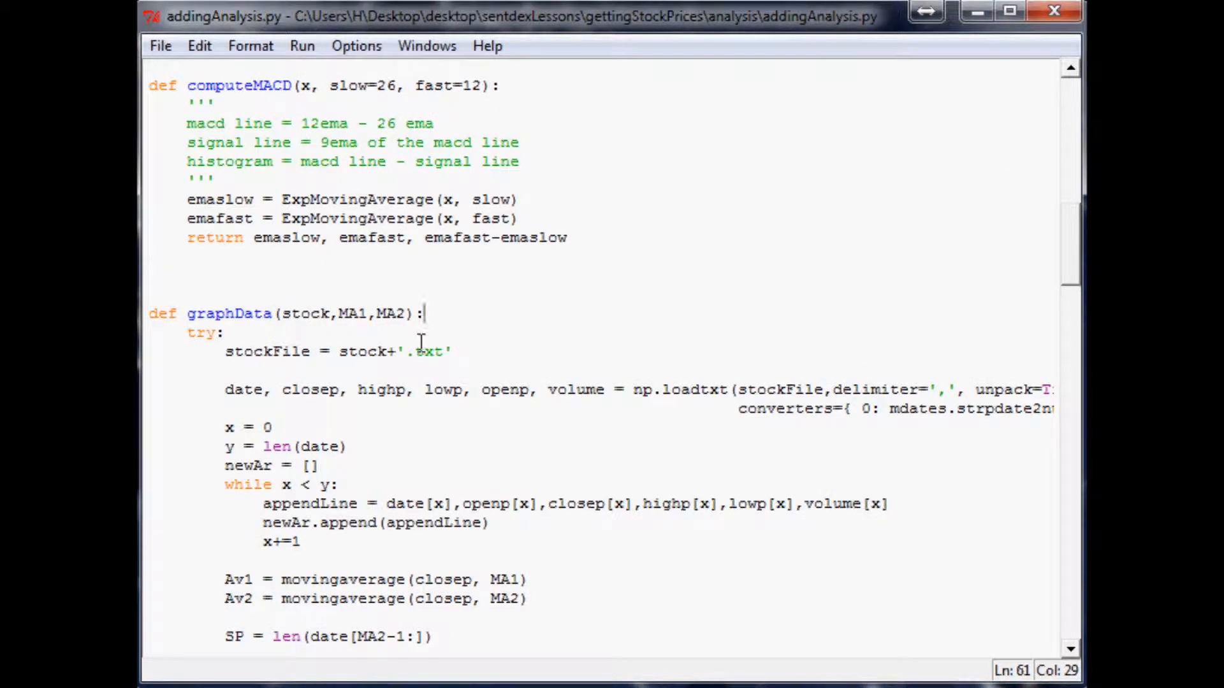
# Step: Run the script from the graphData plotting code to redraw the EBAY chart
pyautogui.scroll(-3)
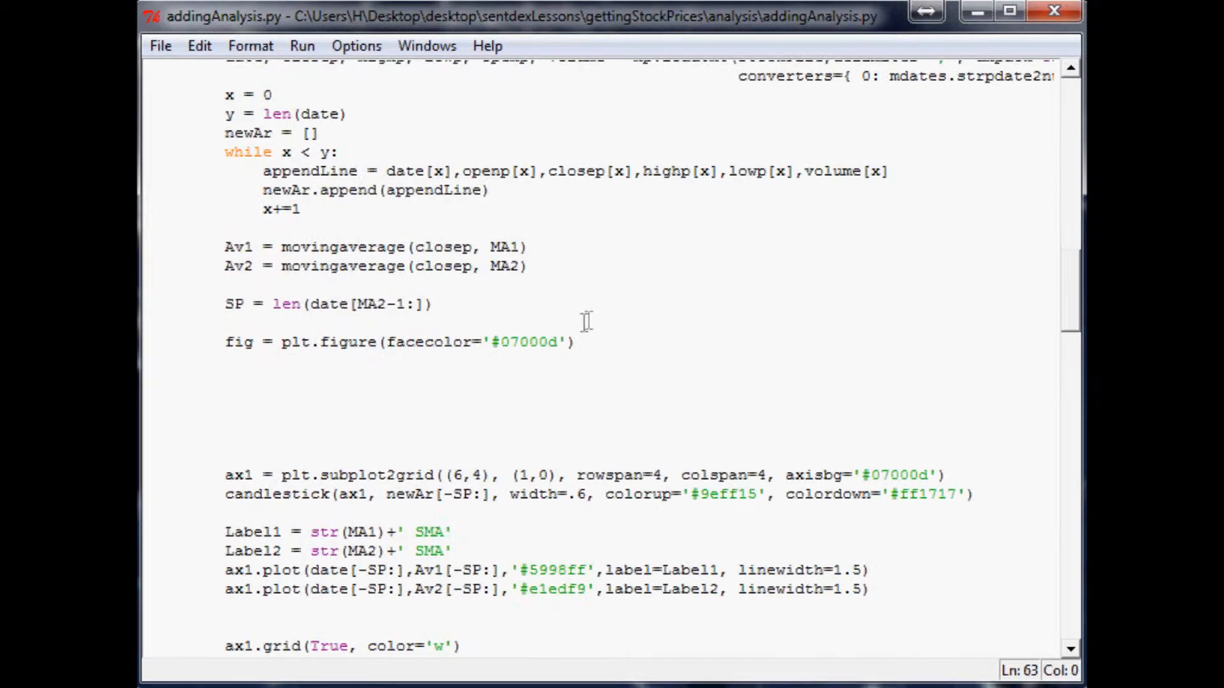
pyautogui.scroll(-3)
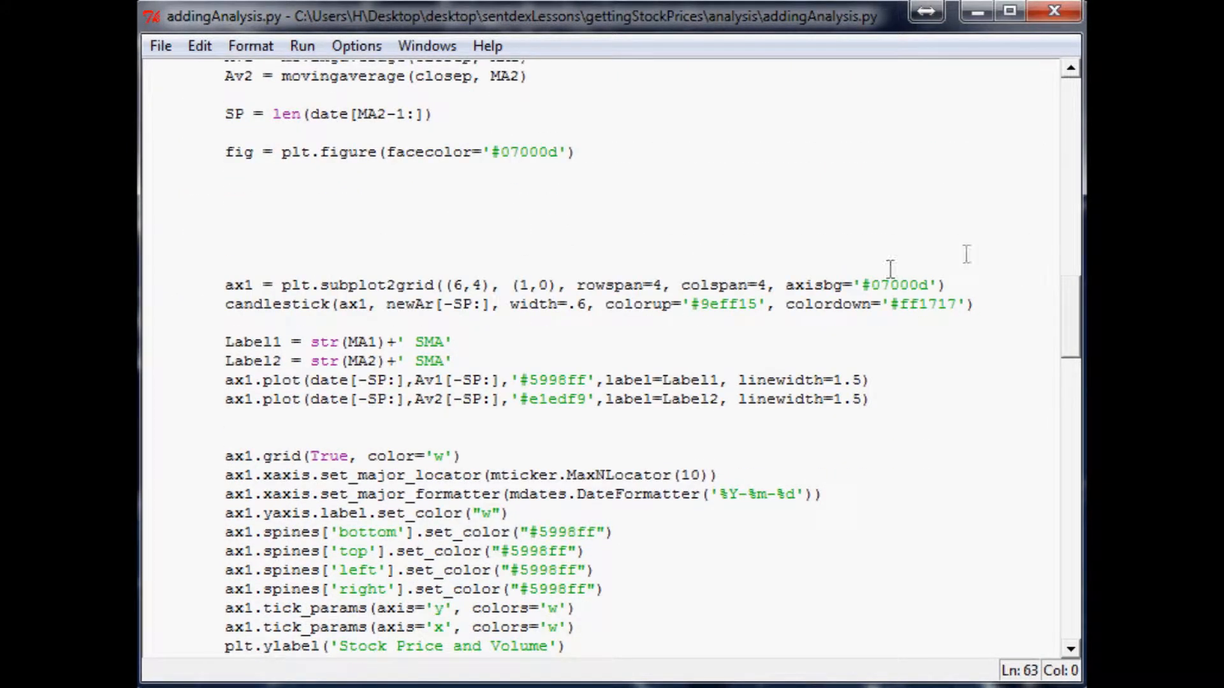
pyautogui.click(675, 474)
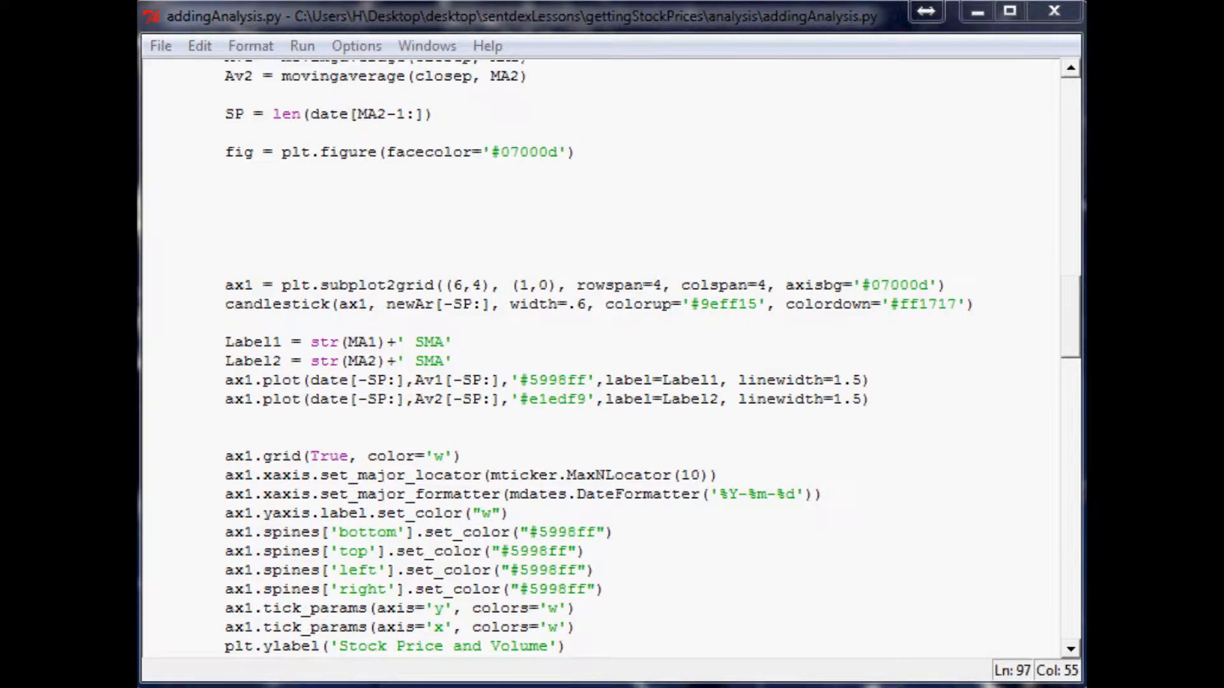
pyautogui.press('F5')
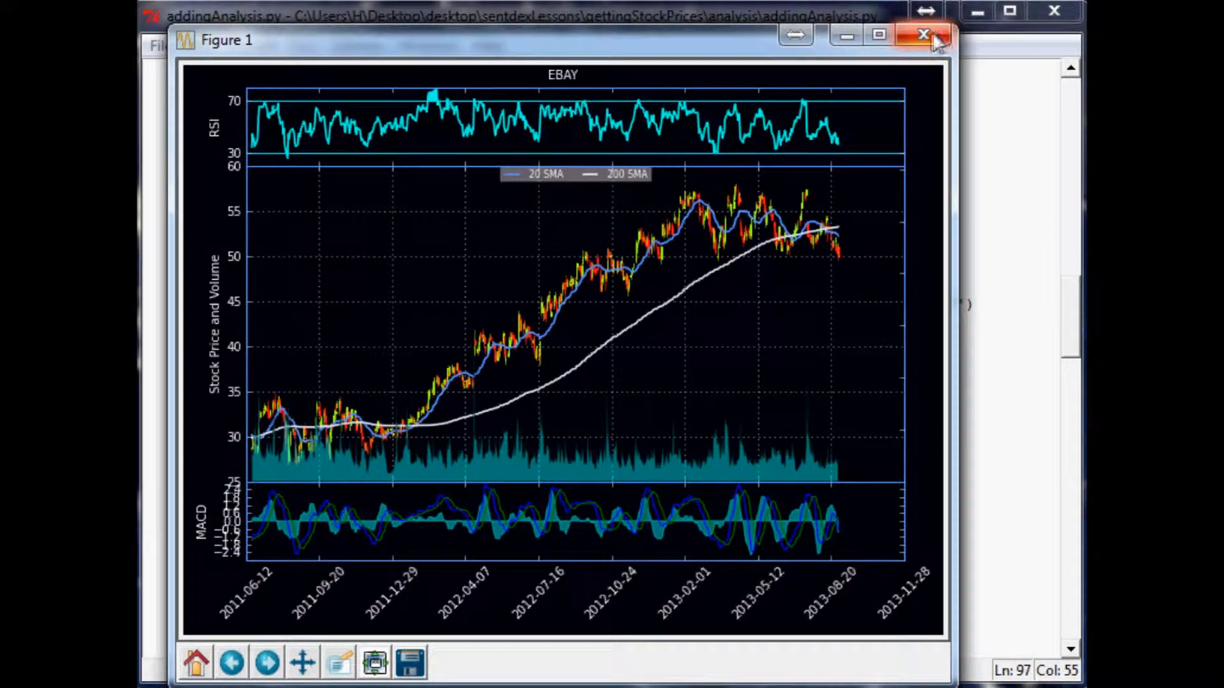
# Step: Set the candlestick colorup to '#53C156', rerun the chart and close it
pyautogui.click(920, 34)
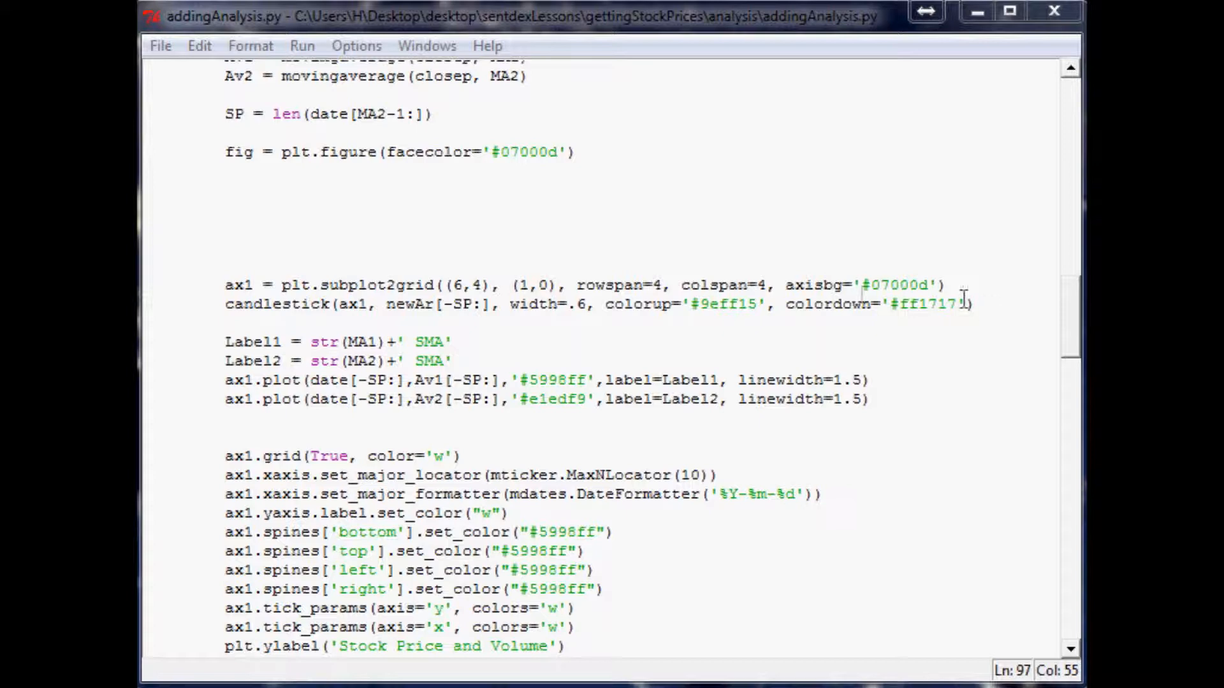
pyautogui.doubleClick(724, 303)
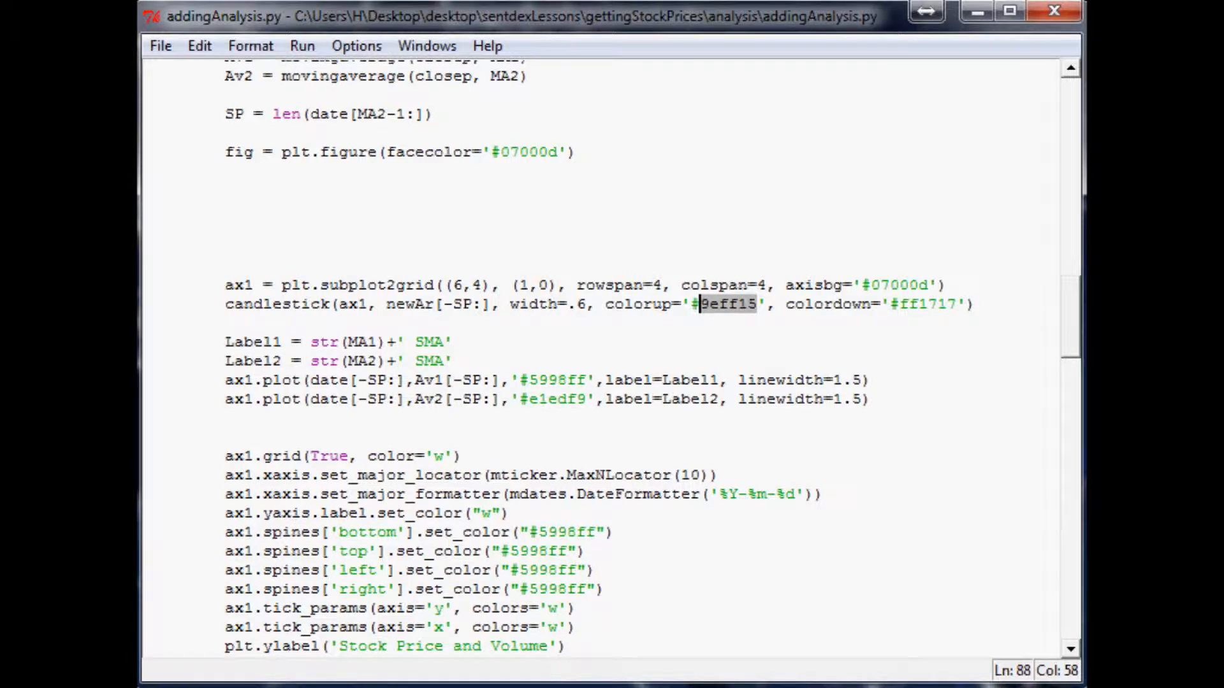
pyautogui.write('53C15')
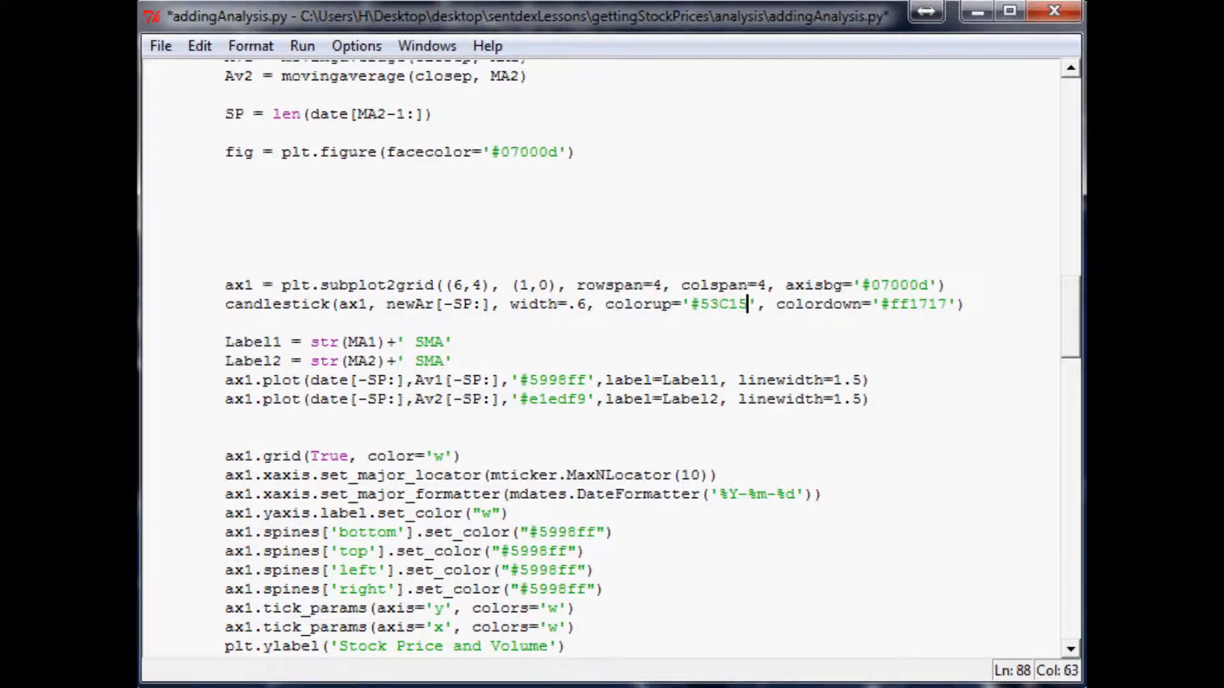
pyautogui.write('6')
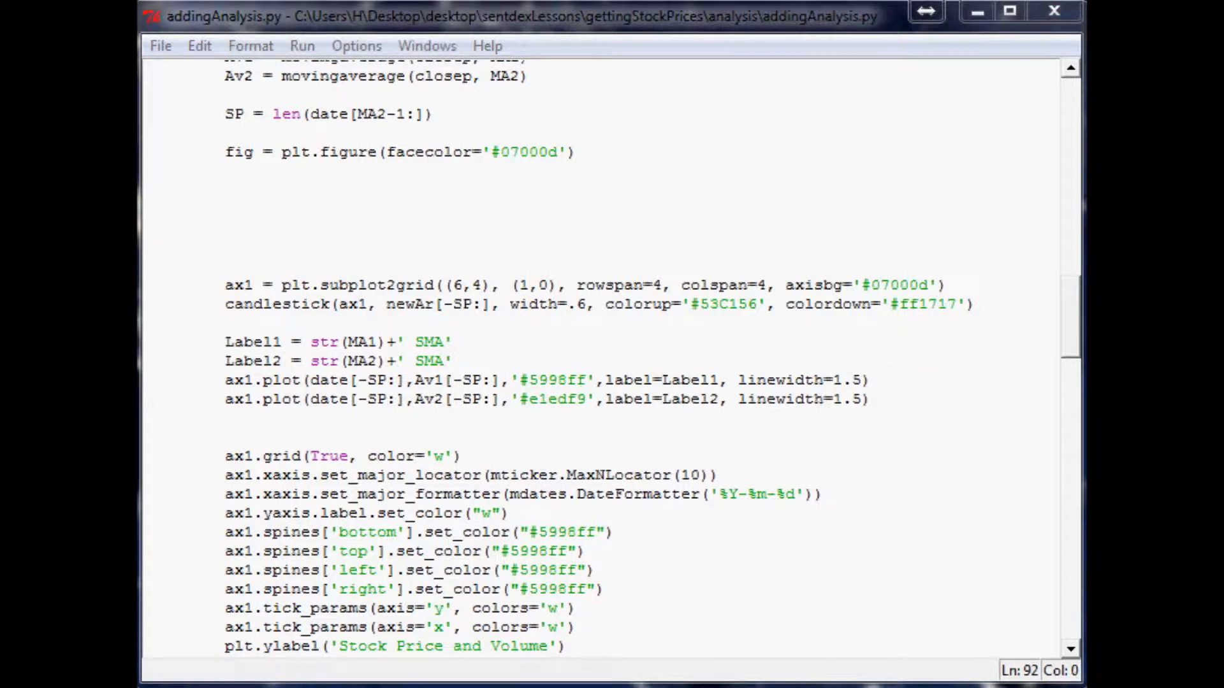
pyautogui.press('F5')
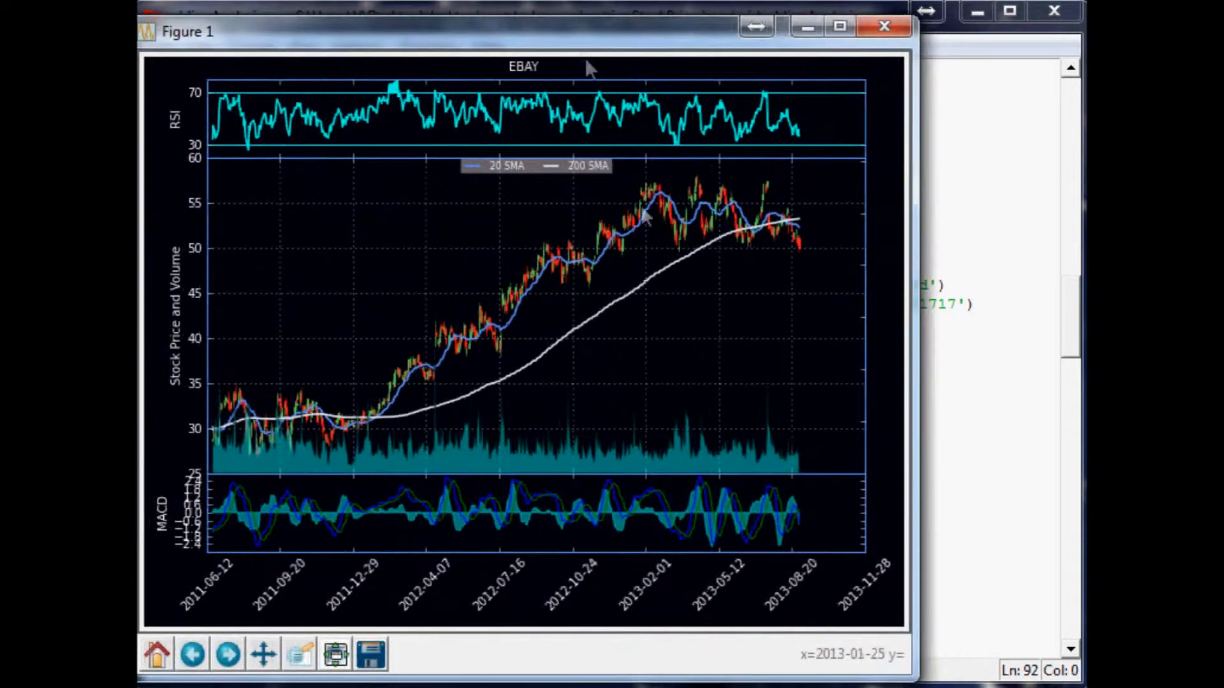
pyautogui.moveTo(605, 270)
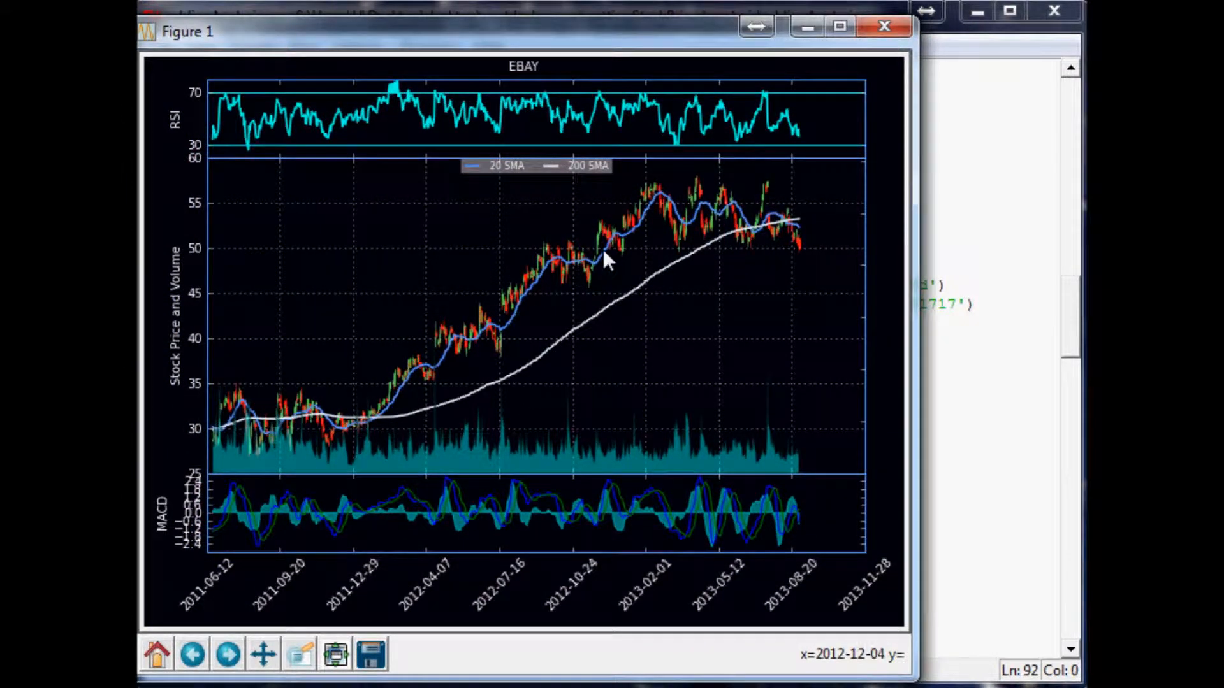
pyautogui.moveTo(878, 214)
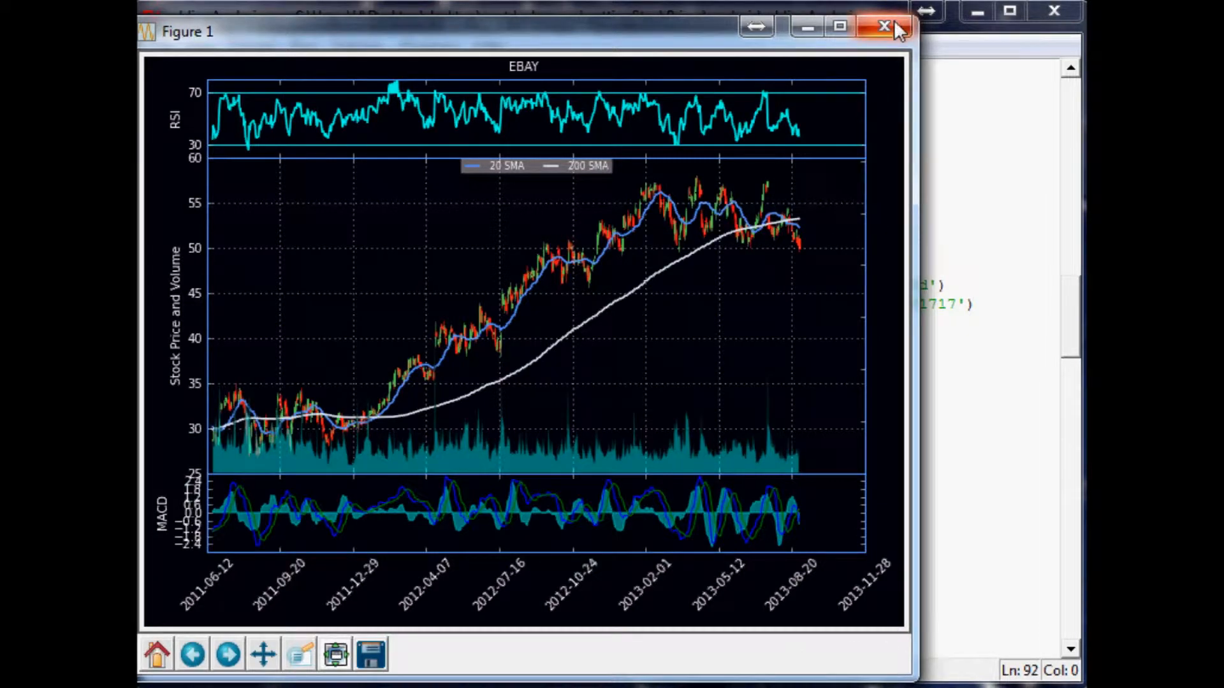
pyautogui.click(880, 26)
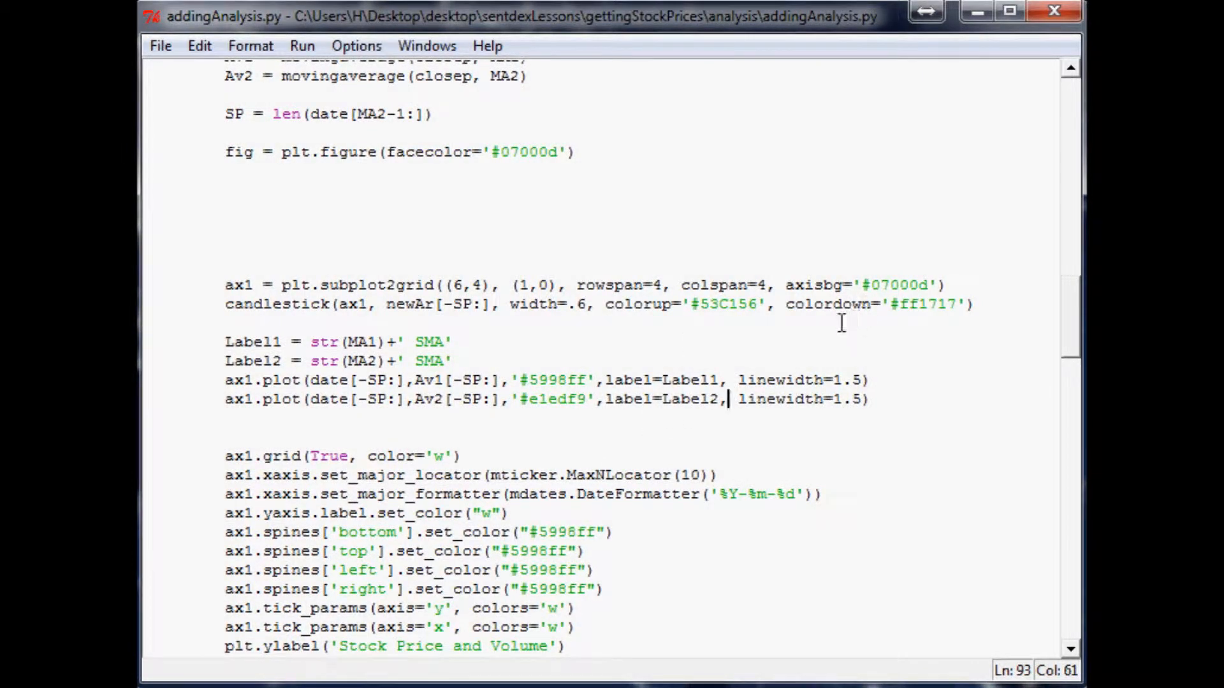
# Step: Set the 20 SMA colour to '#e1edf9' and the 200 SMA colour to '#4ee6fd'
pyautogui.scroll(-3)
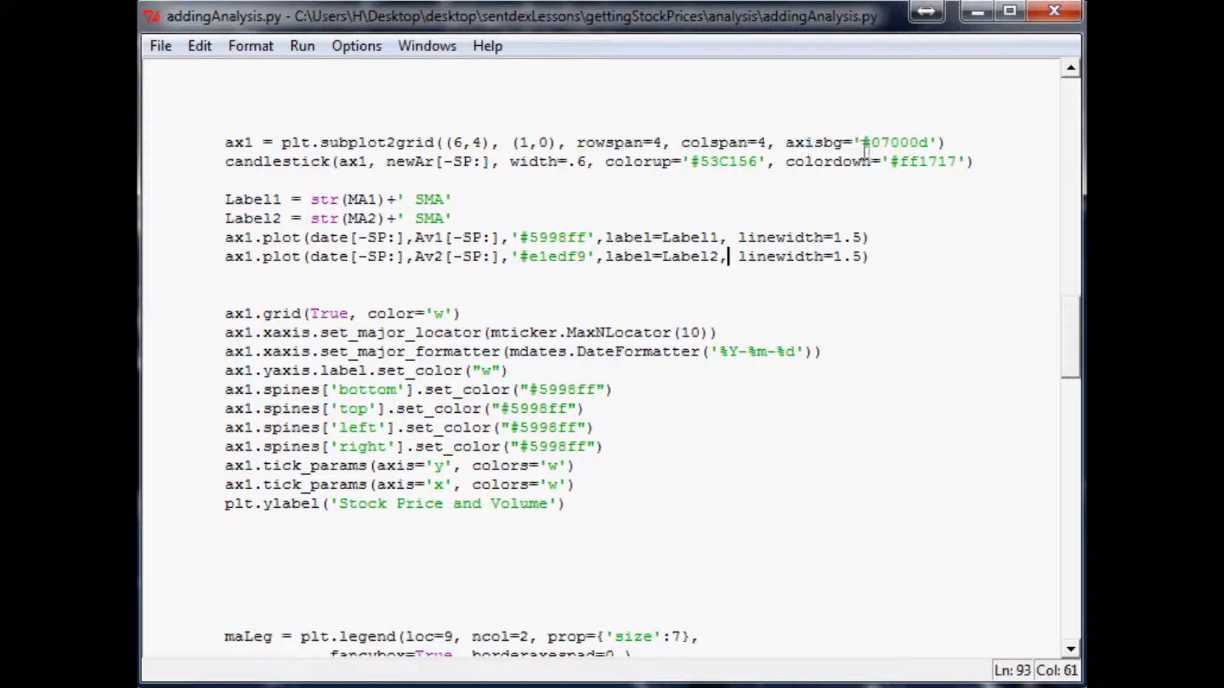
pyautogui.moveTo(890, 159)
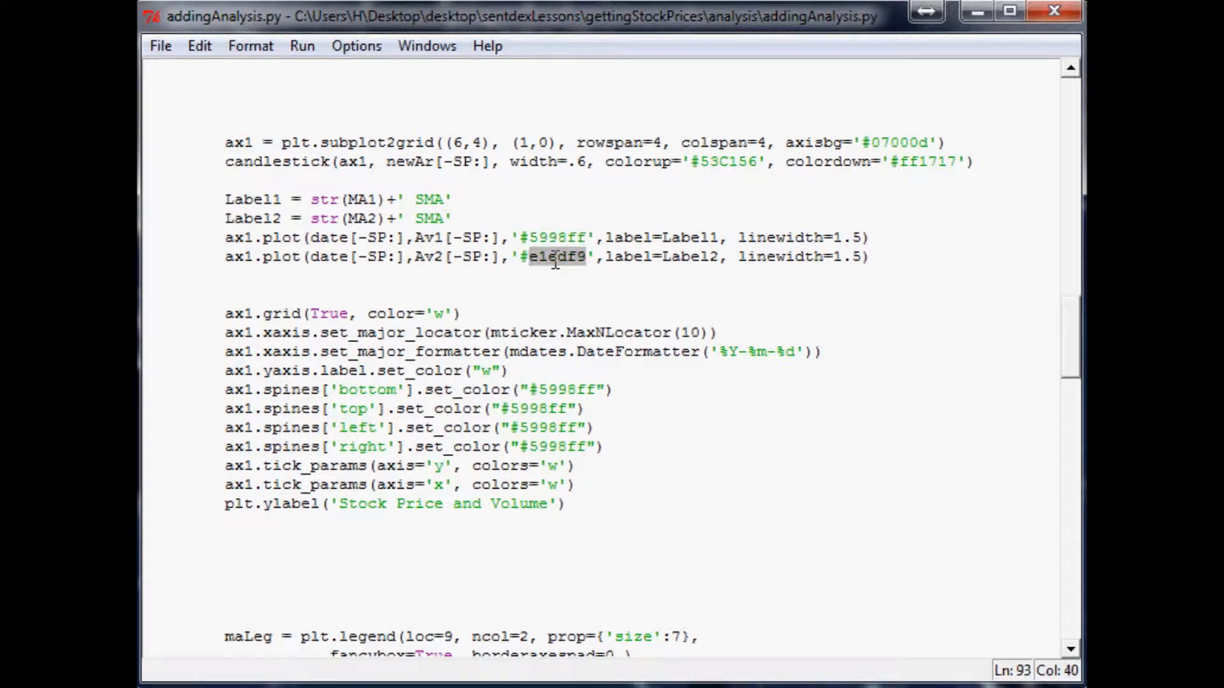
pyautogui.write('e1edf9')
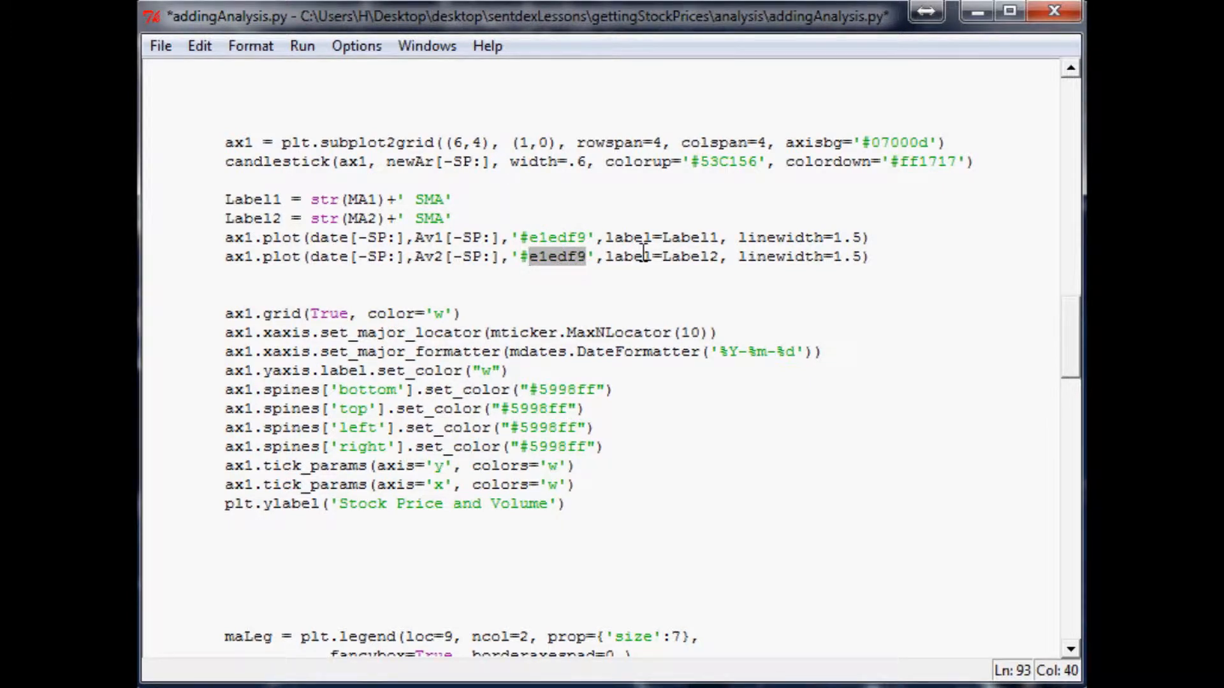
pyautogui.write('4')
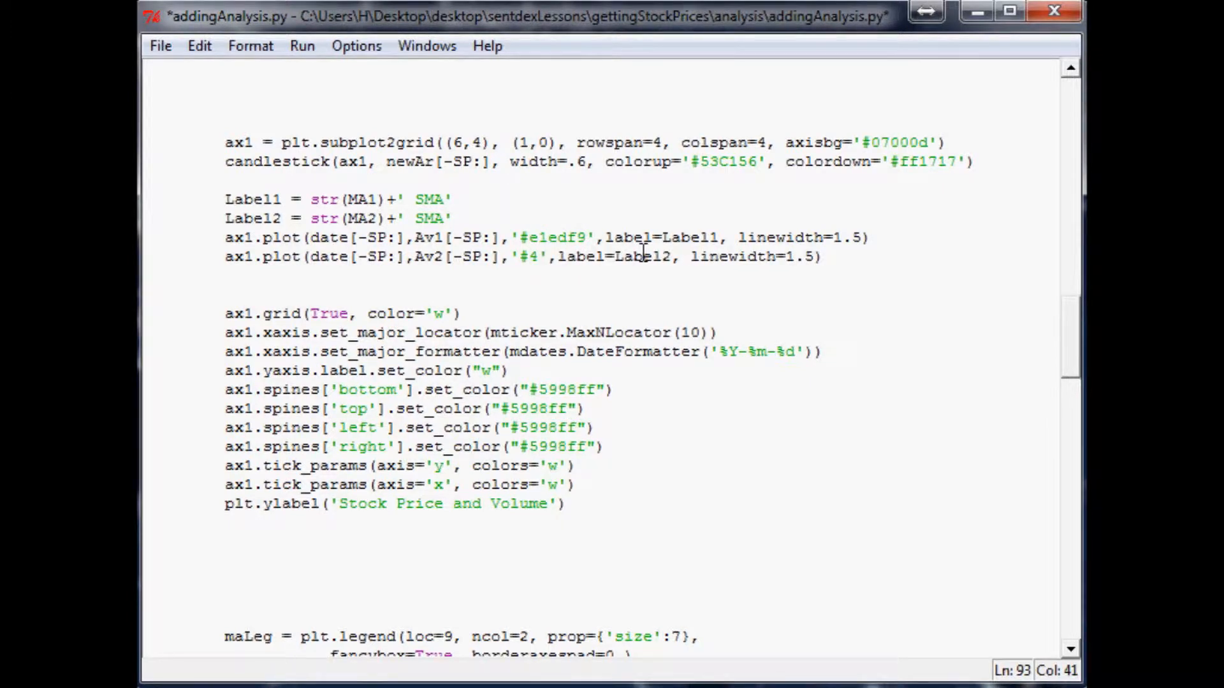
pyautogui.write('ee6')
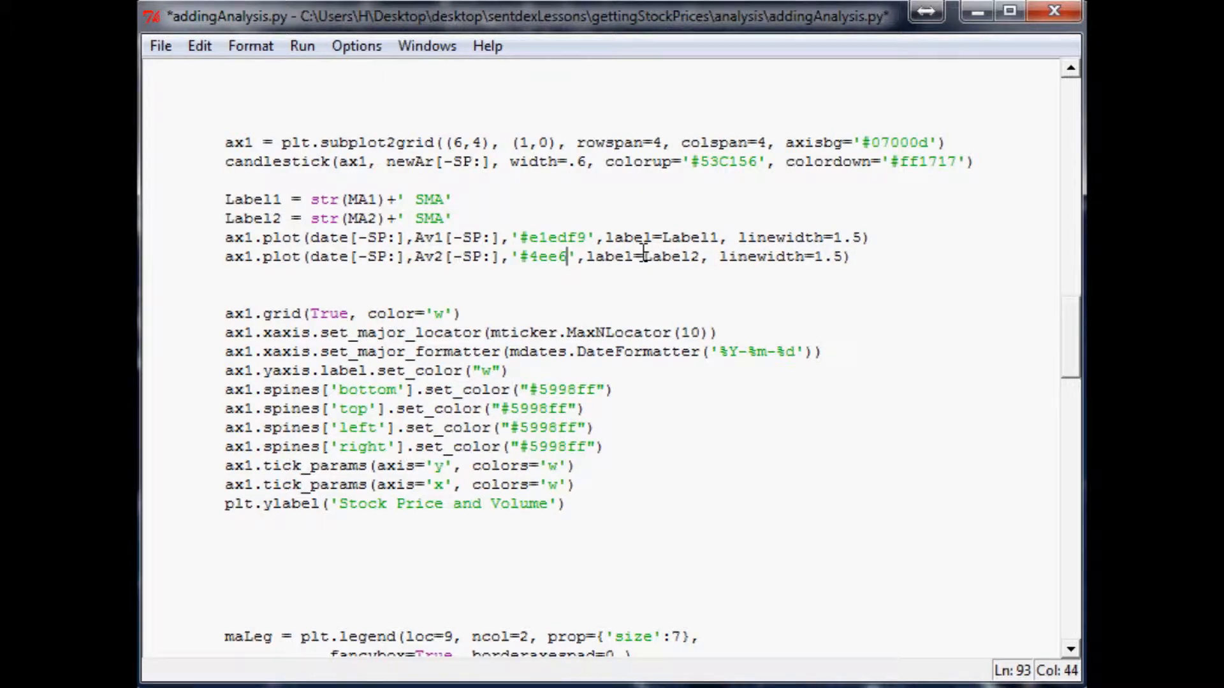
pyautogui.write('fd')
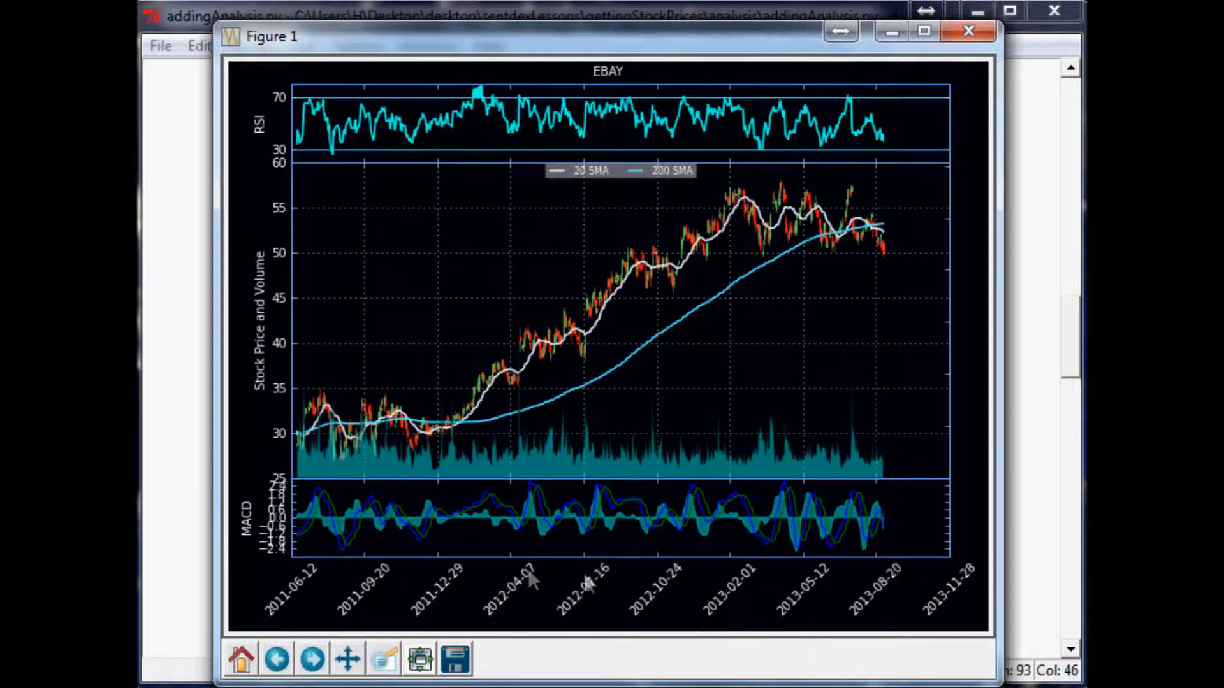
# Step: Review the EBAY chart with the recoloured moving average, then close it
pyautogui.click(966, 30)
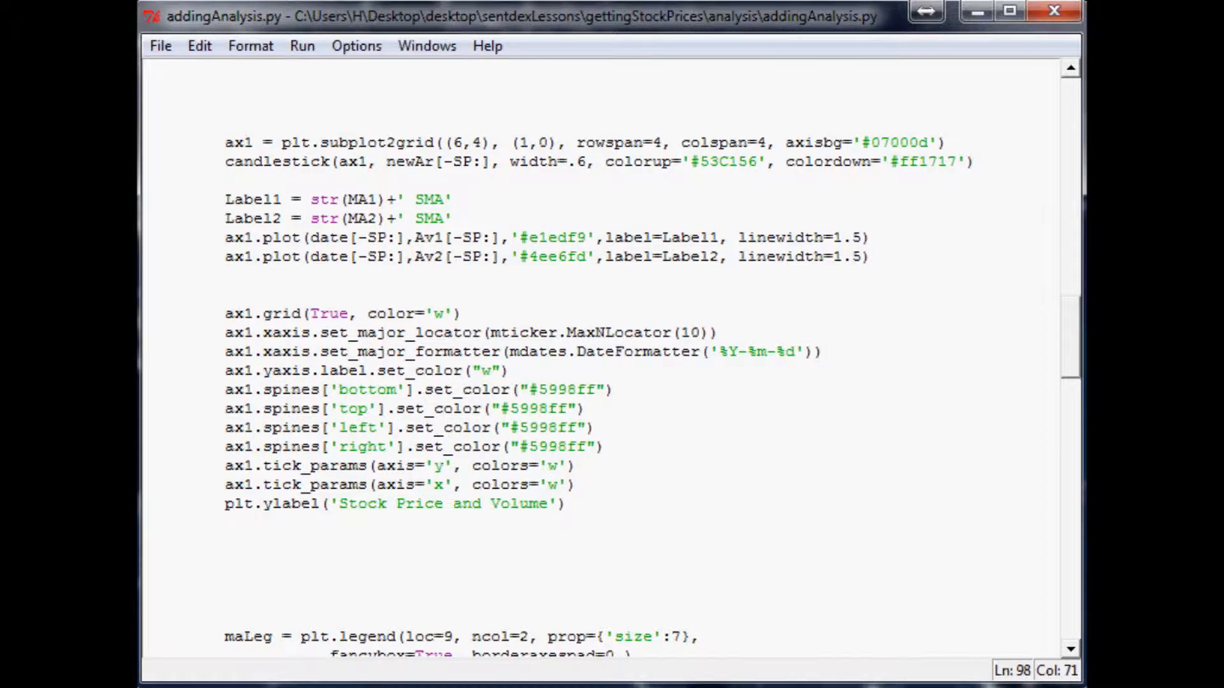
# Step: Add a MaxNLocator(prune='upper') y-axis locator after the date formatter and rerun the chart
pyautogui.write("plt.gca().yaxis.set_major_locator(mticker.MaxNLocator(prune='lower'))")
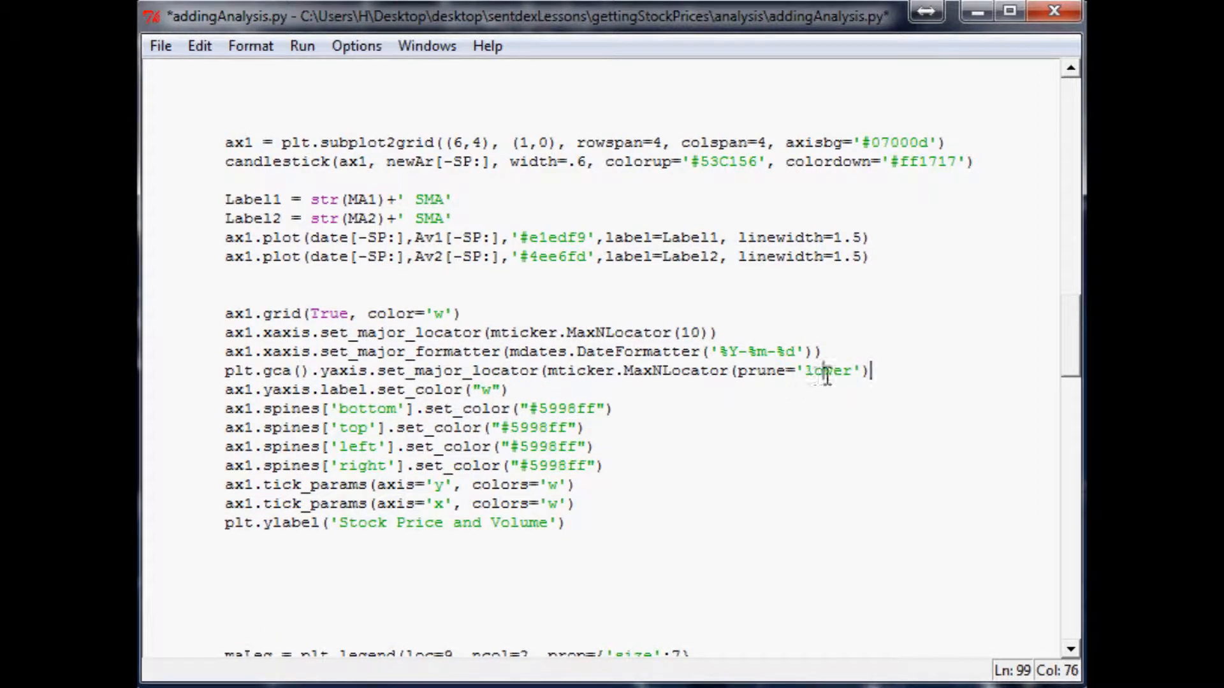
pyautogui.write('upper')
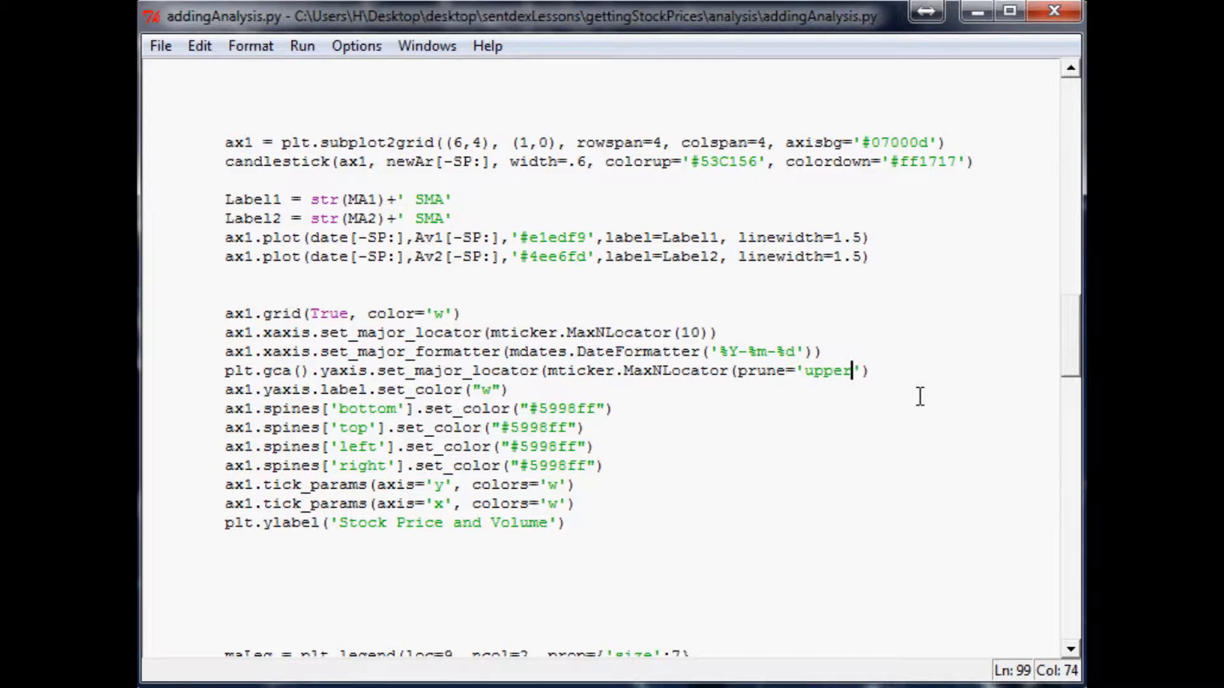
pyautogui.doubleClick(240, 390)
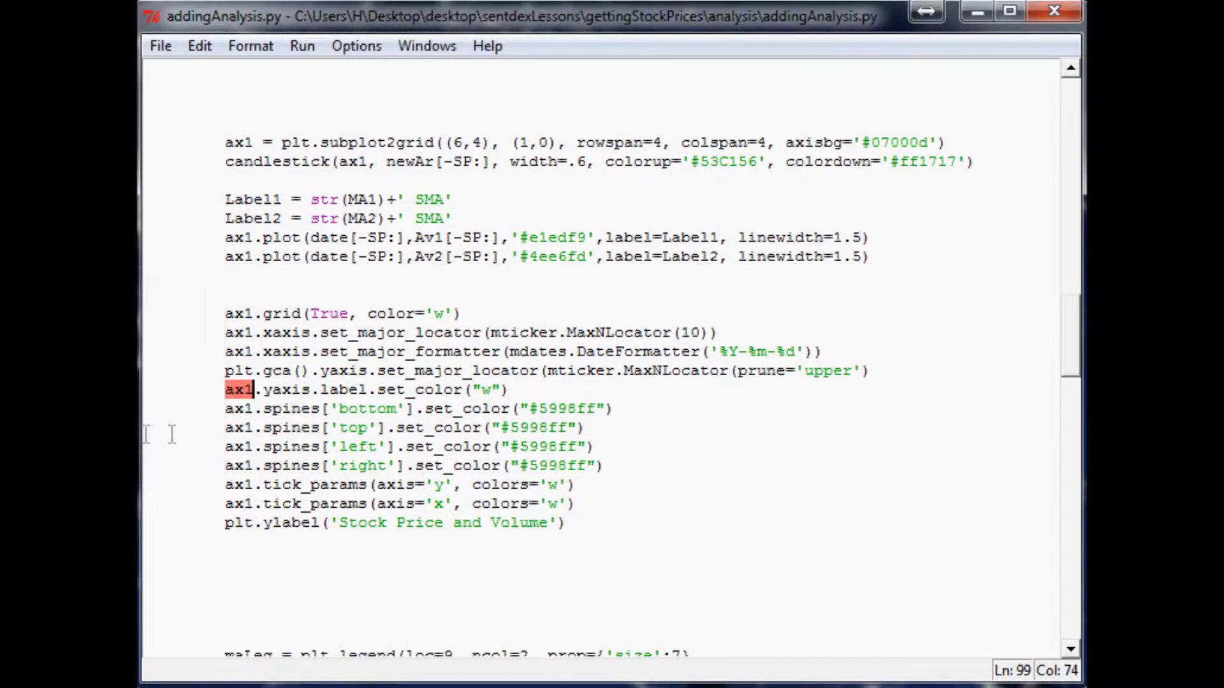
pyautogui.click(892, 369)
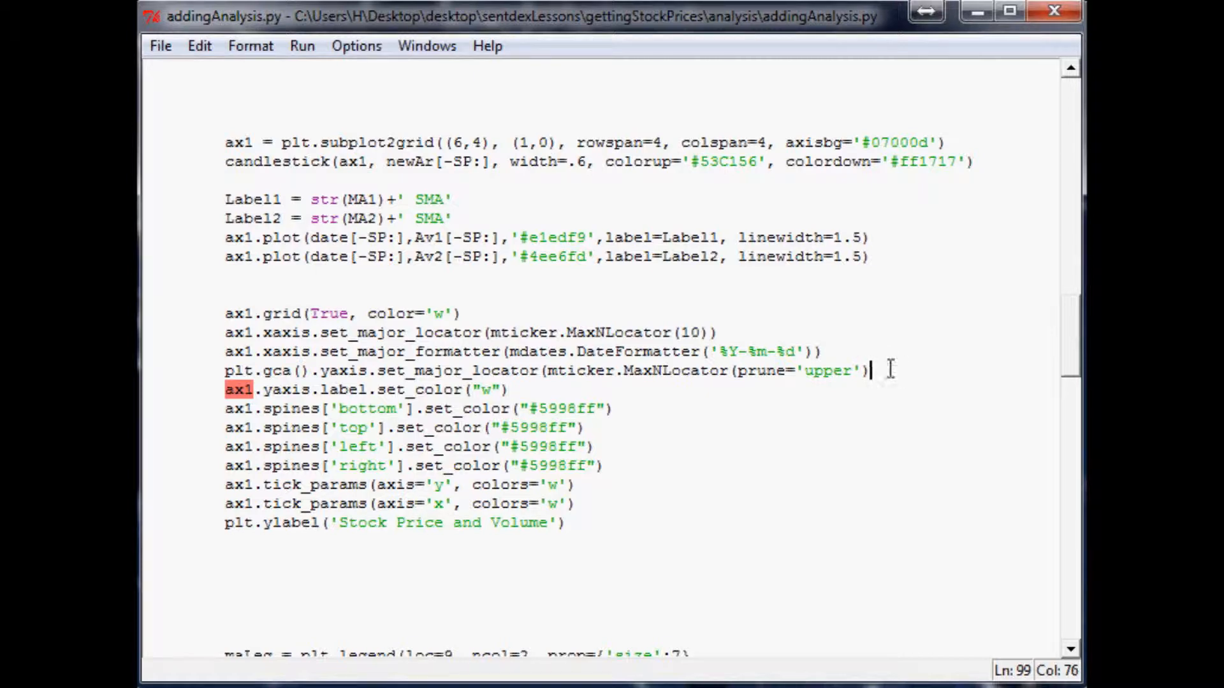
pyautogui.write(')')
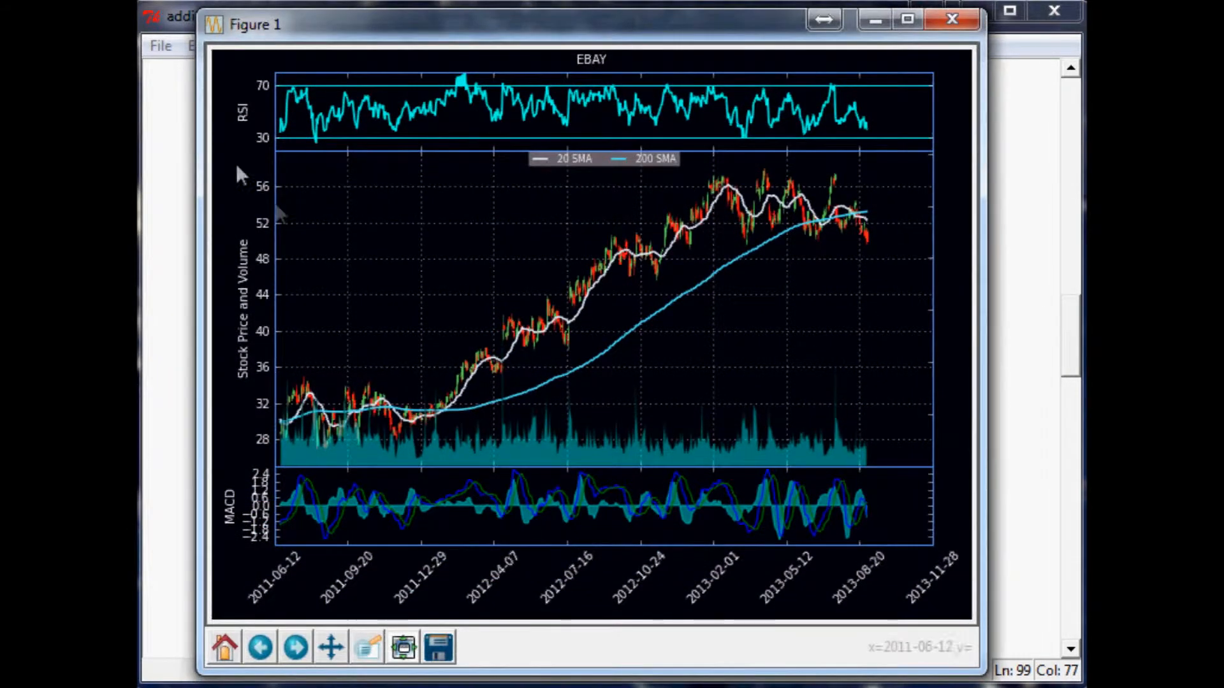
pyautogui.moveTo(956, 319)
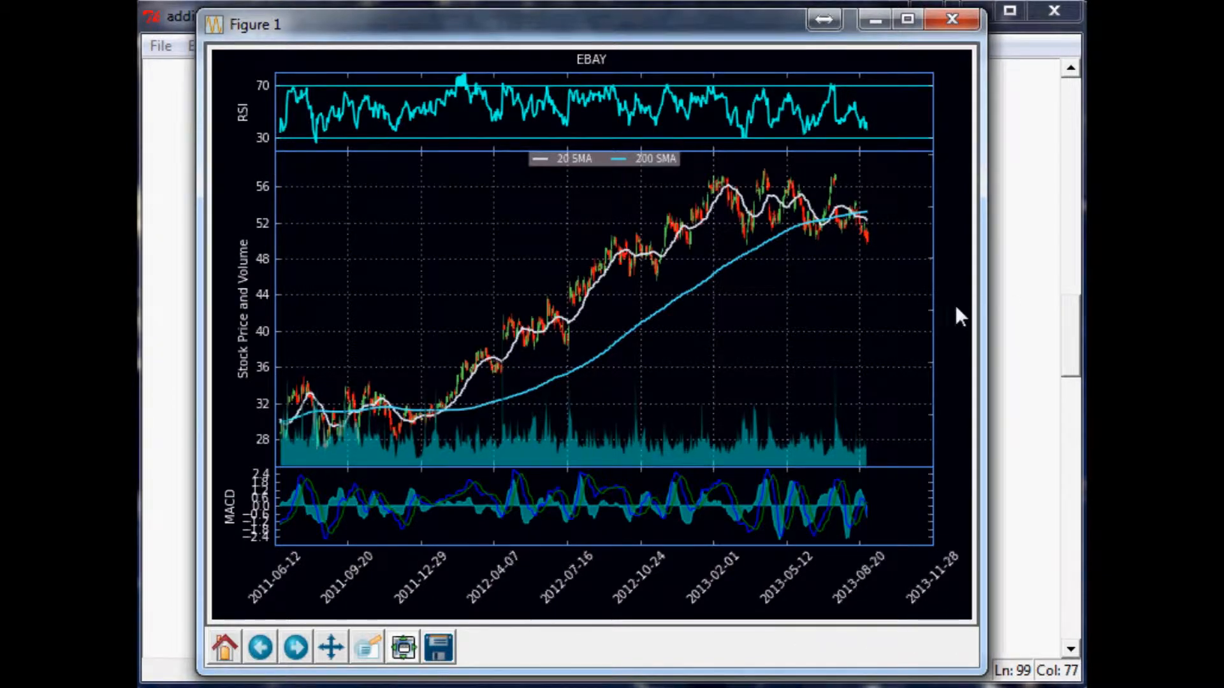
pyautogui.moveTo(948, 20)
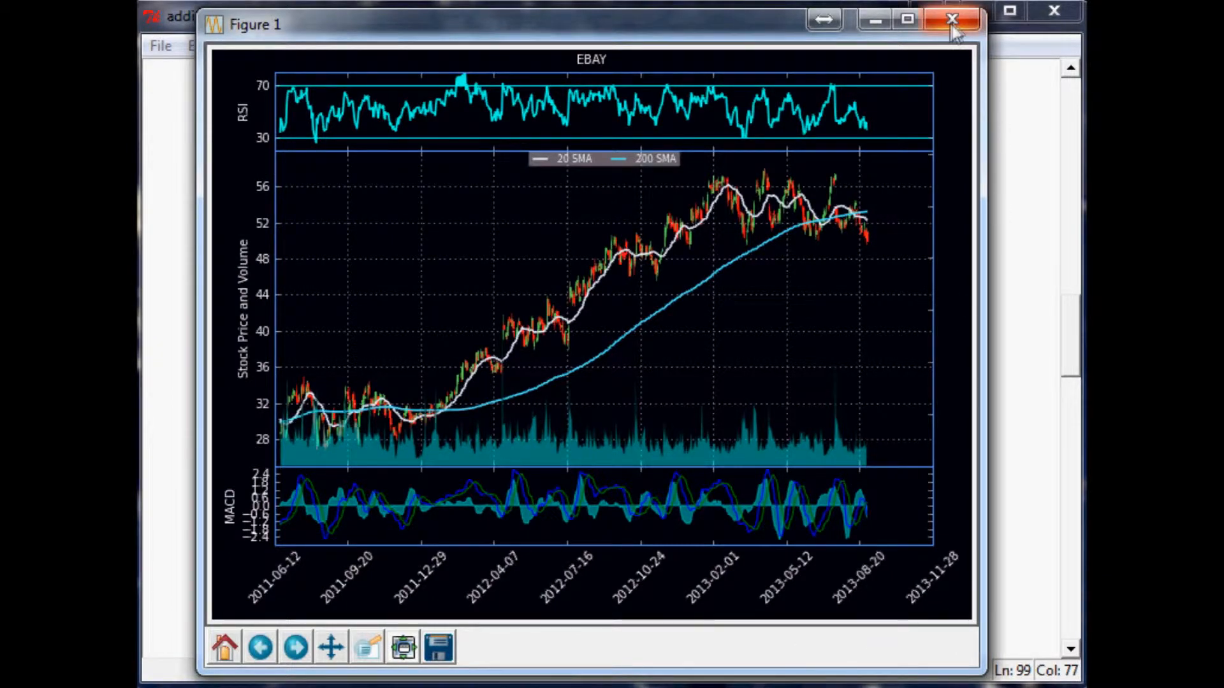
pyautogui.click(948, 19)
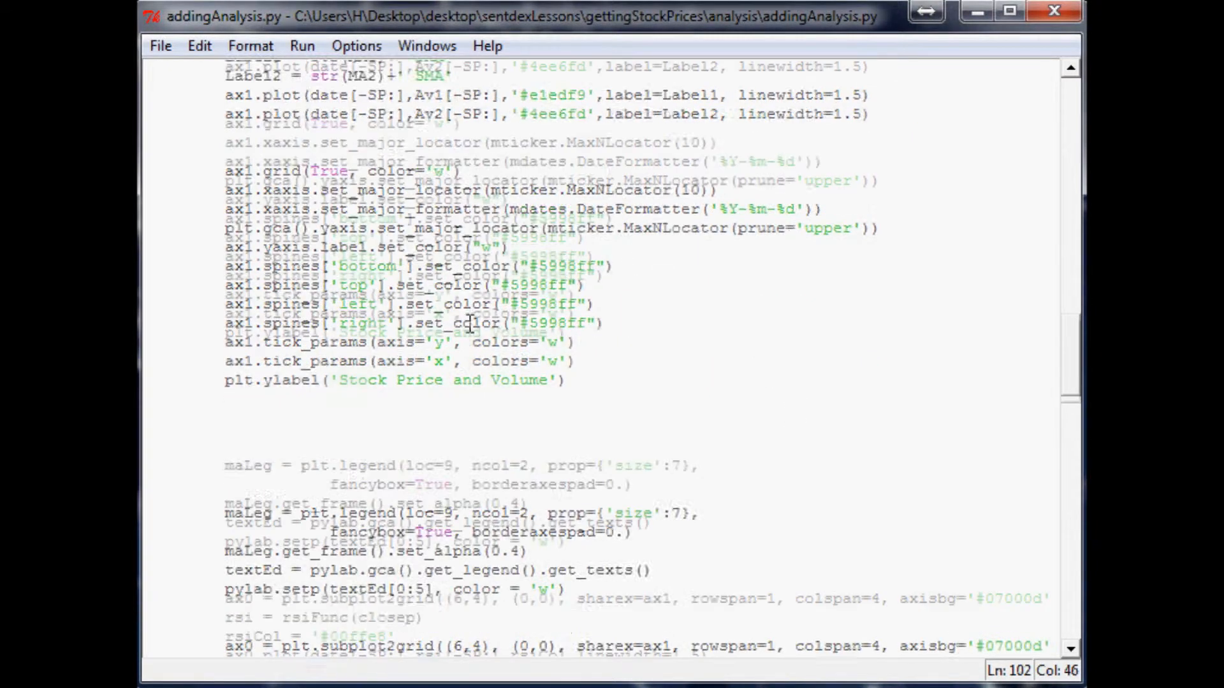
# Step: Scroll down to the ax0 RSI subplot block
pyautogui.scroll(-3)
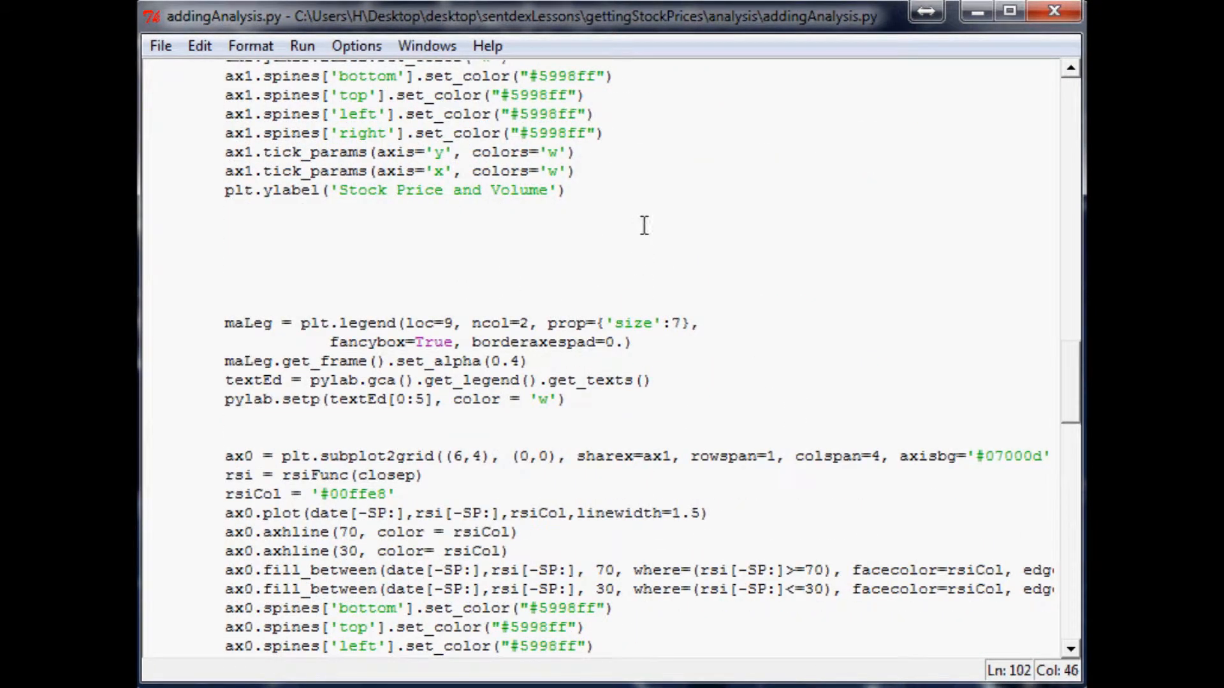
pyautogui.moveTo(757, 367)
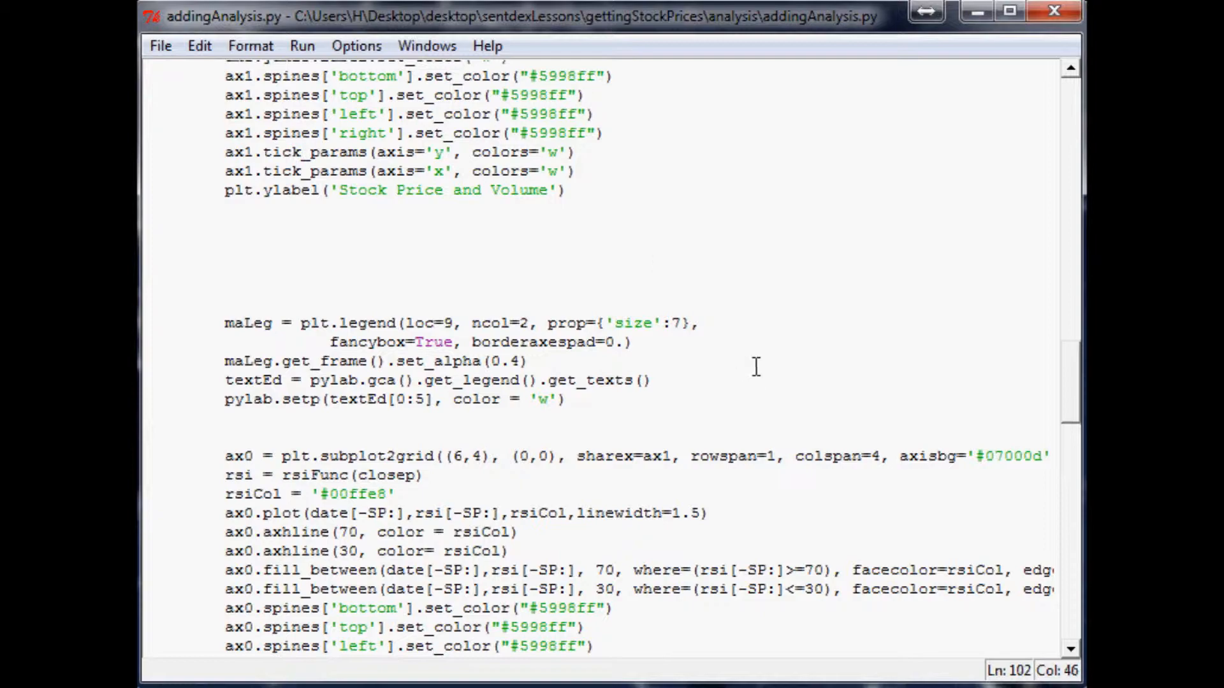
pyautogui.scroll(-3)
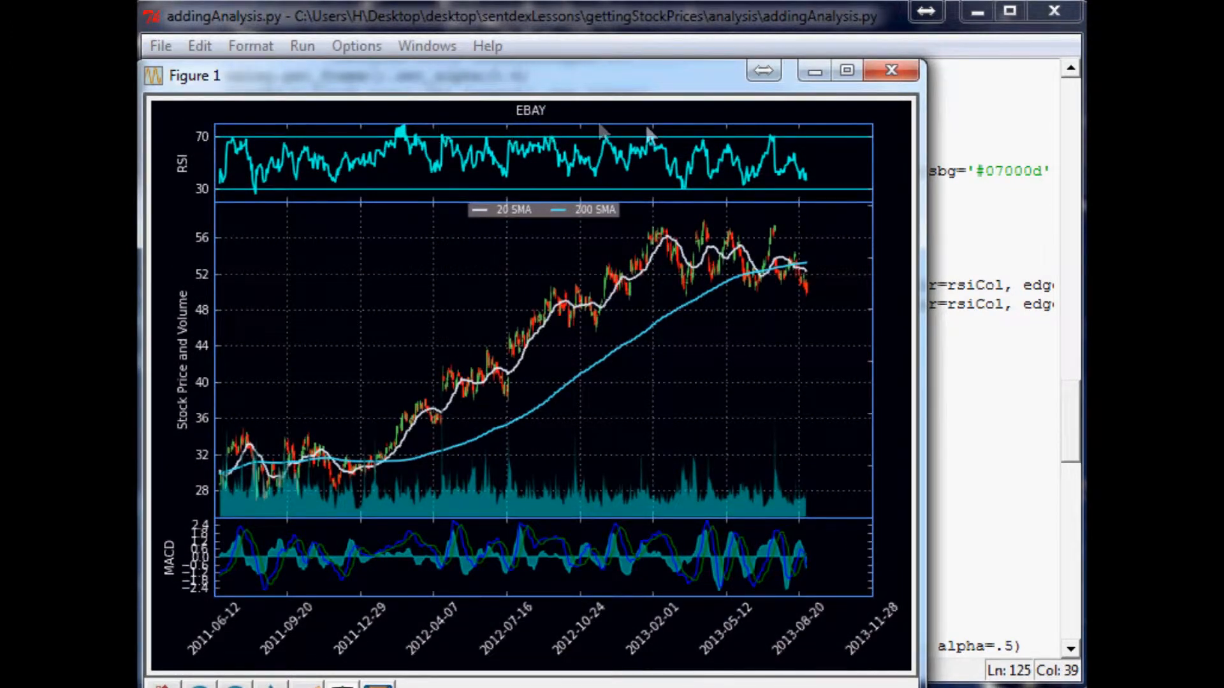
pyautogui.moveTo(380, 204)
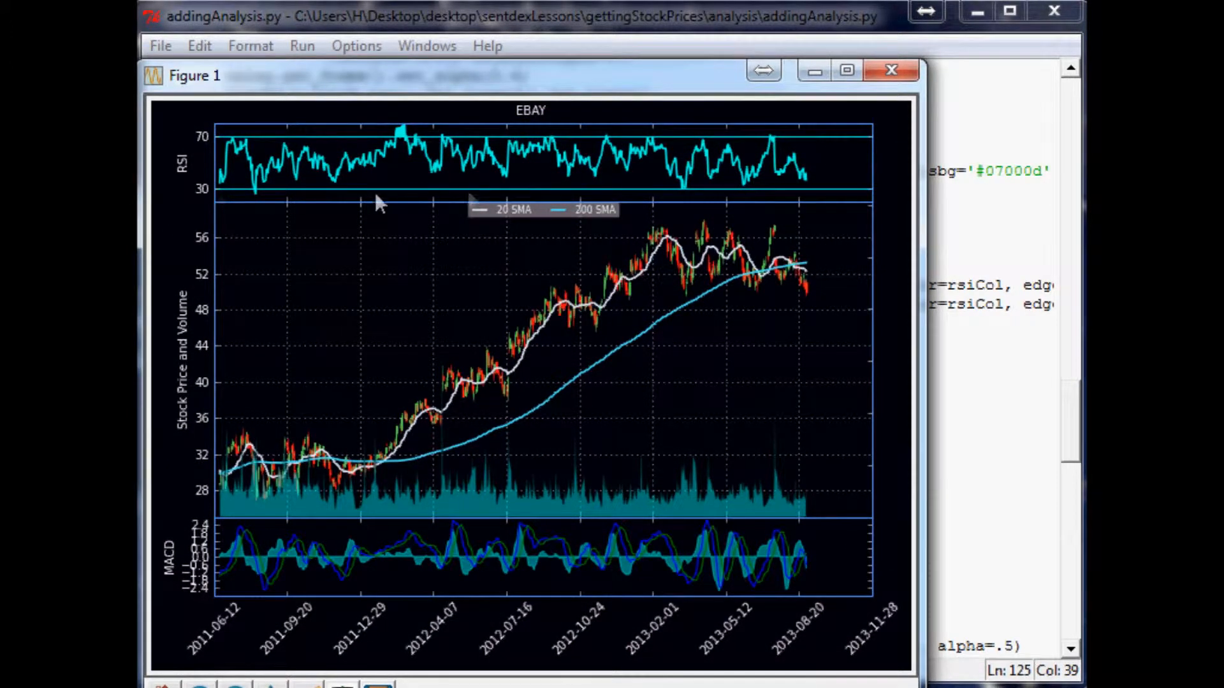
pyautogui.moveTo(311, 181)
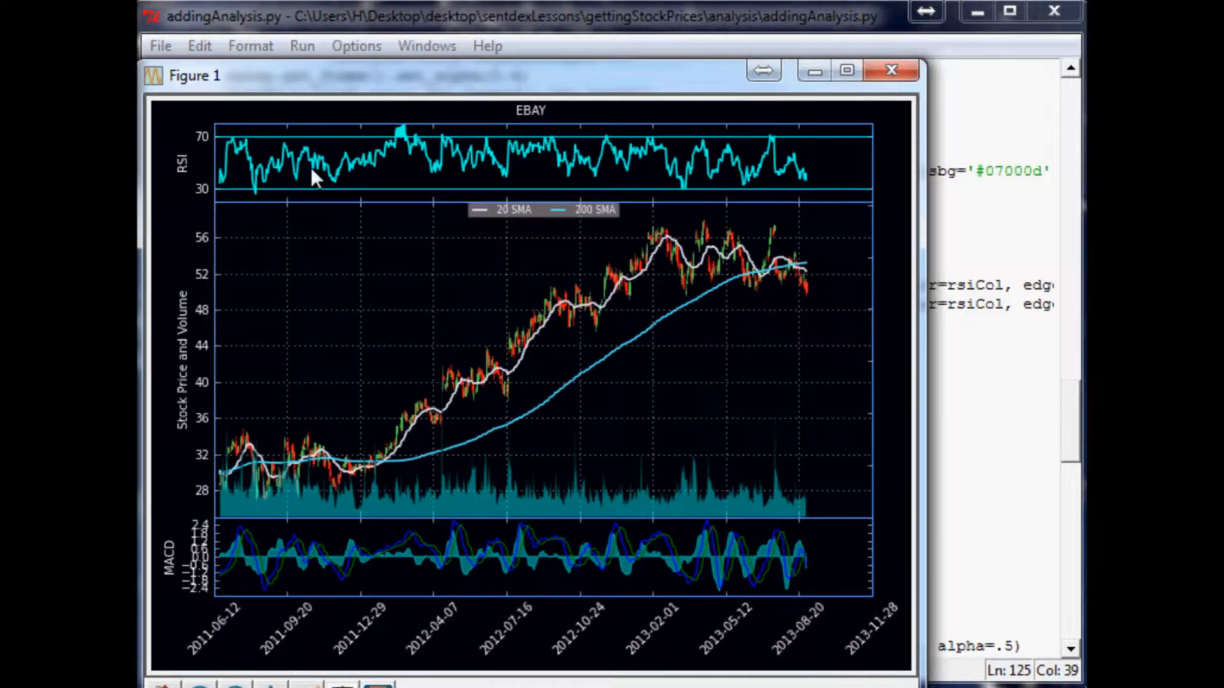
pyautogui.moveTo(269, 189)
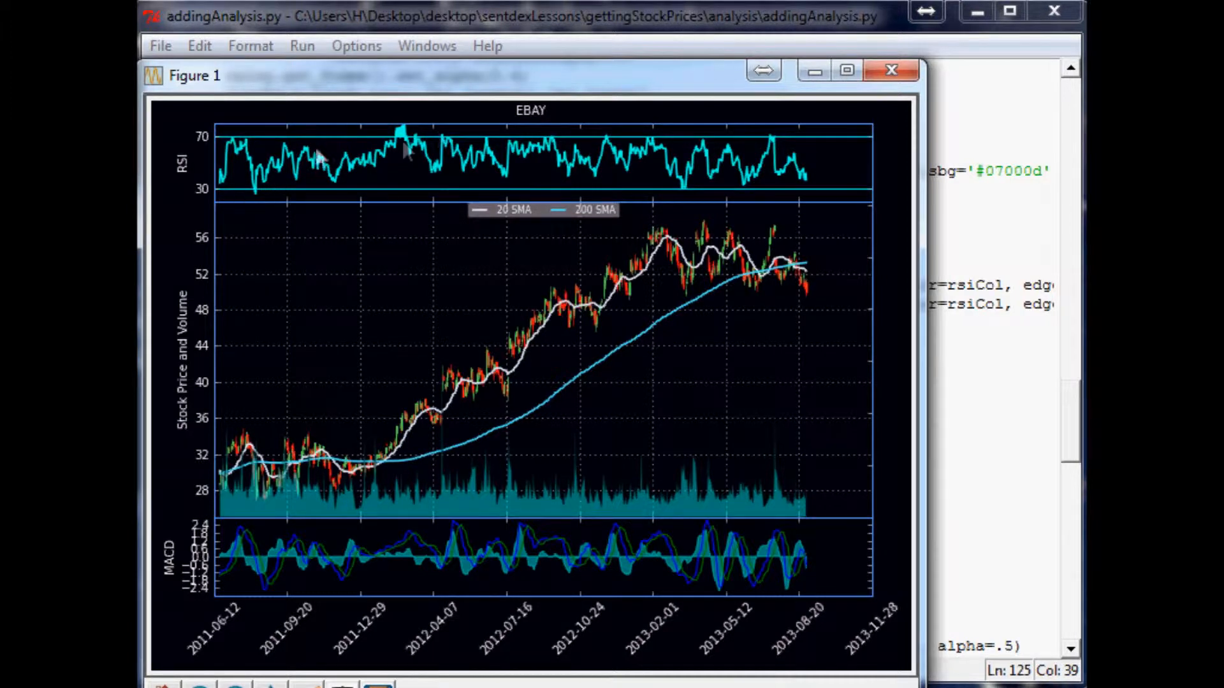
pyautogui.moveTo(622, 270)
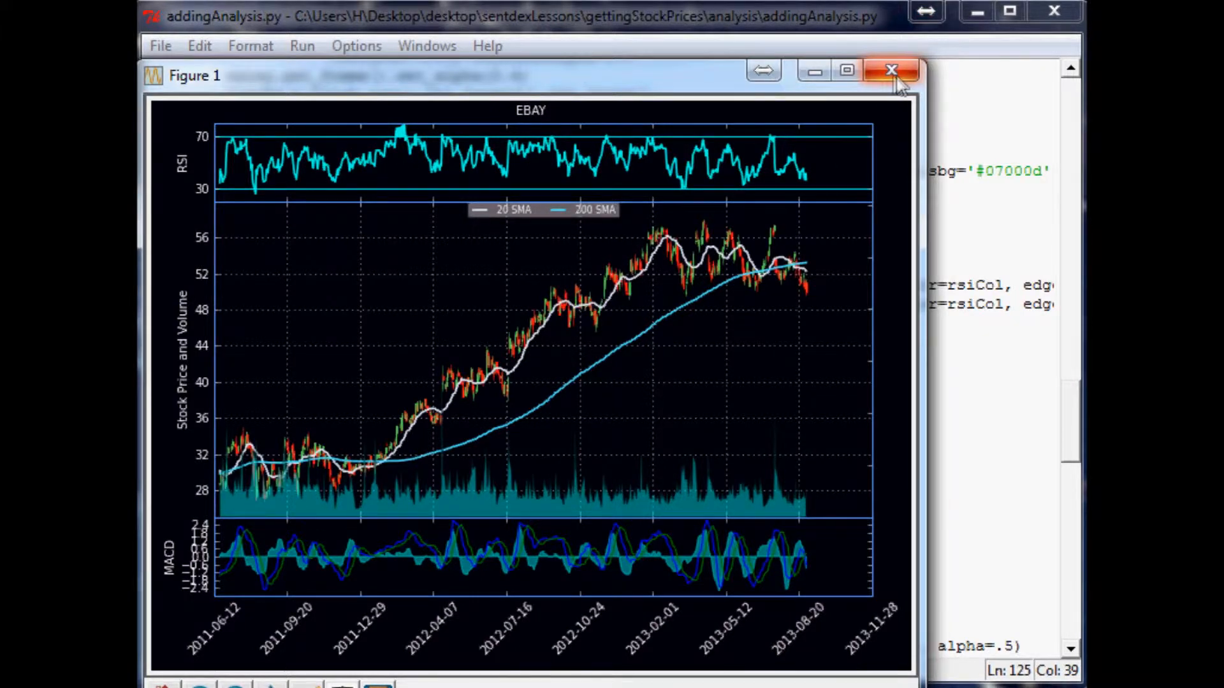
pyautogui.click(889, 69)
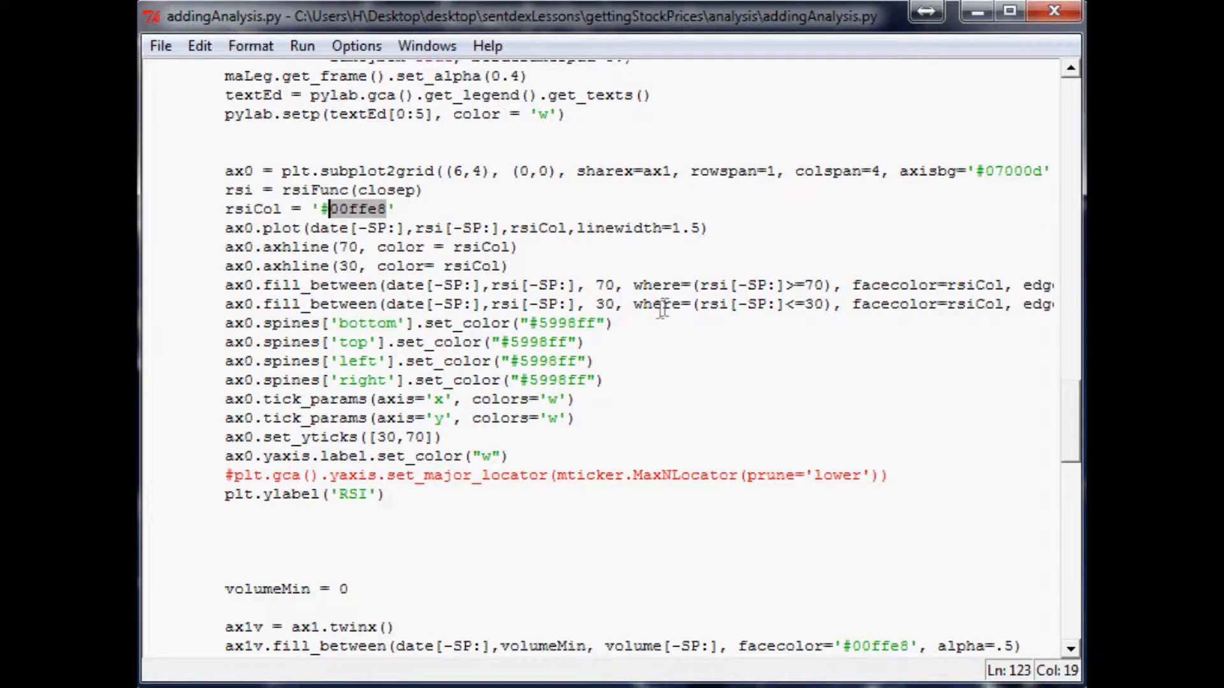
# Step: Set rsiCol to '#1a8782' and add posCol '#386d13' and negCol '#8f2020'
pyautogui.scroll(-3)
pyautogui.write('1')
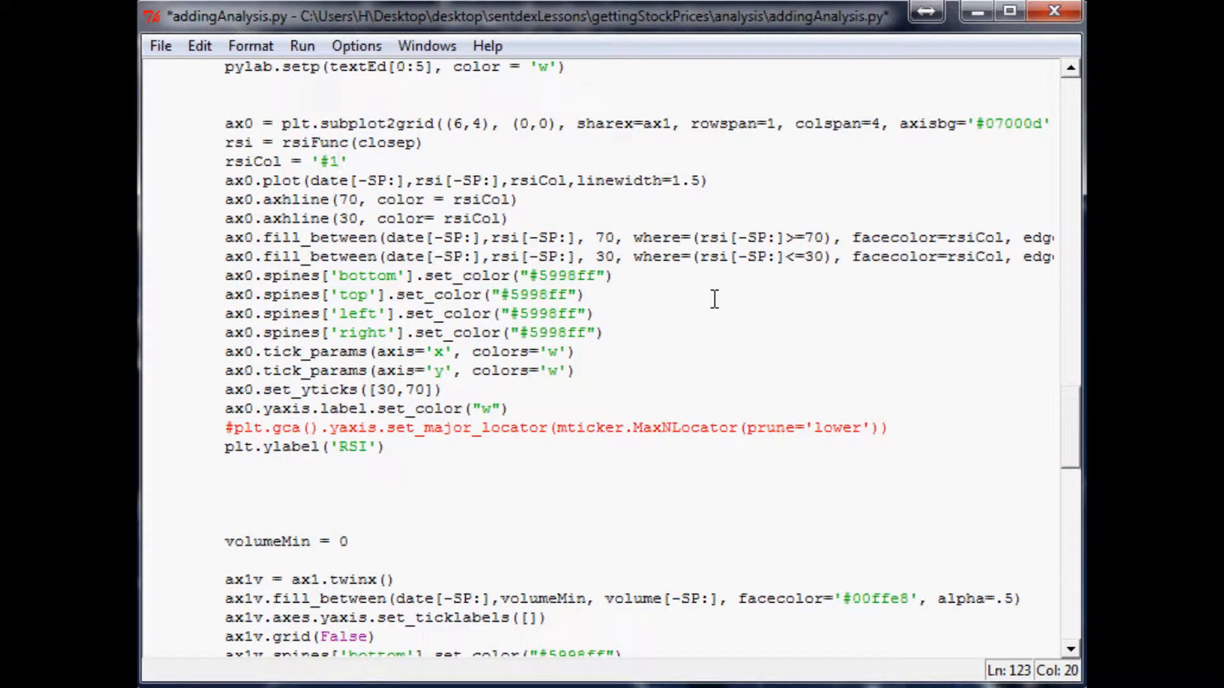
pyautogui.write('a8782')
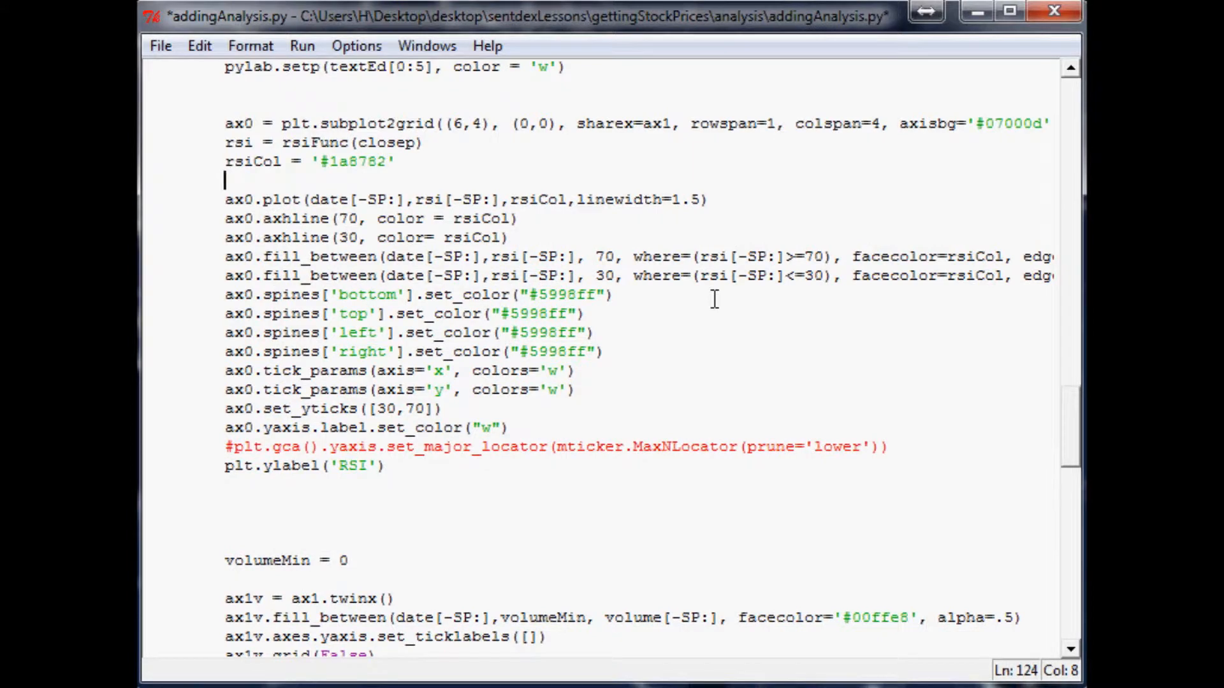
pyautogui.write('posCol')
pyautogui.write('neg')
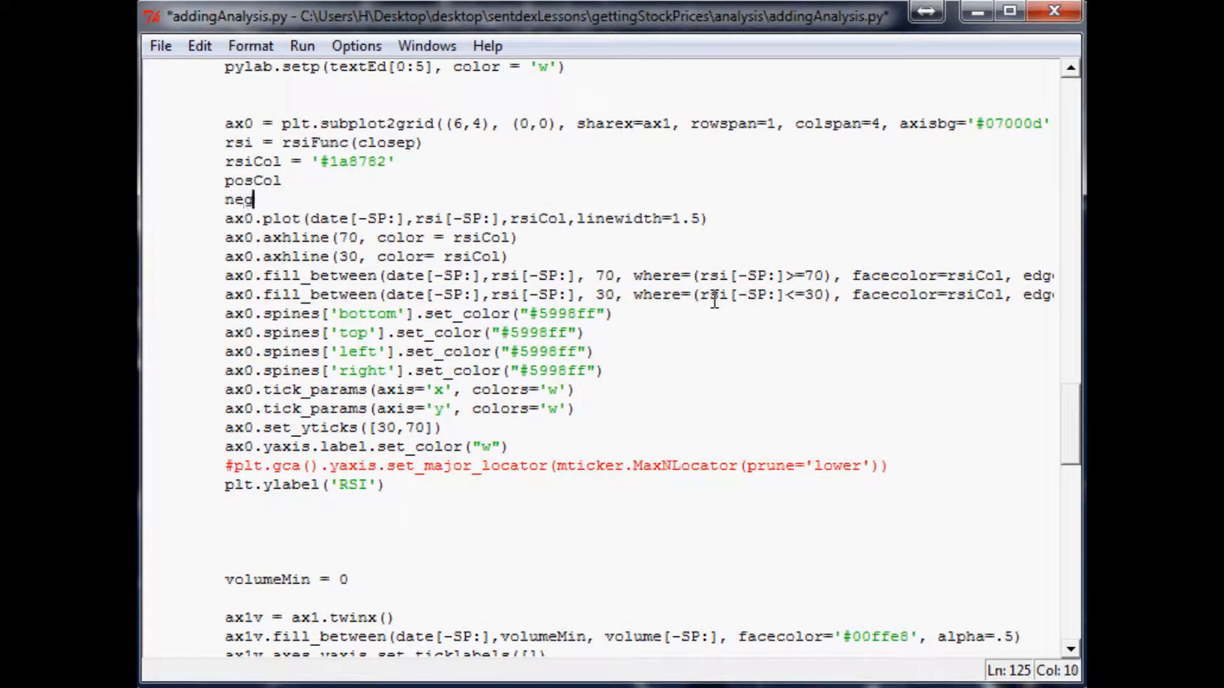
pyautogui.write('Col =')
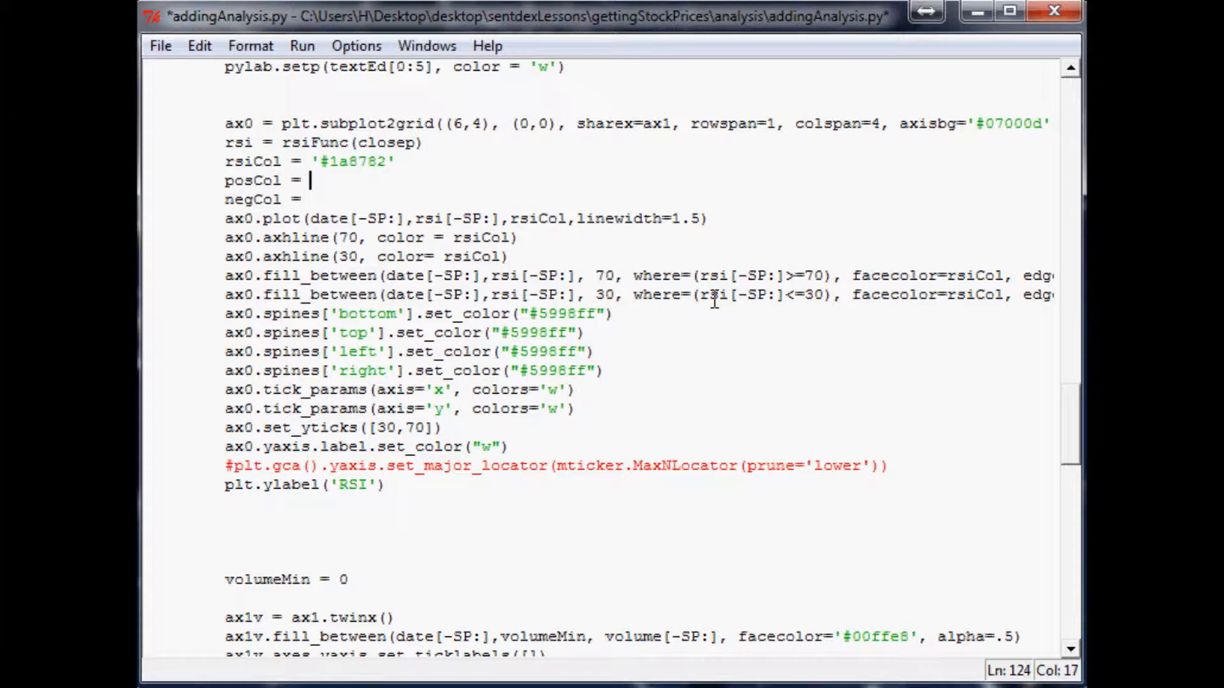
pyautogui.write("''")
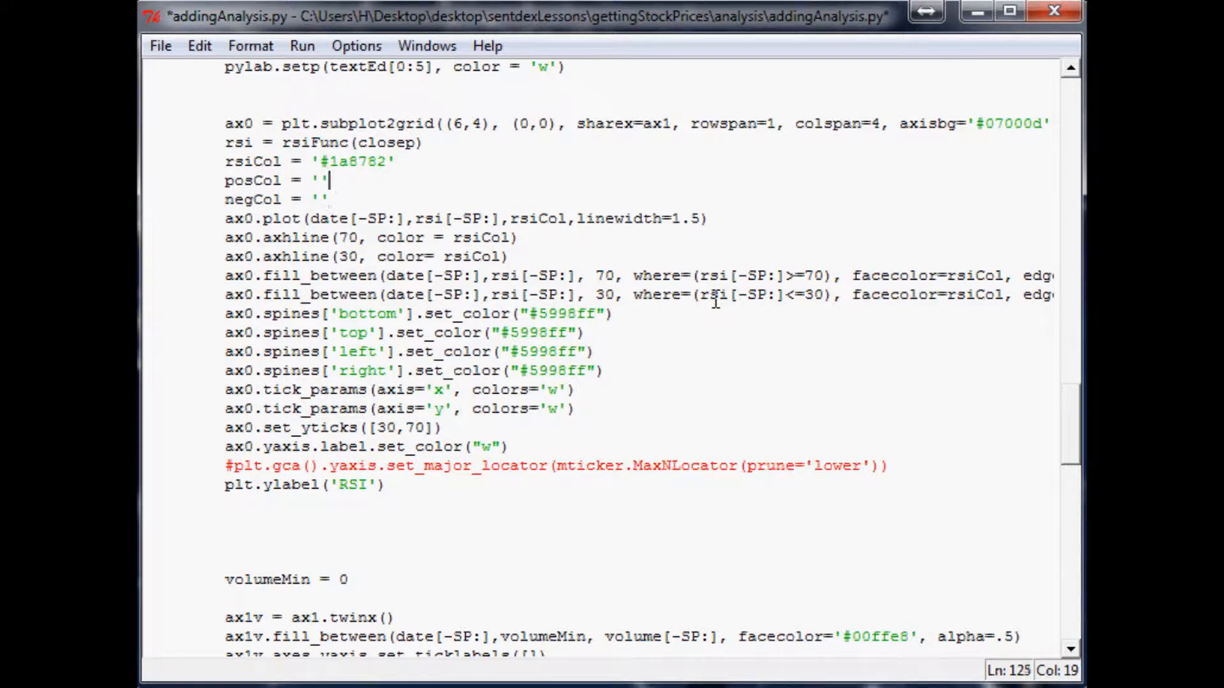
pyautogui.write('#')
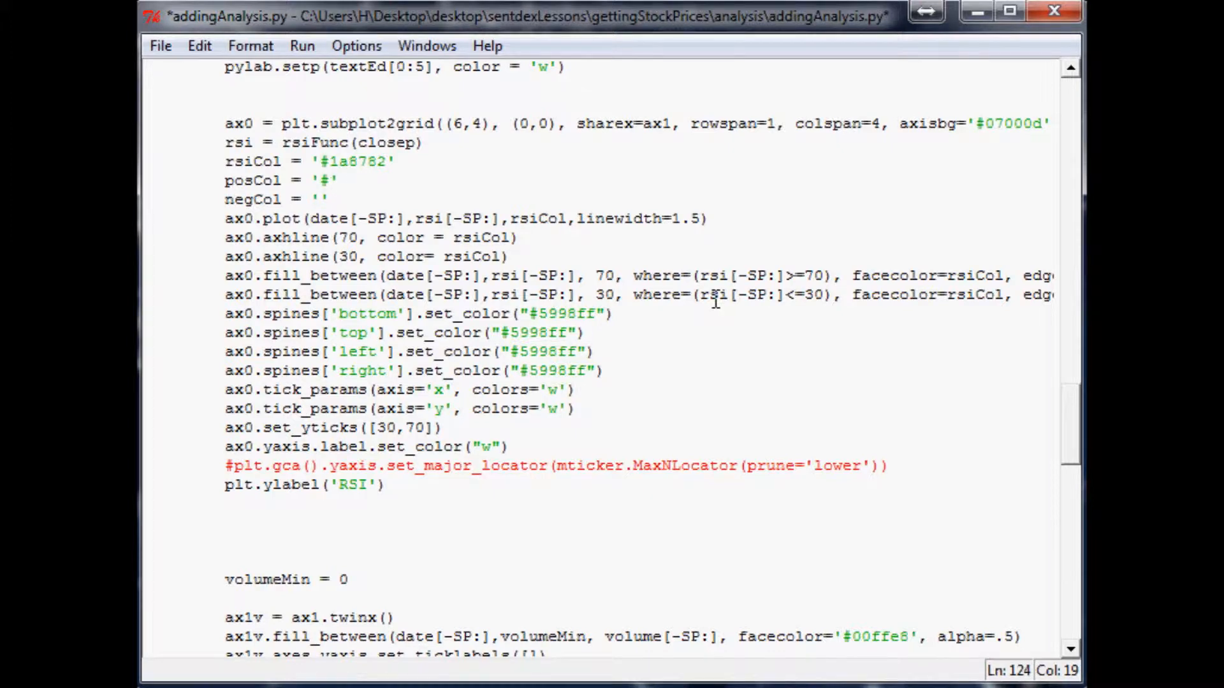
pyautogui.write('386')
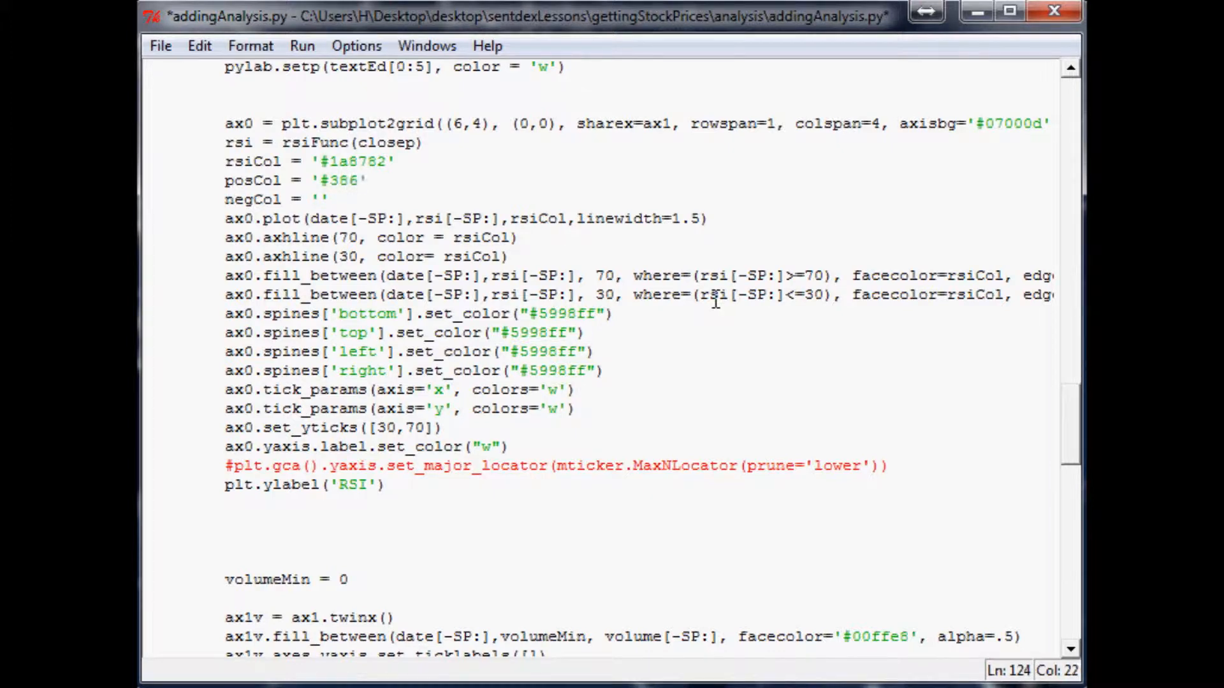
pyautogui.write('d13')
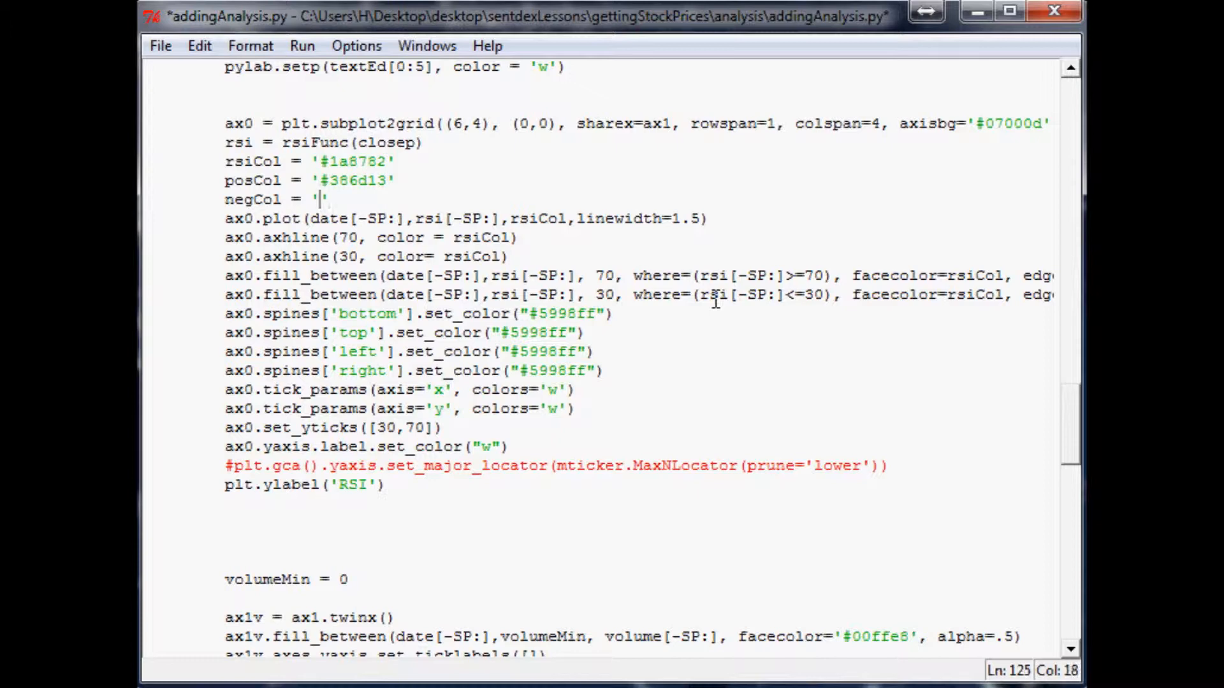
pyautogui.write('8f2020')
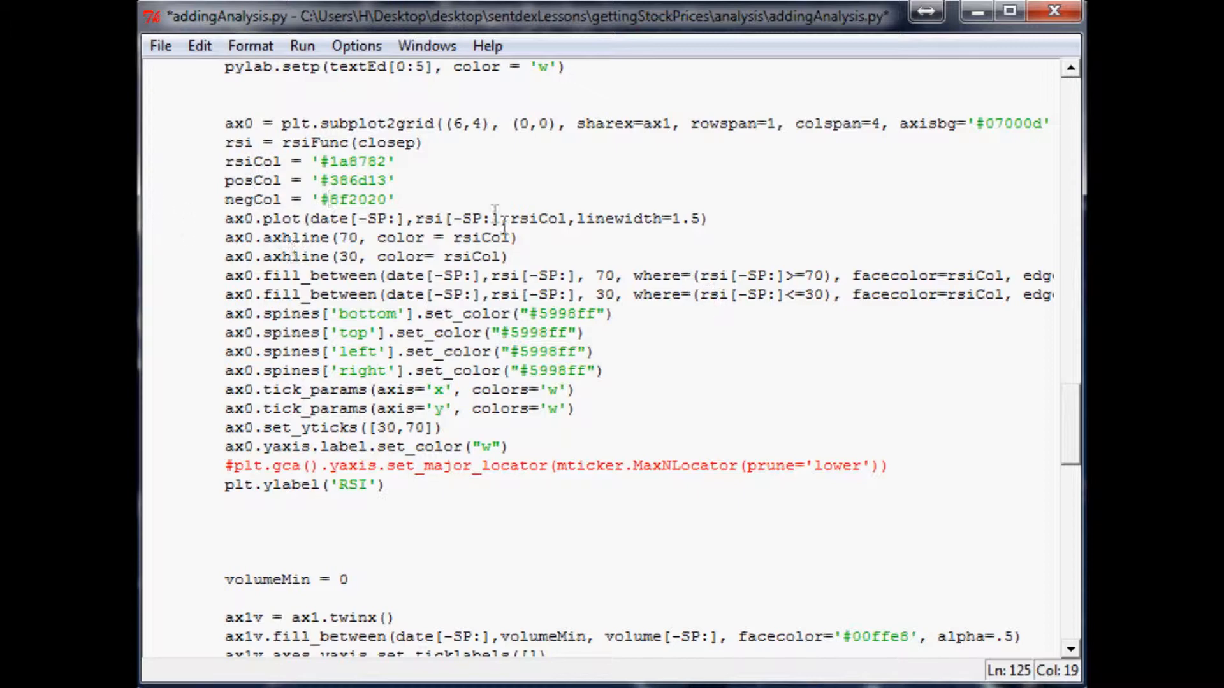
# Step: Use negCol for the 70 line and fill and posCol for the 30 line and fill
pyautogui.doubleClick(252, 179)
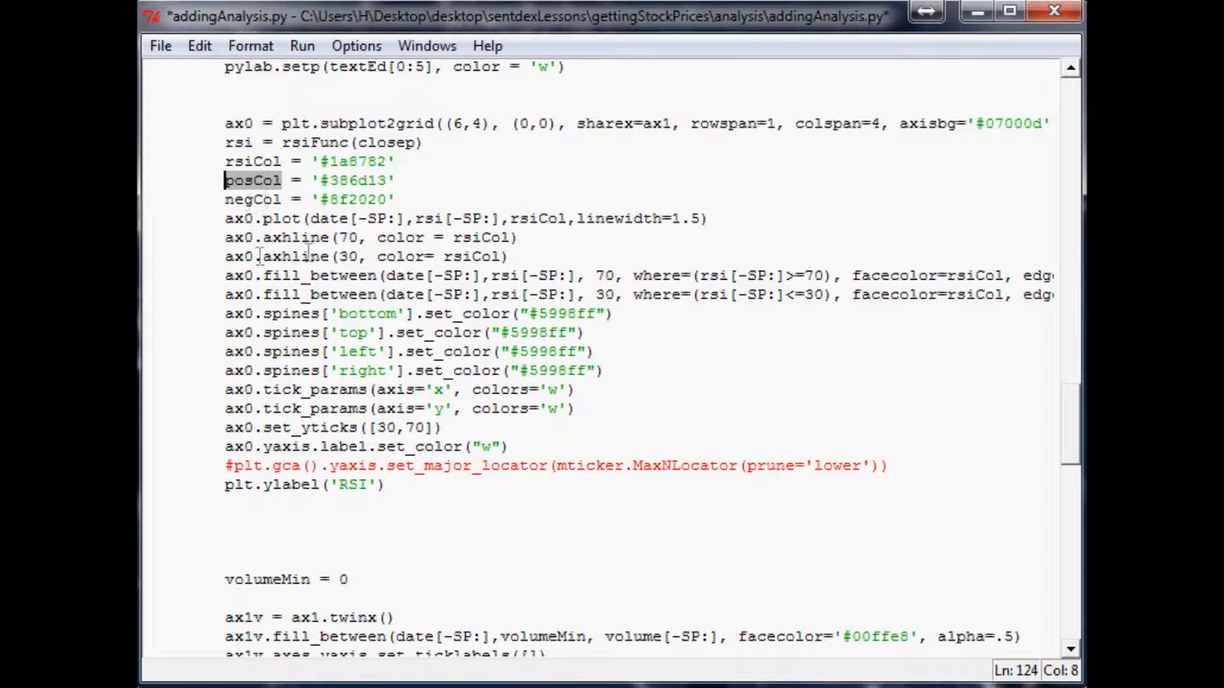
pyautogui.write('posCol')
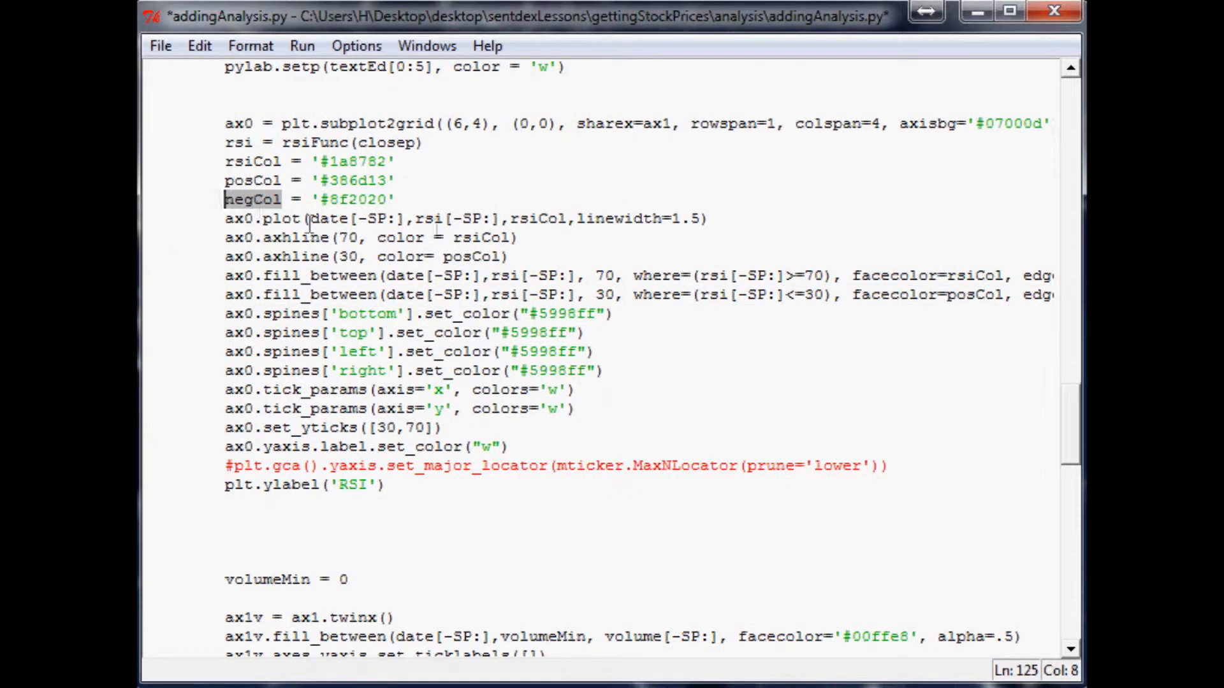
pyautogui.doubleClick(481, 237)
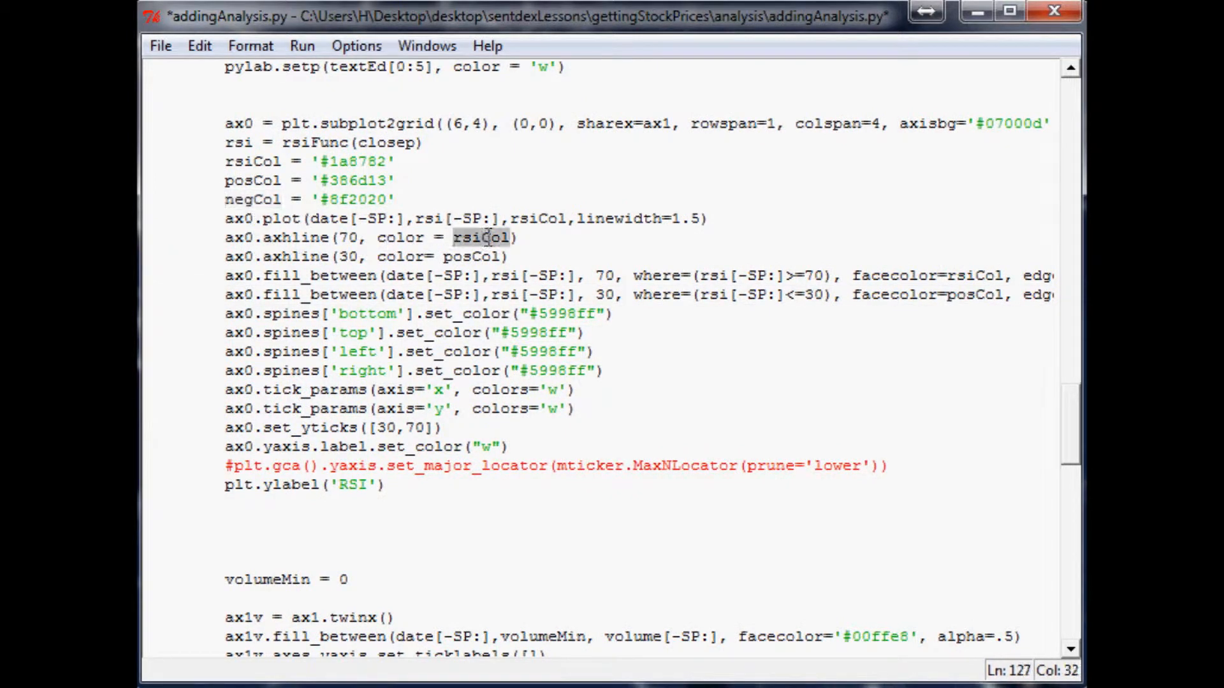
pyautogui.write('negCol)')
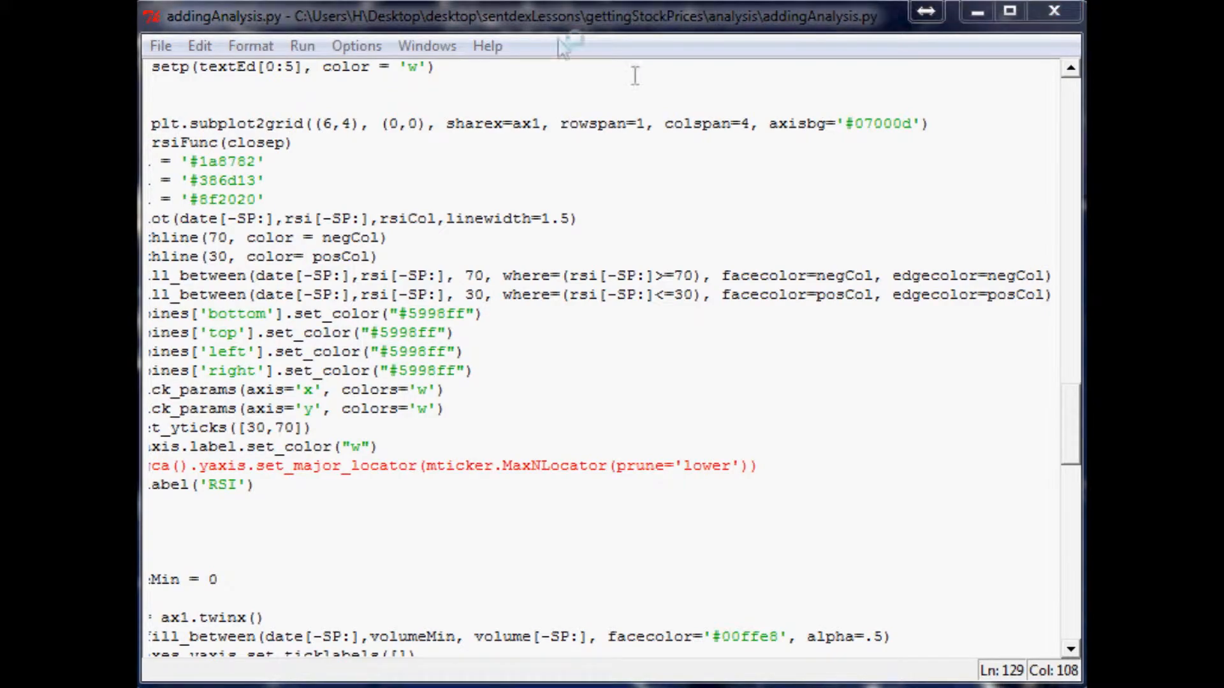
pyautogui.moveTo(565, 44)
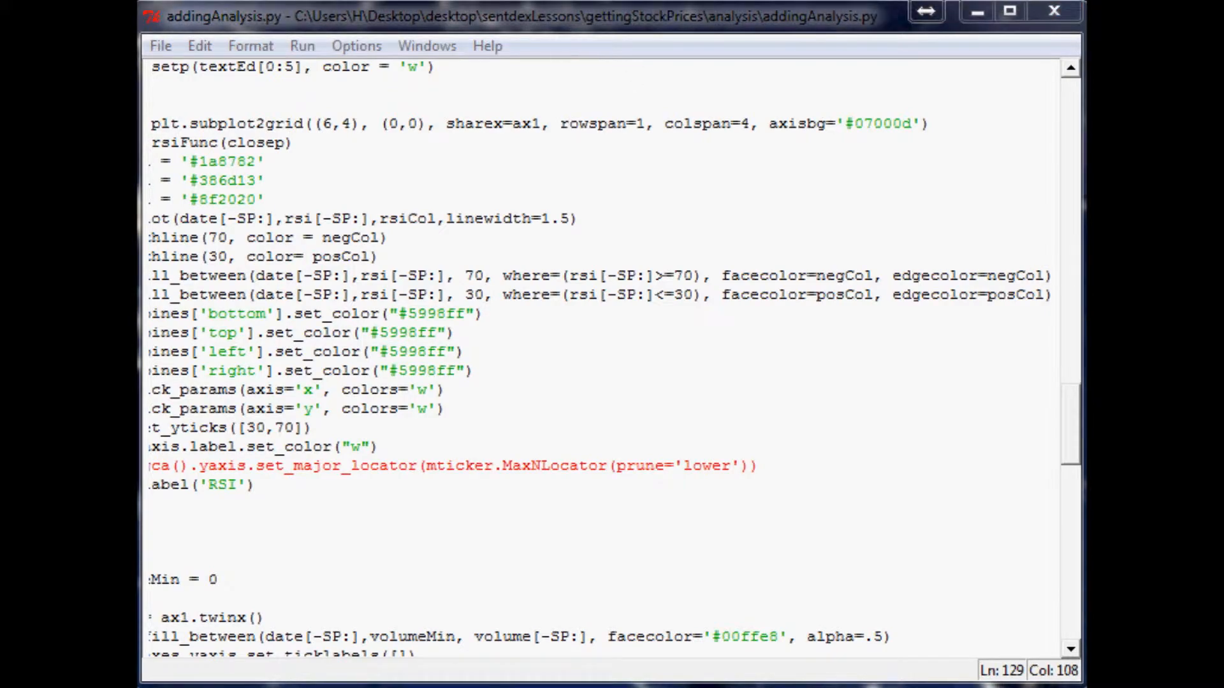
# Step: Rerun the script and inspect the RSI panel's red 70 and green 30 lines
pyautogui.press('F5')
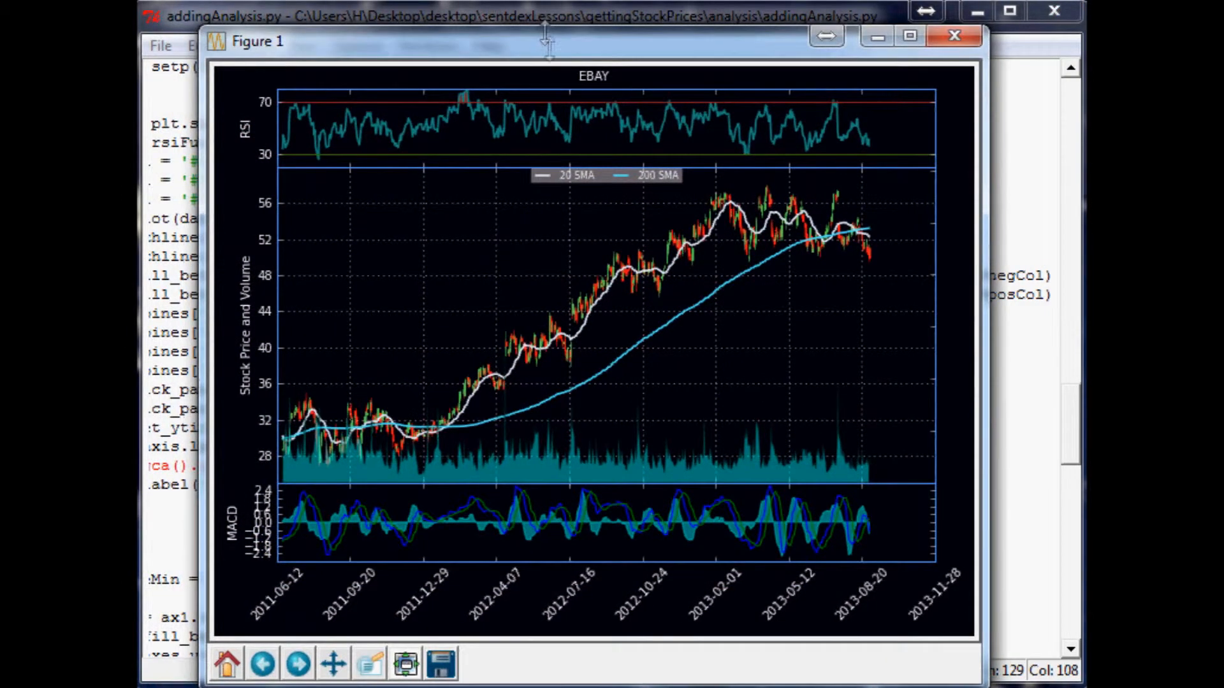
pyautogui.moveTo(778, 172)
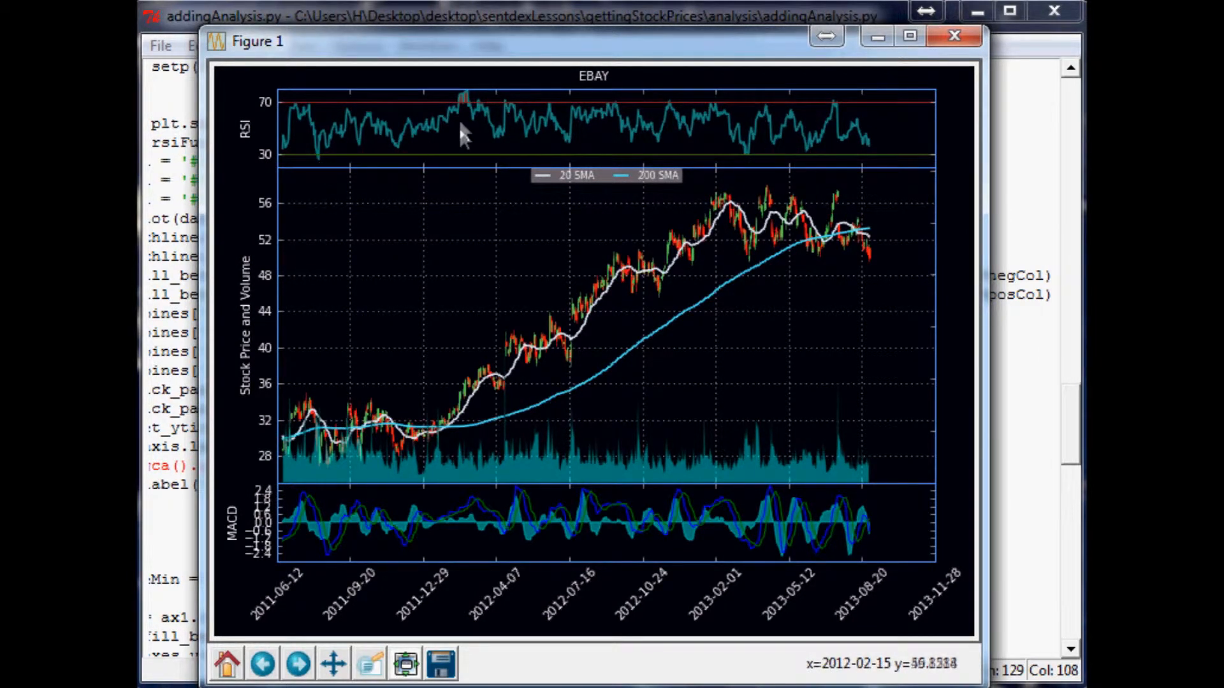
pyautogui.moveTo(366, 673)
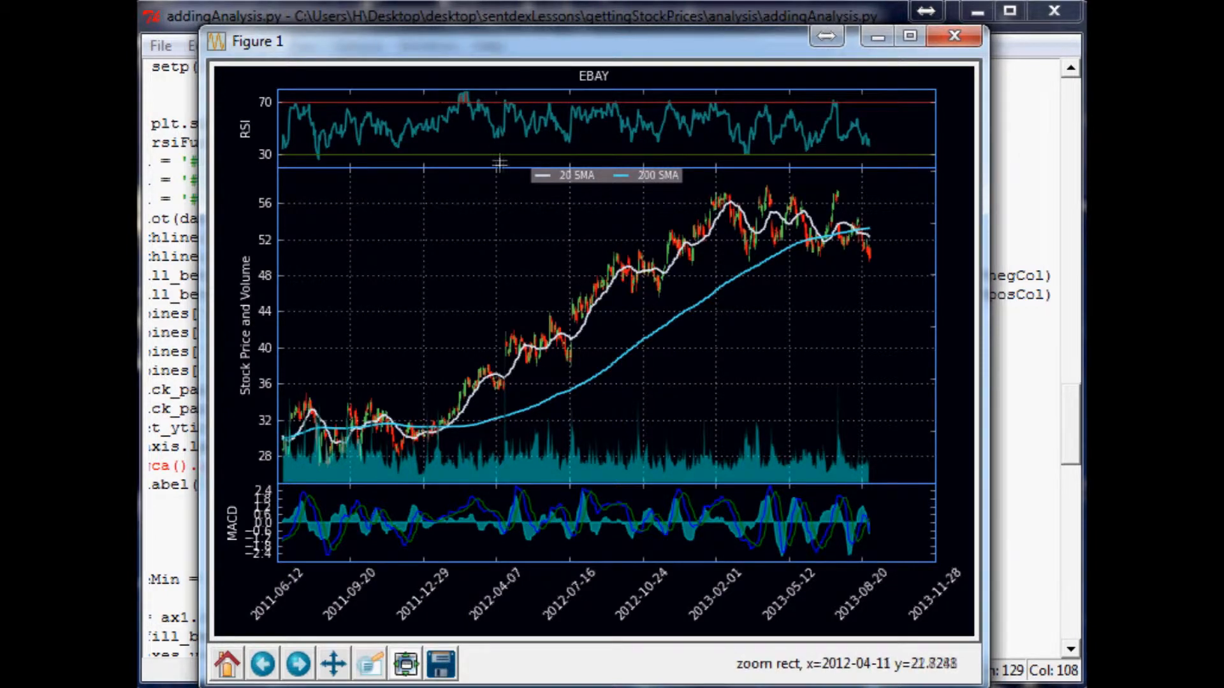
pyautogui.moveTo(500, 165); pyautogui.dragTo(679, 285)
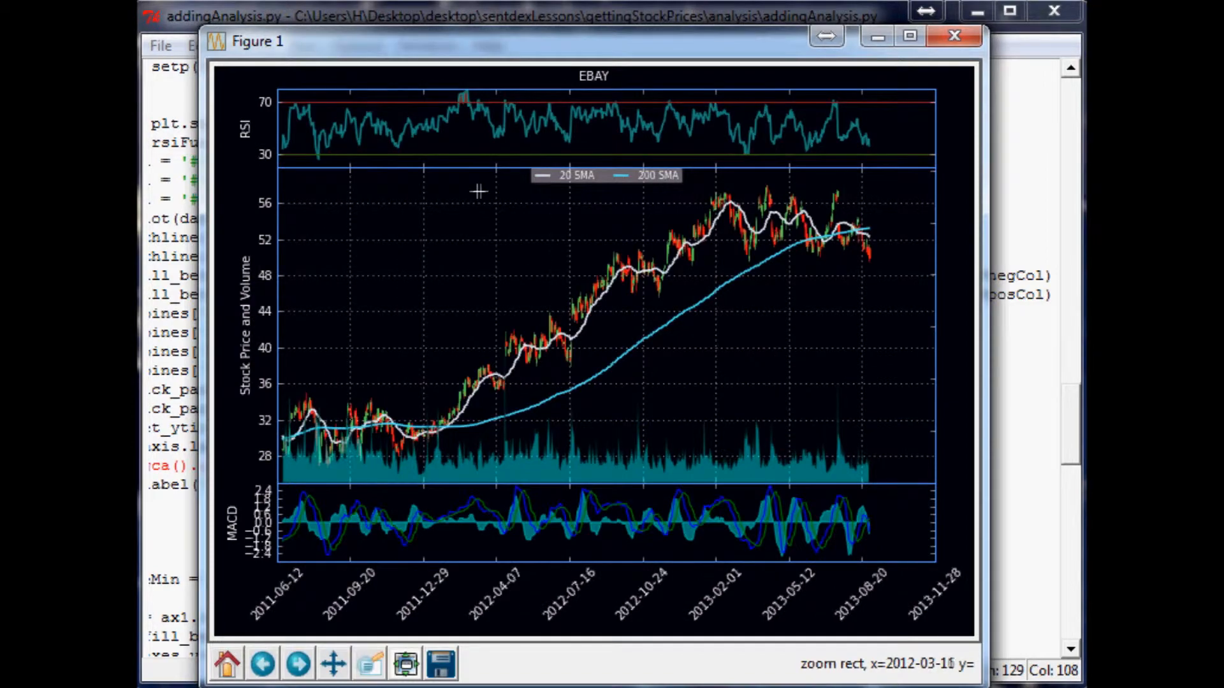
pyautogui.moveTo(494, 198)
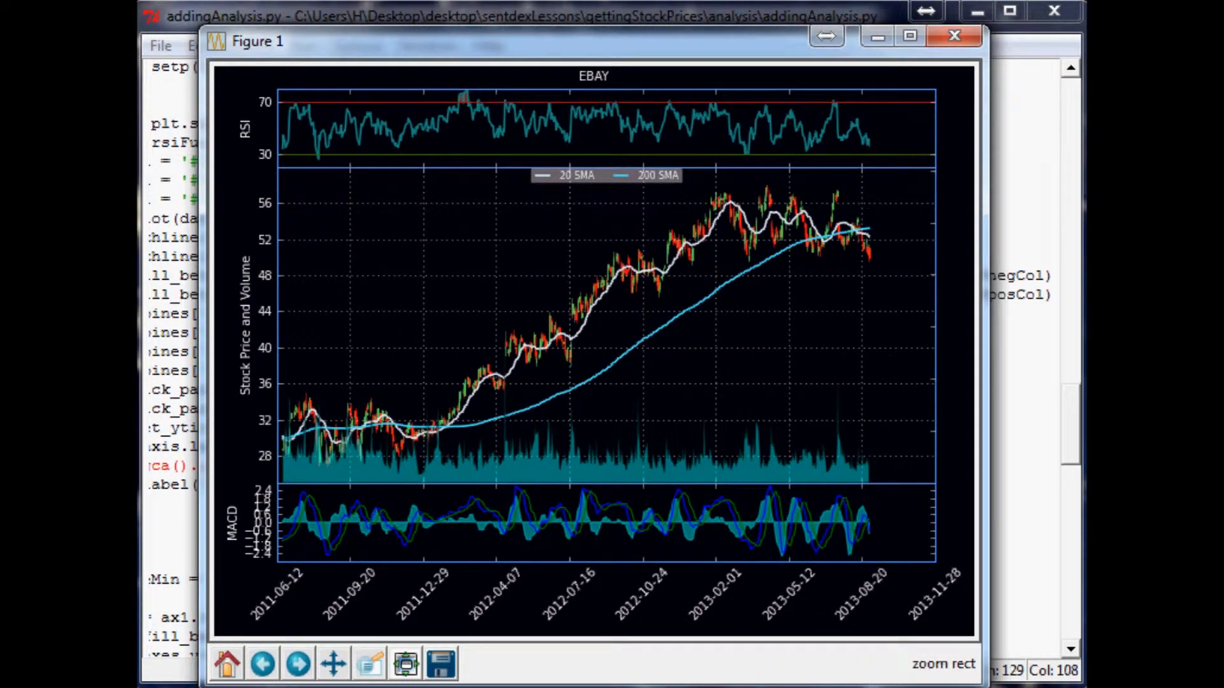
pyautogui.moveTo(430, 127)
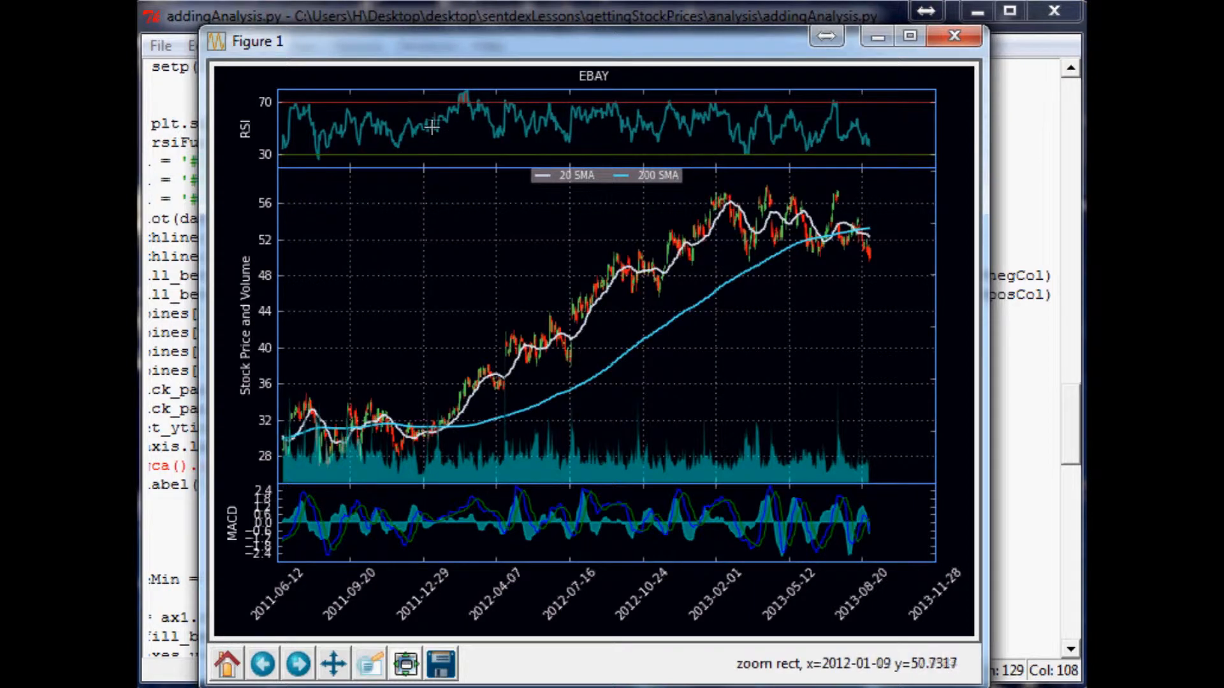
pyautogui.moveTo(745, 210)
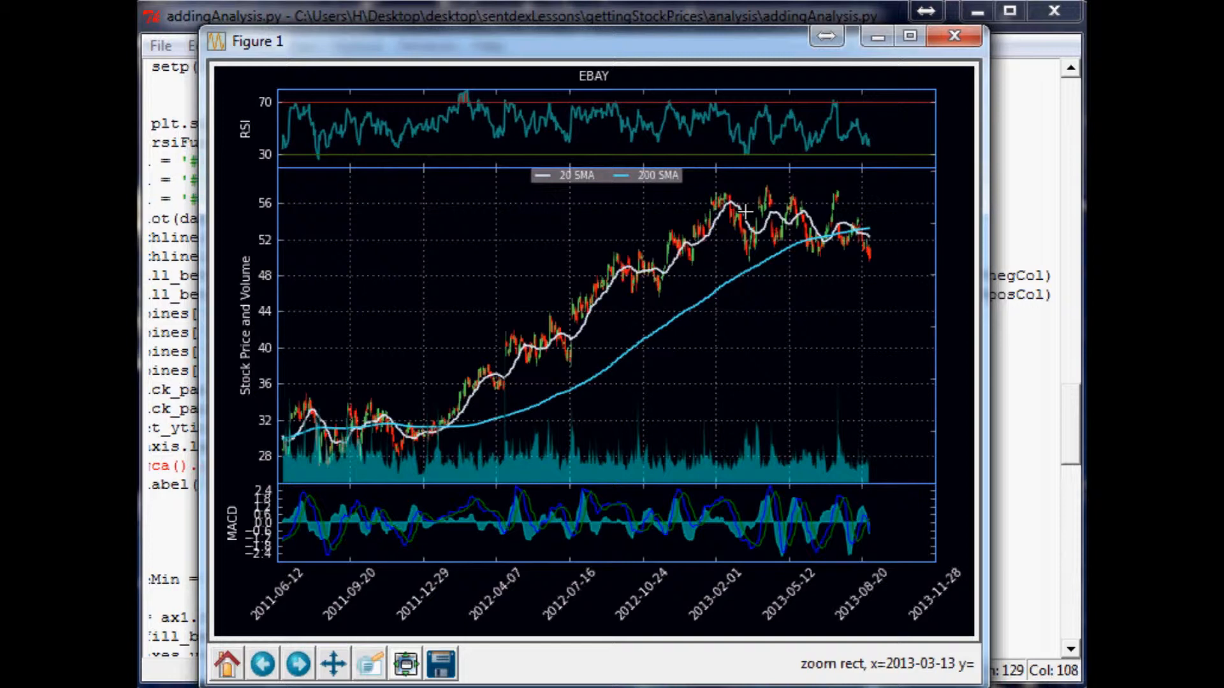
pyautogui.moveTo(657, 186)
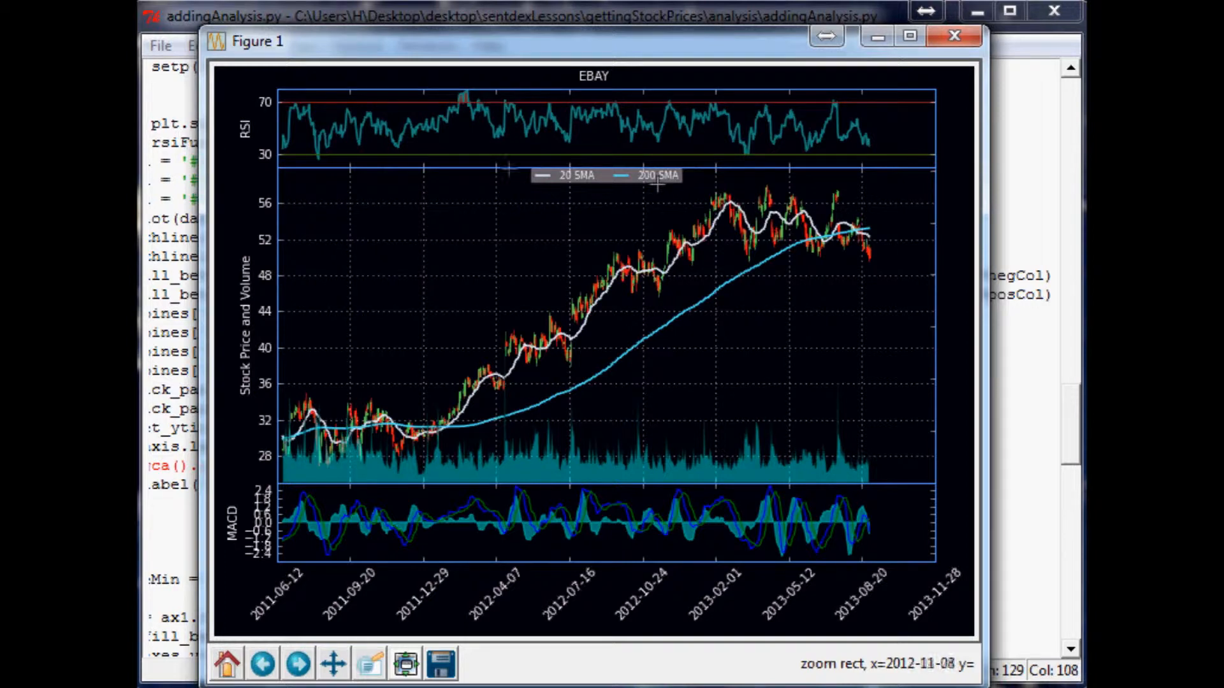
pyautogui.moveTo(256, 130)
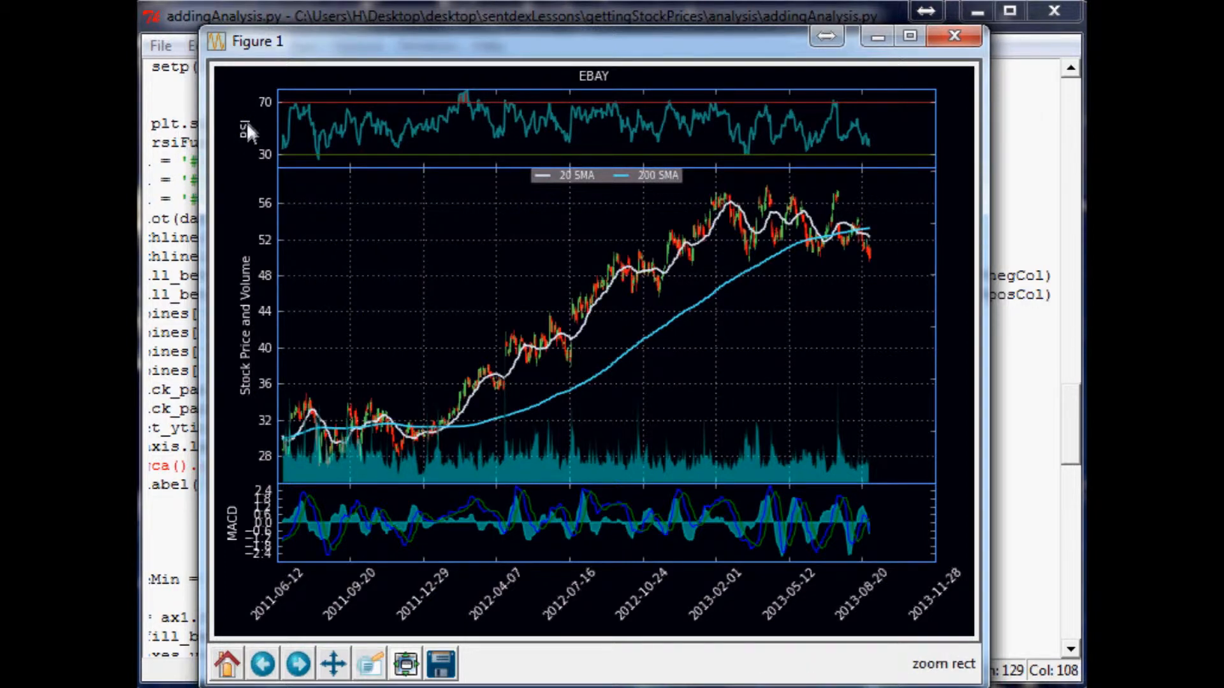
pyautogui.moveTo(301, 94)
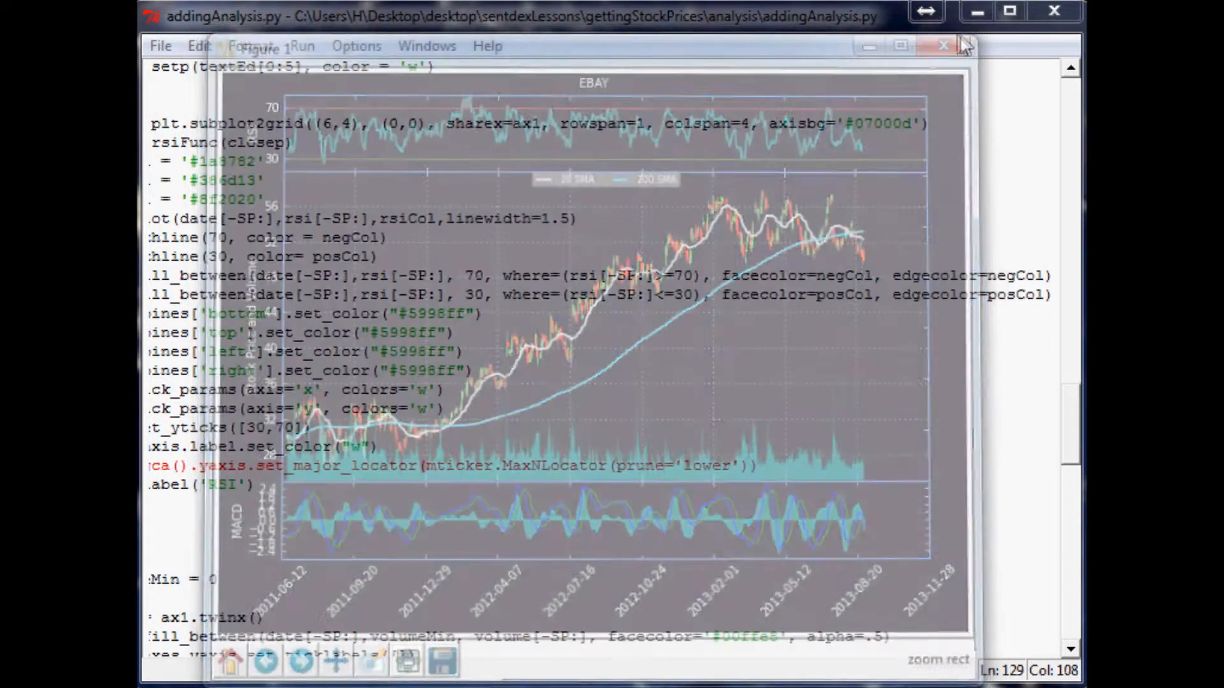
# Step: Close the chart and delete the plt.ylabel('RSI') line
pyautogui.click(942, 43)
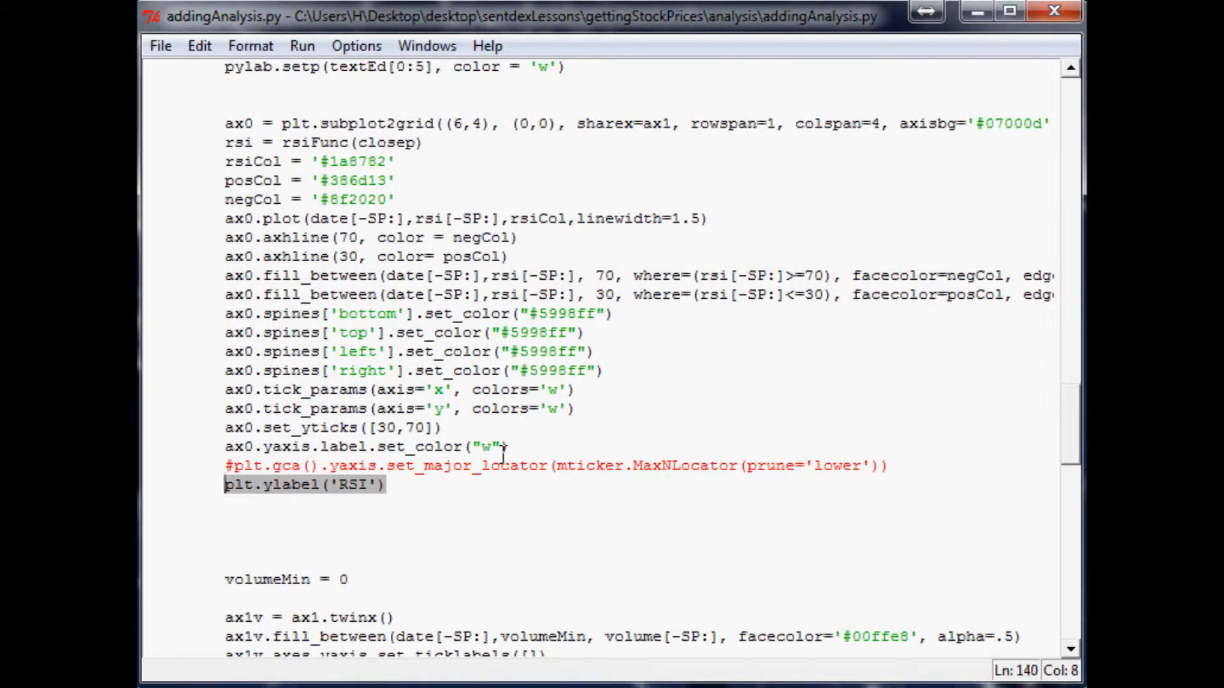
pyautogui.press('Delete')
pyautogui.write('ax')
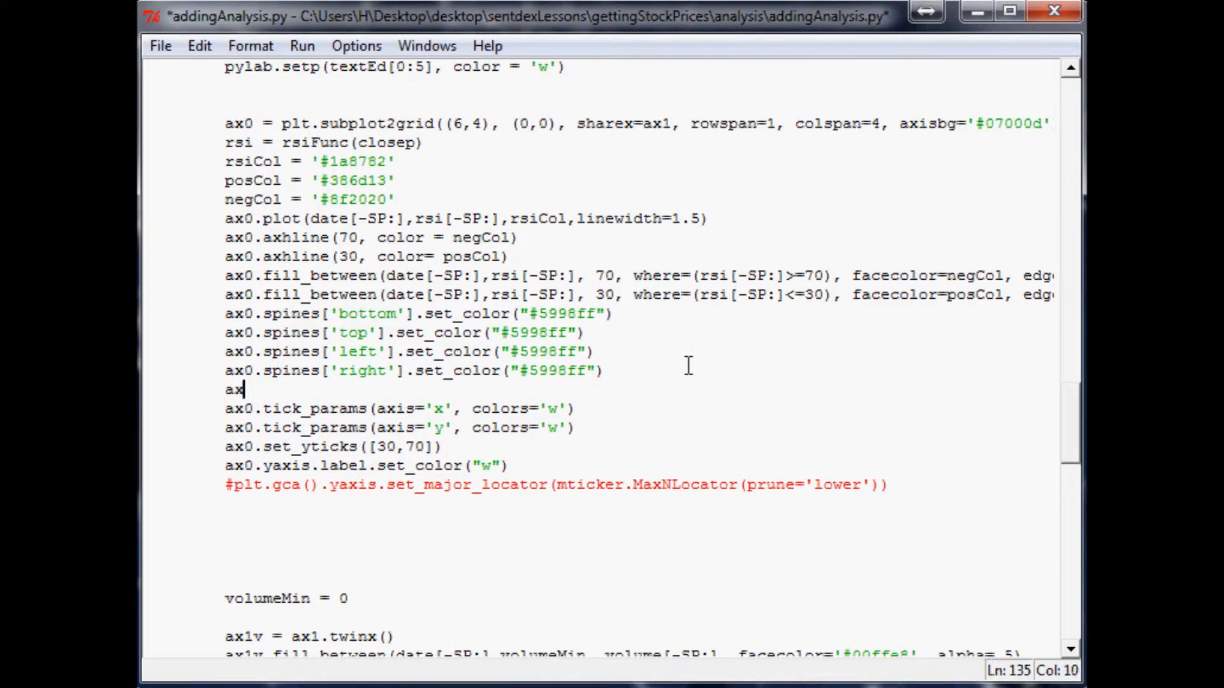
# Step: Begin an ax0.text call placing 'RSI (14)' at axes position (0.015, 0.95)
pyautogui.write('0.te')
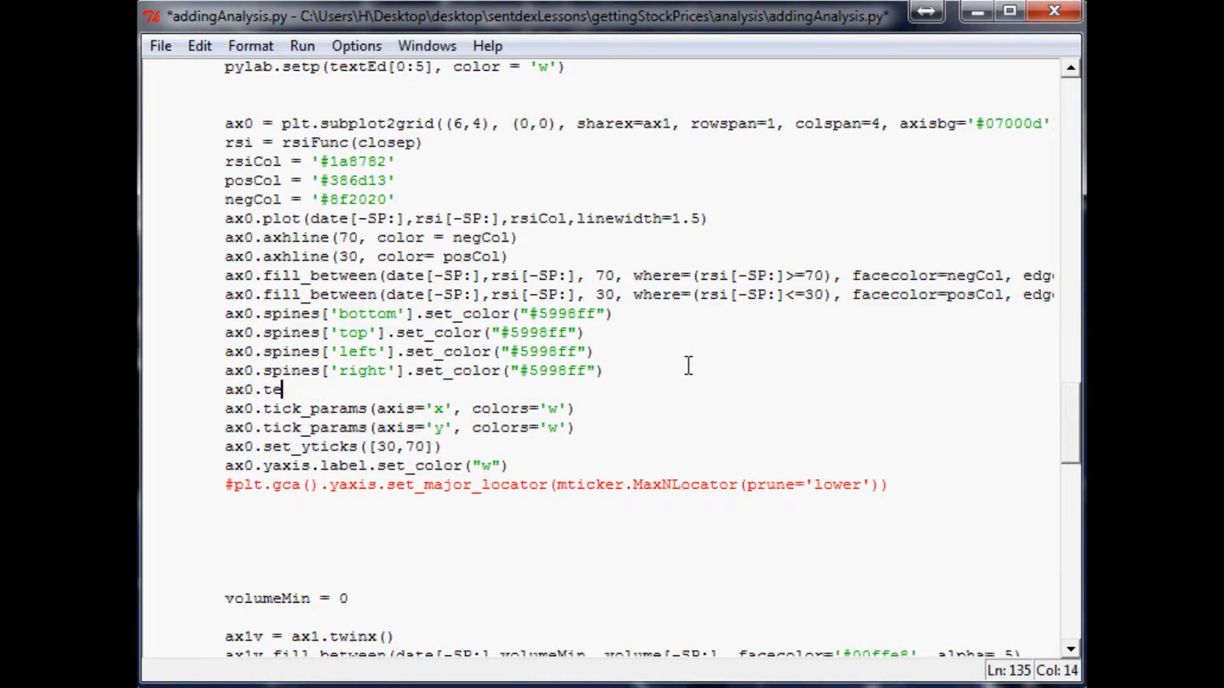
pyautogui.write('xt(')
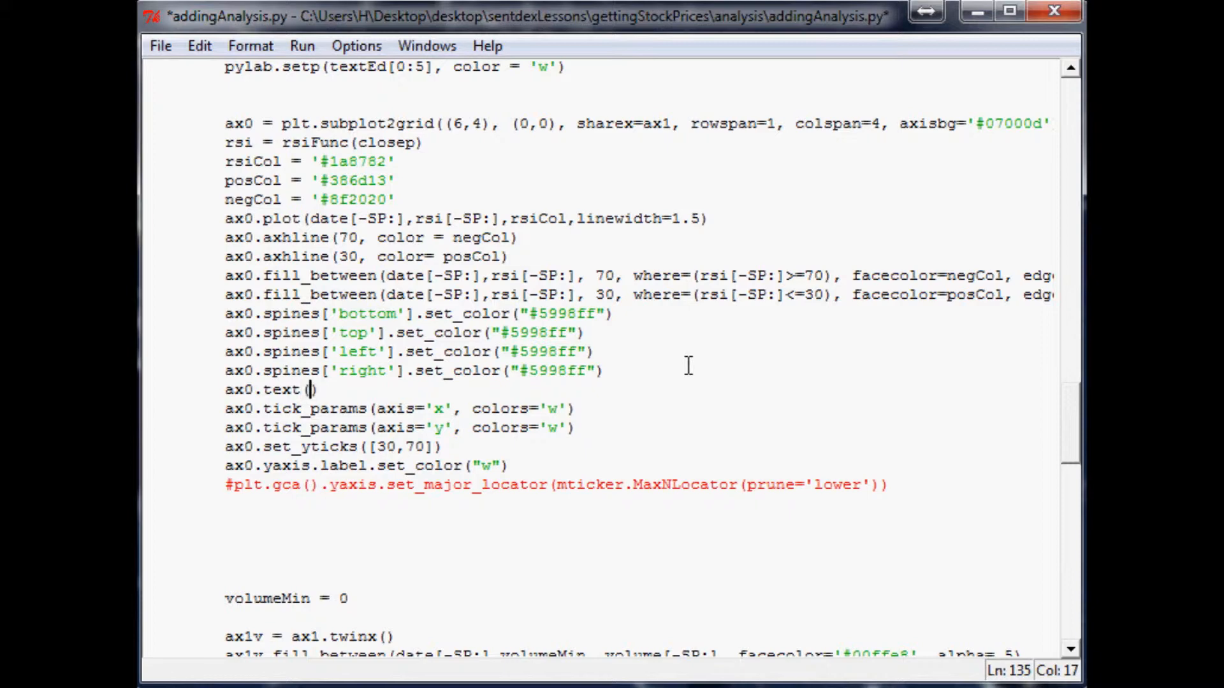
pyautogui.write('0.')
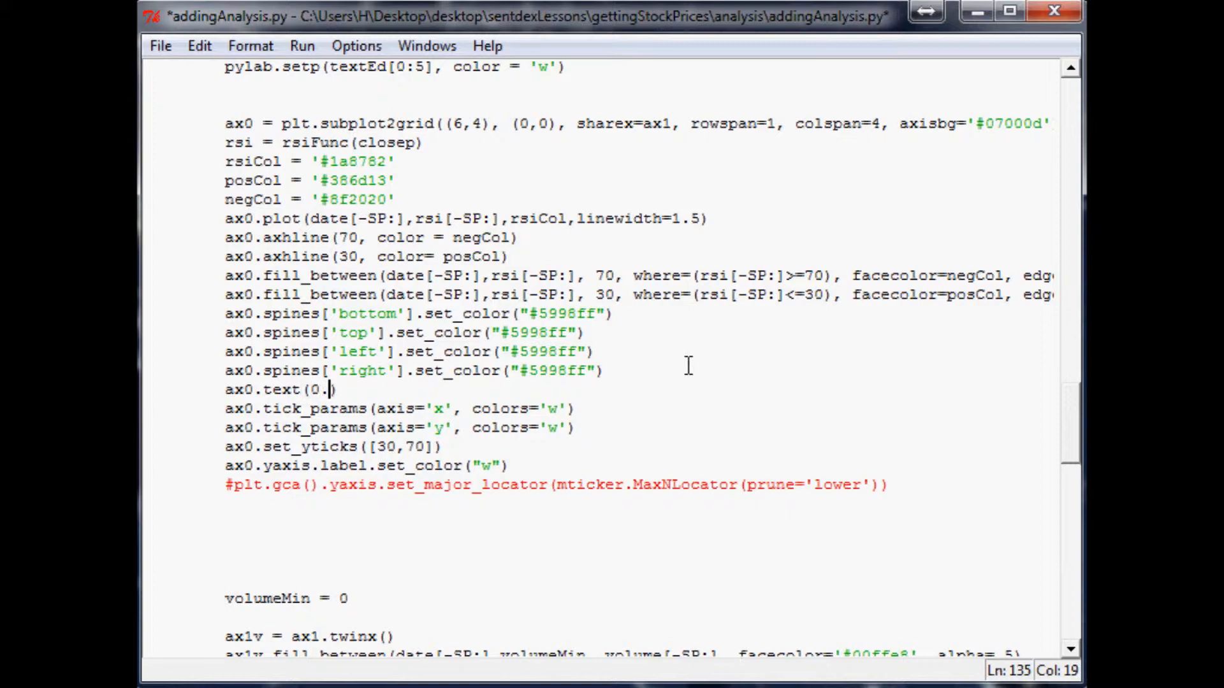
pyautogui.write('0')
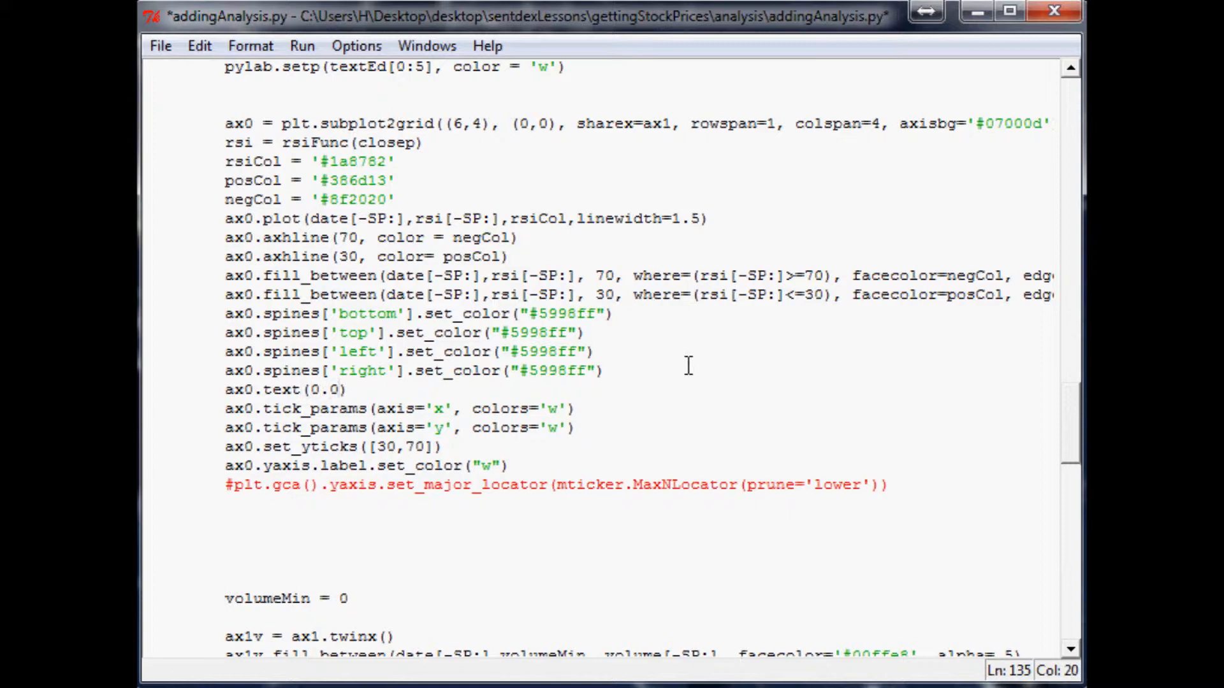
pyautogui.write('15,')
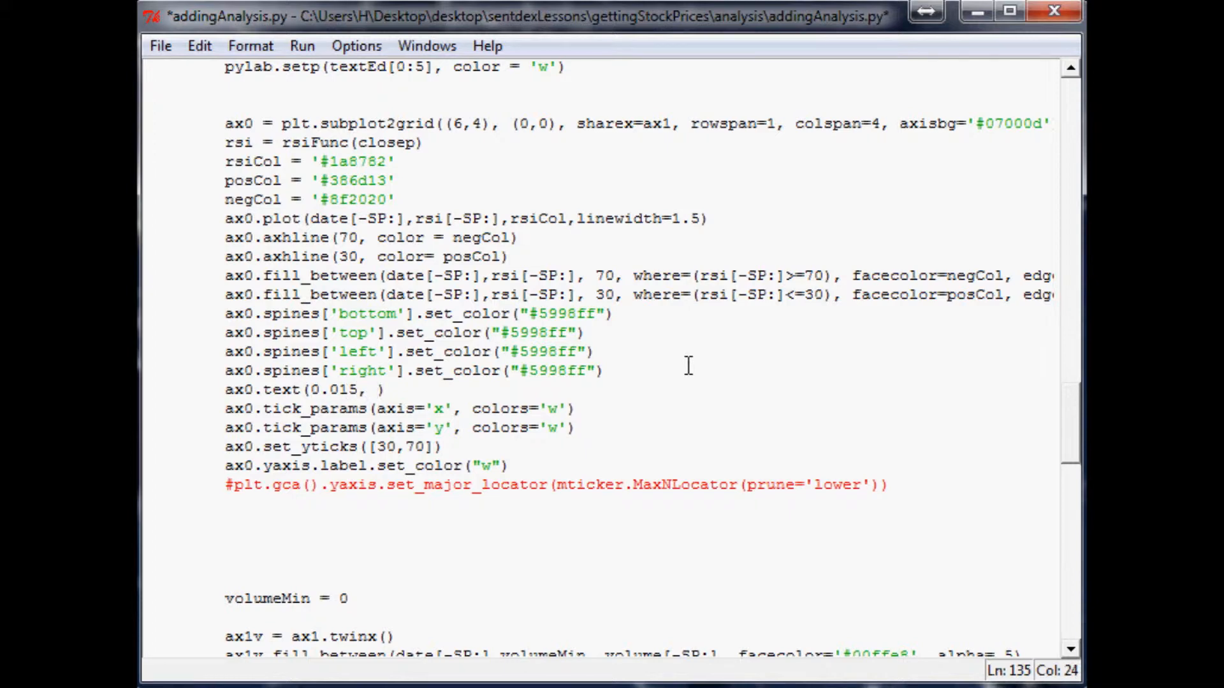
pyautogui.write('0.')
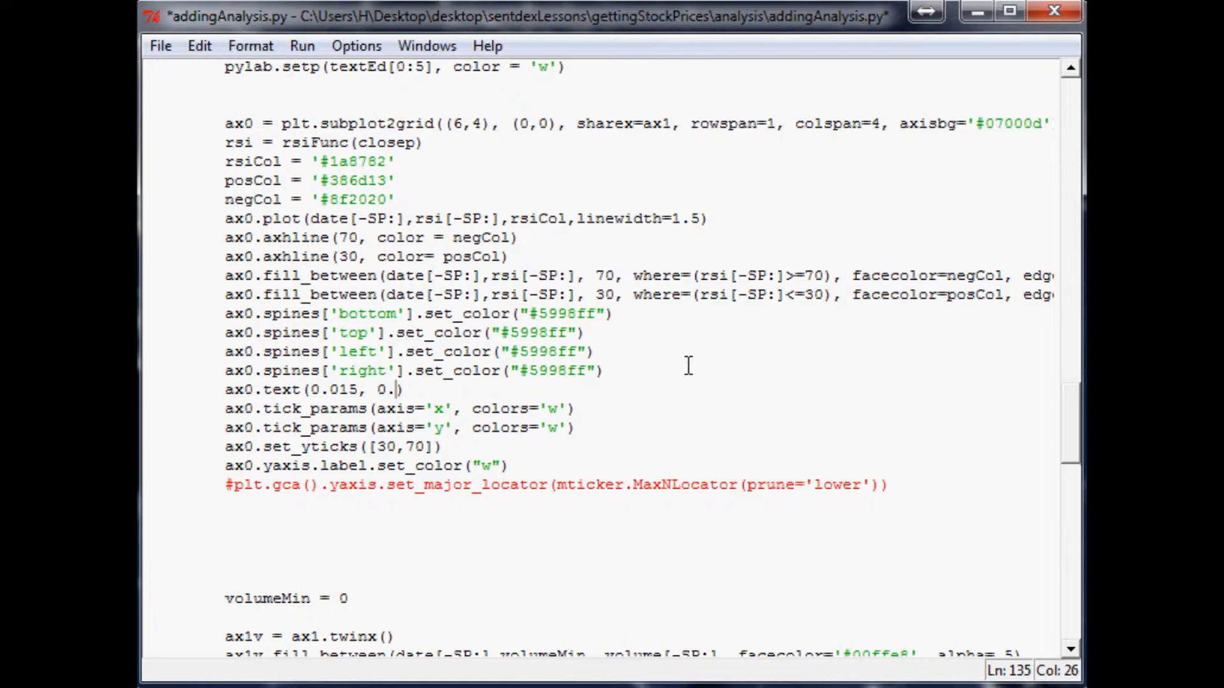
pyautogui.write('95,')
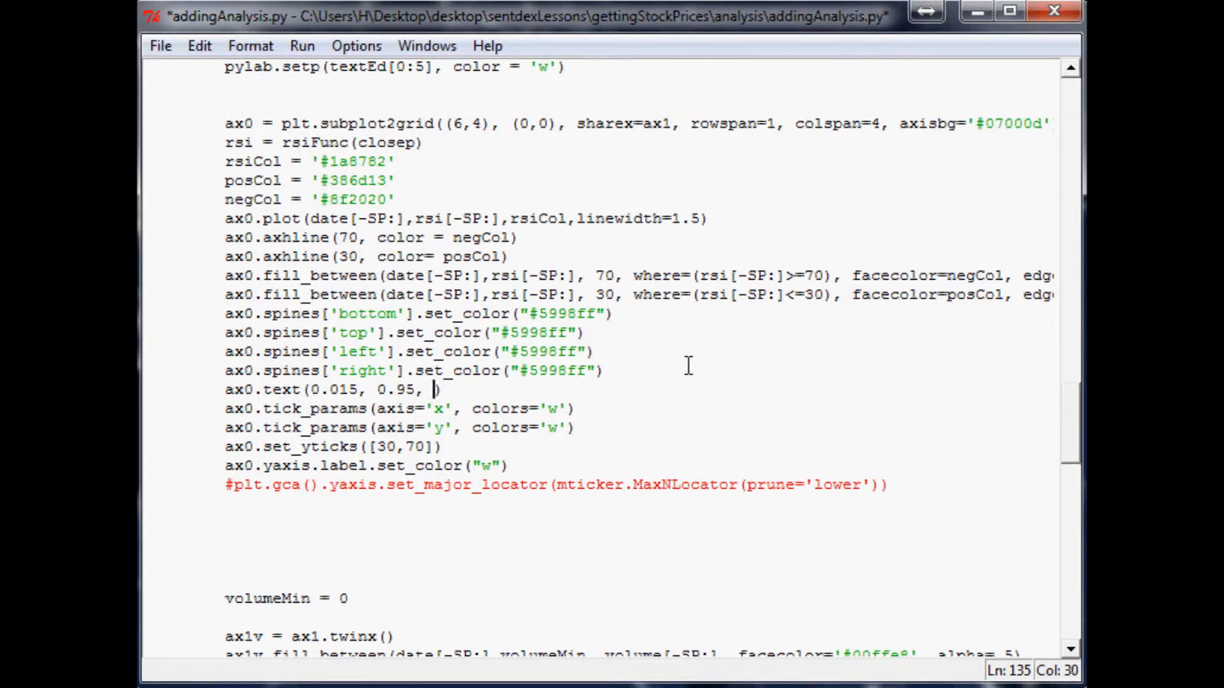
pyautogui.write("'RSI")
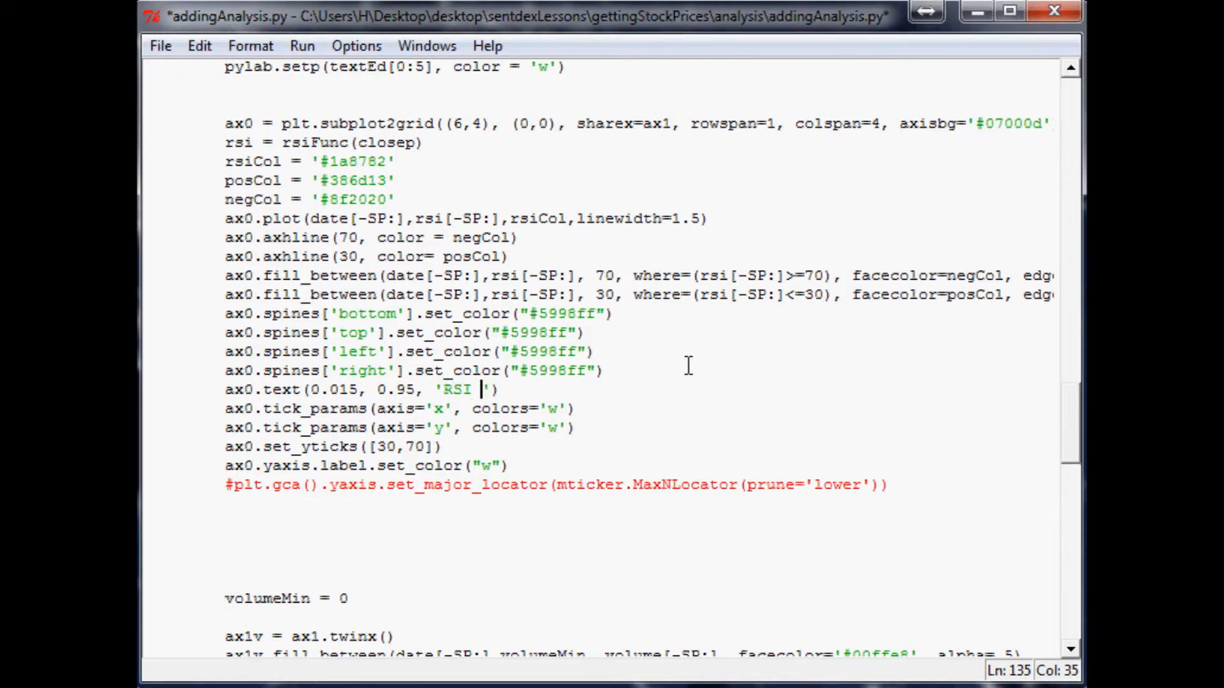
pyautogui.write('(14)')
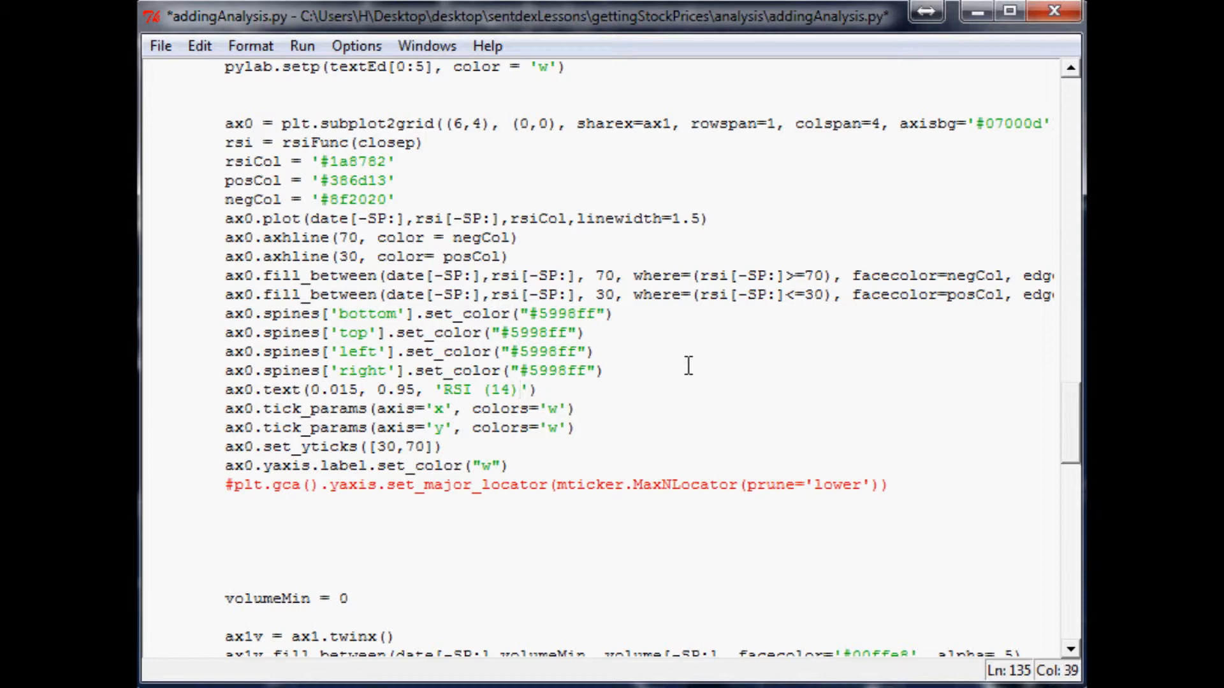
# Step: Give the label va='top', color 'w' and start the transform=ax0.transAxes argument
pyautogui.write(', va')
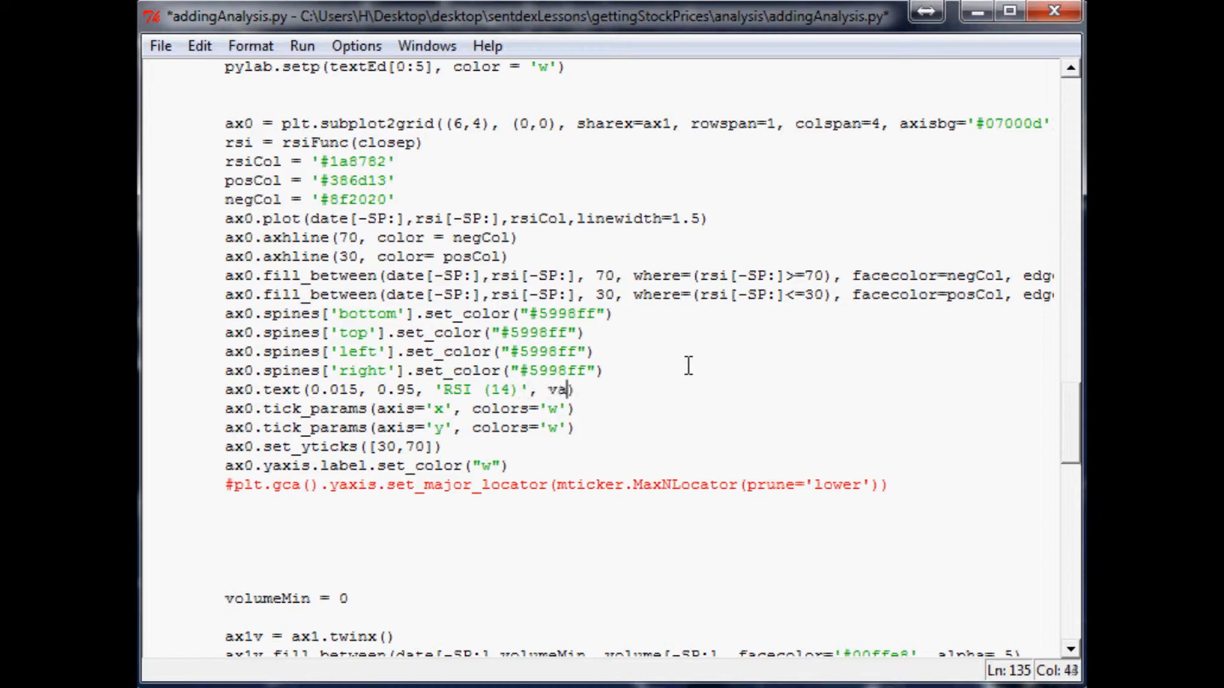
pyautogui.write("='")
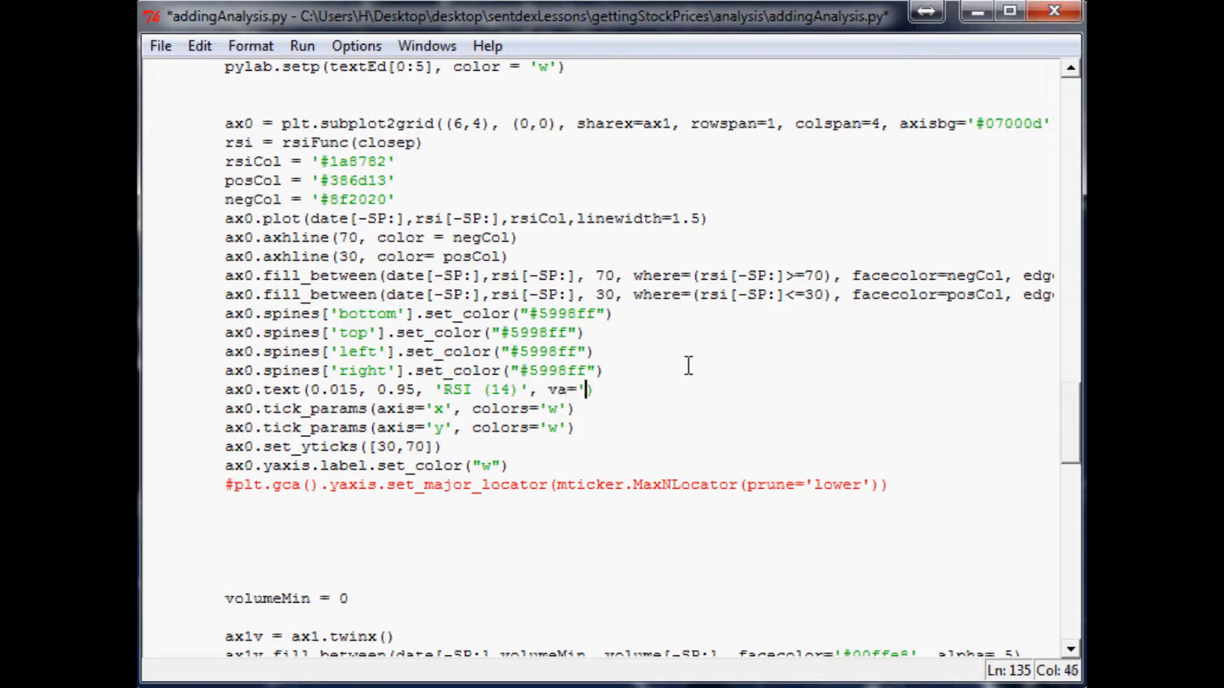
pyautogui.write("top'")
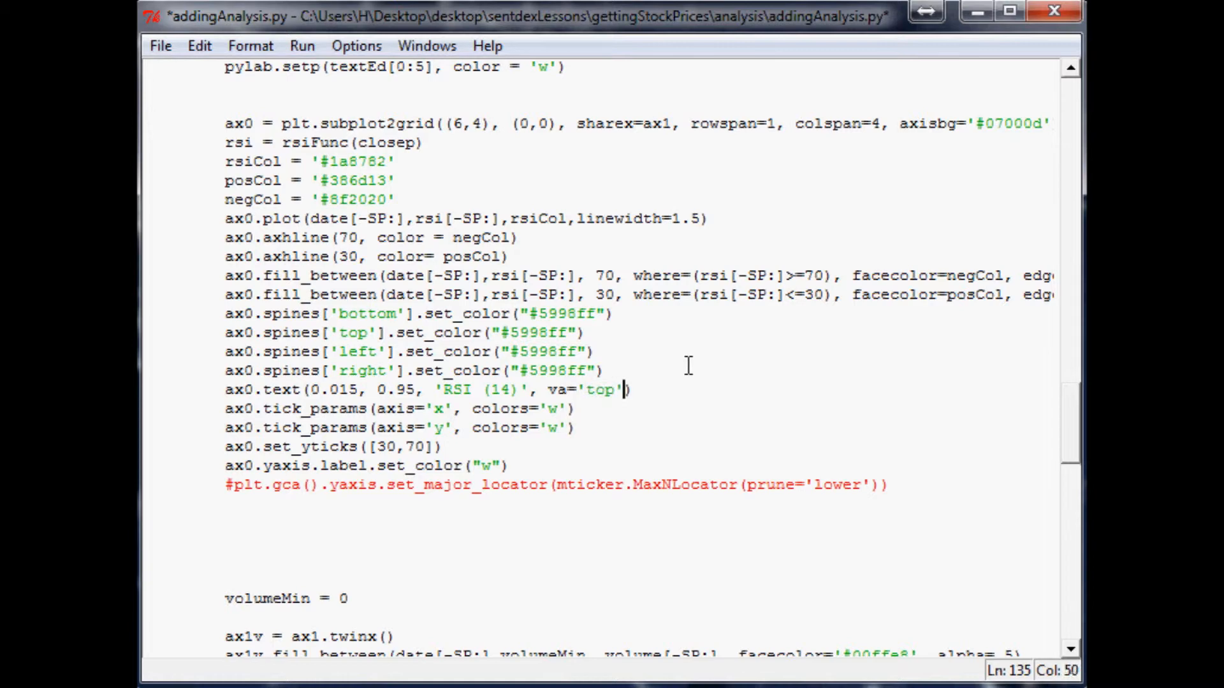
pyautogui.write(', color=')
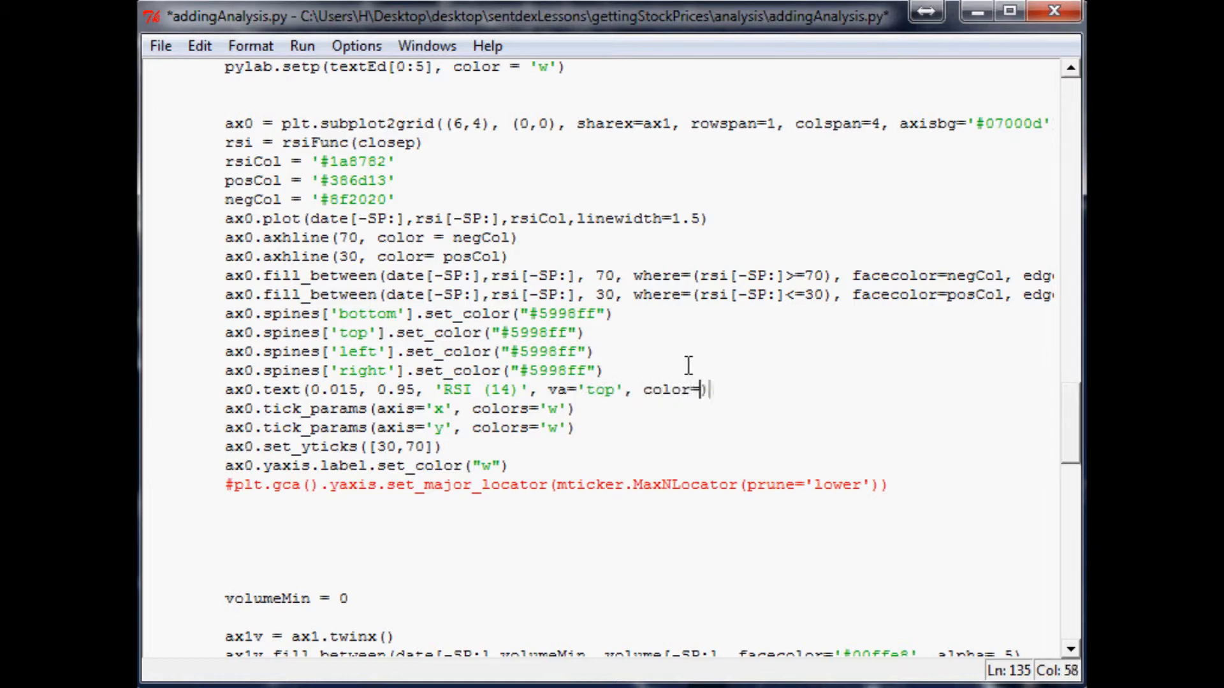
pyautogui.write("'w', t")
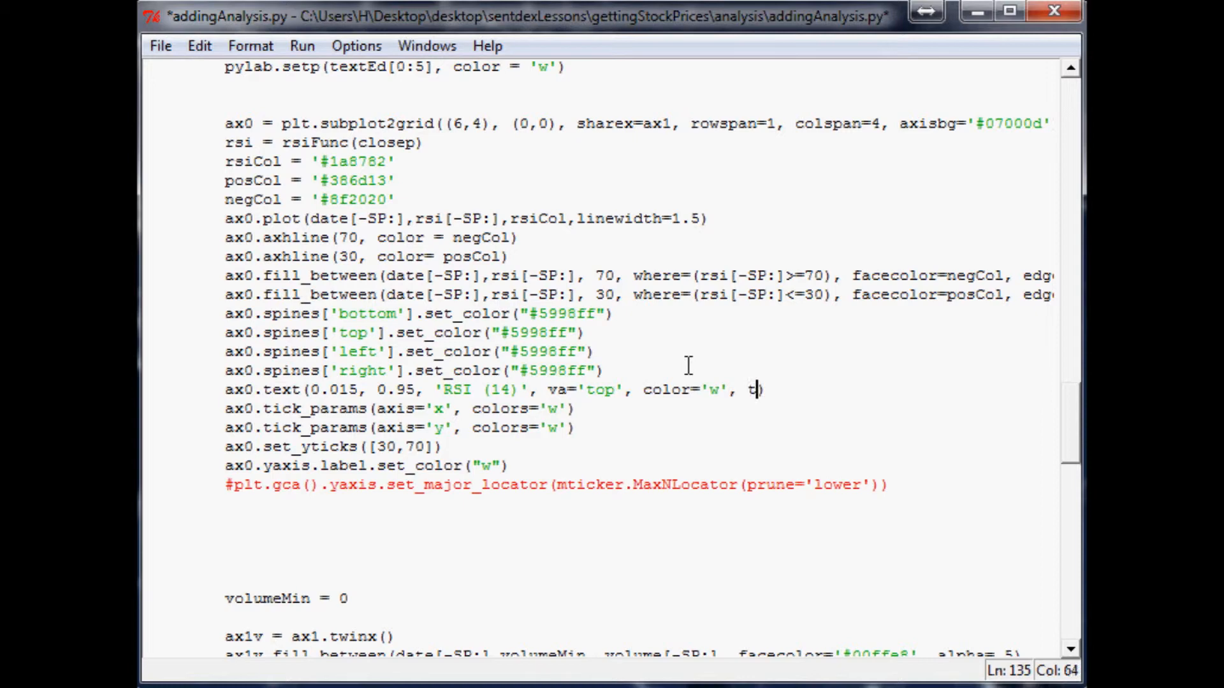
pyautogui.write('ransform')
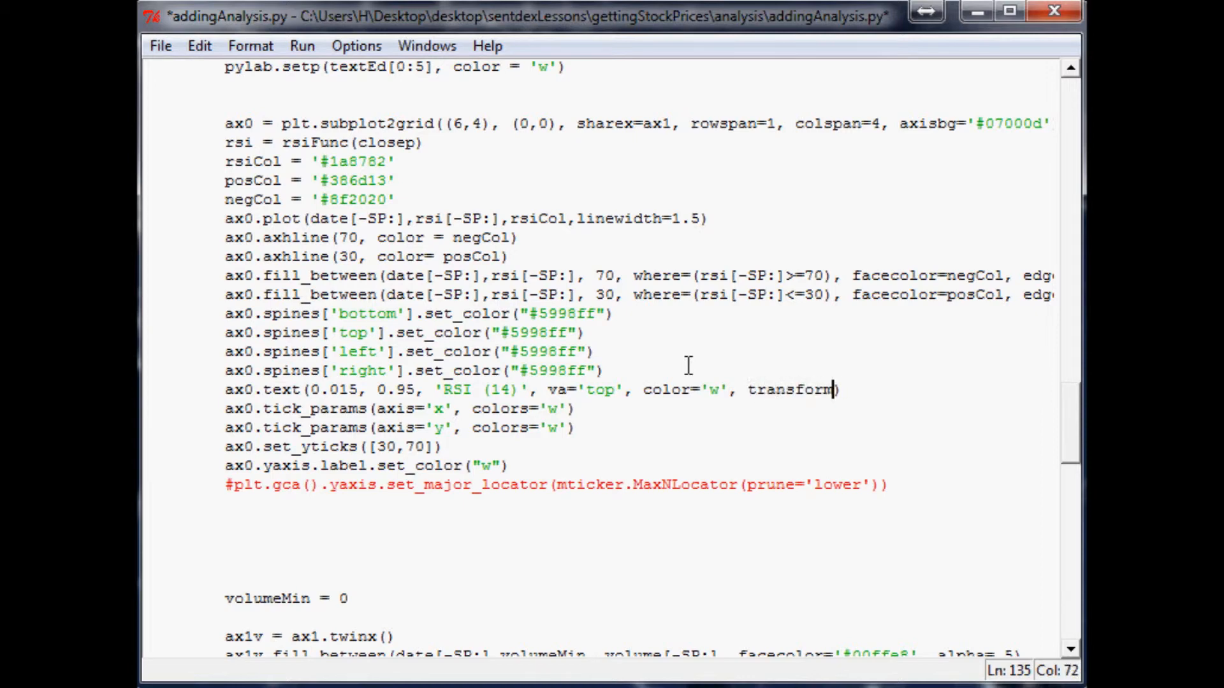
pyautogui.write('=ax0.')
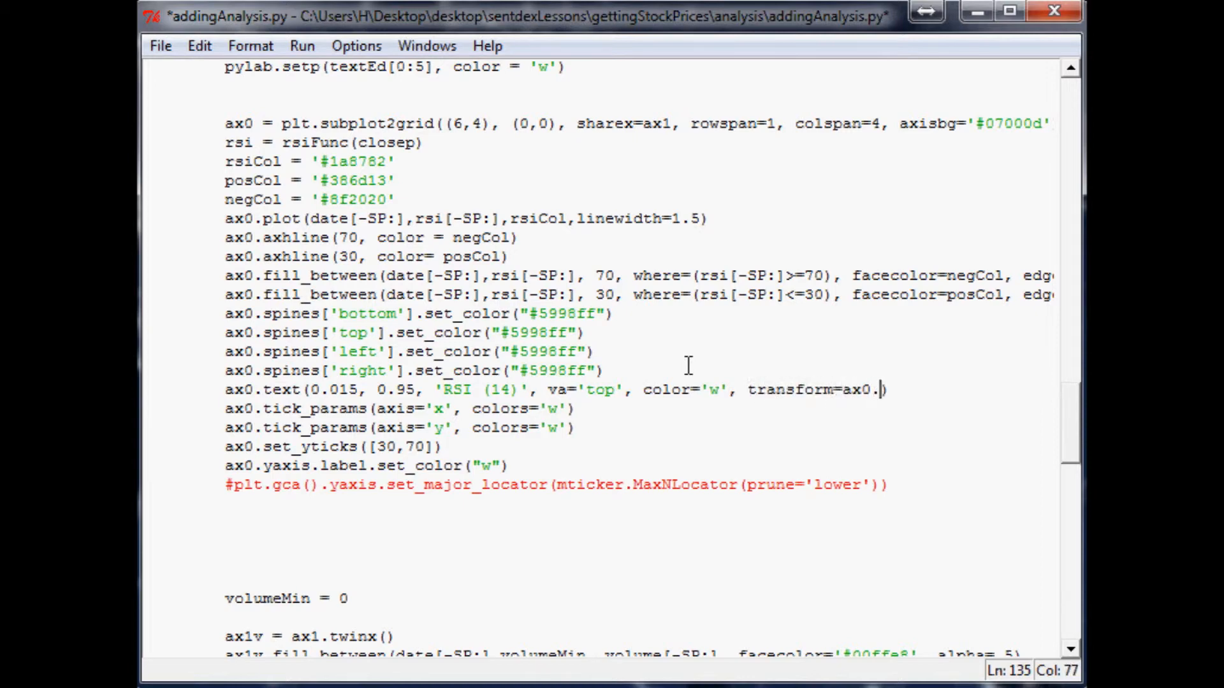
# Step: Finish the transAxes argument, save the script and run it to redraw the EBAY chart
pyautogui.write('transAxes)')
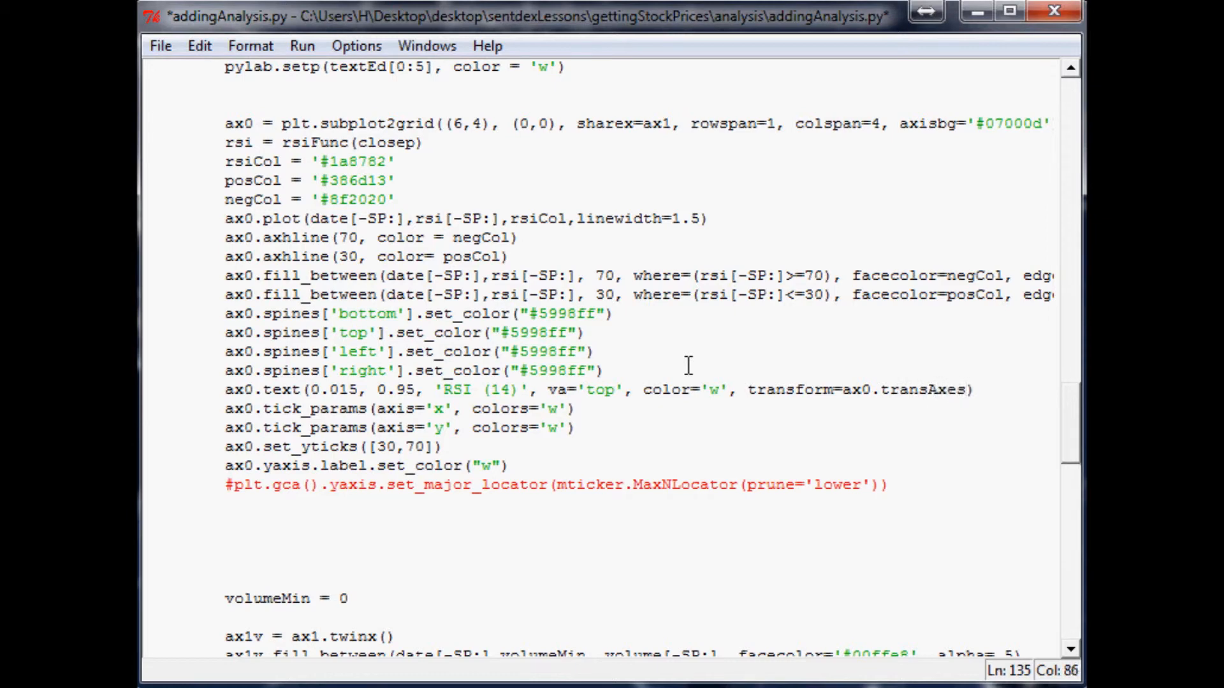
pyautogui.press('Ctrl+s')
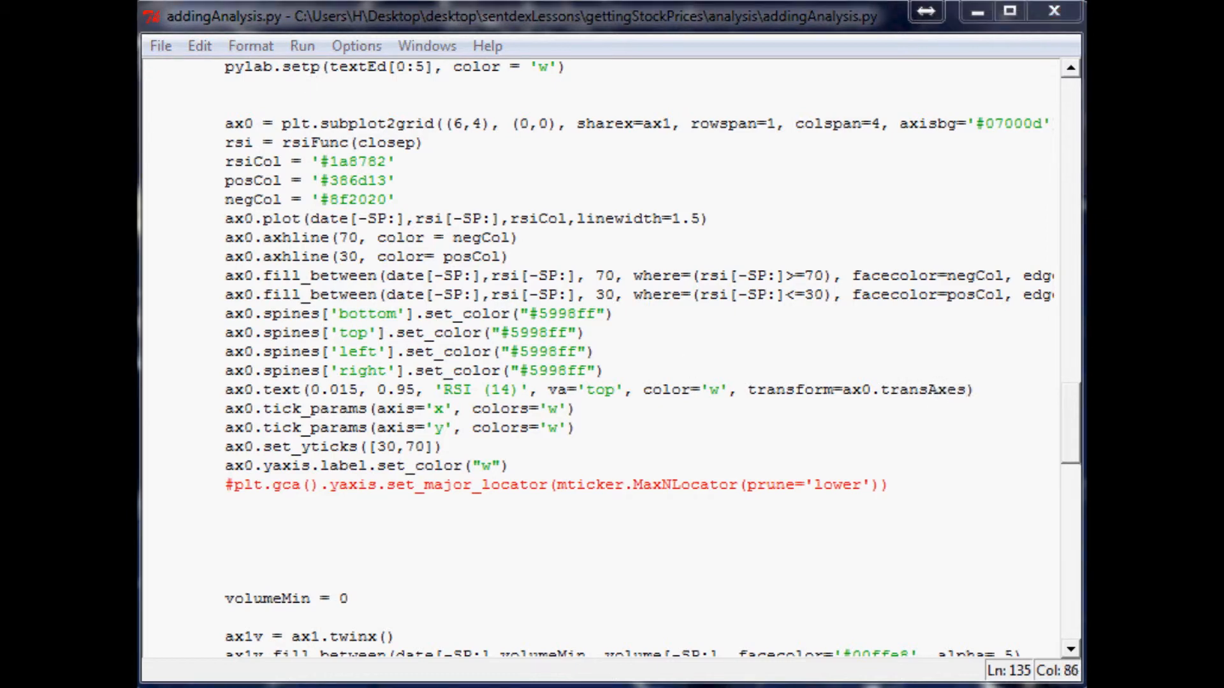
pyautogui.press('F5')
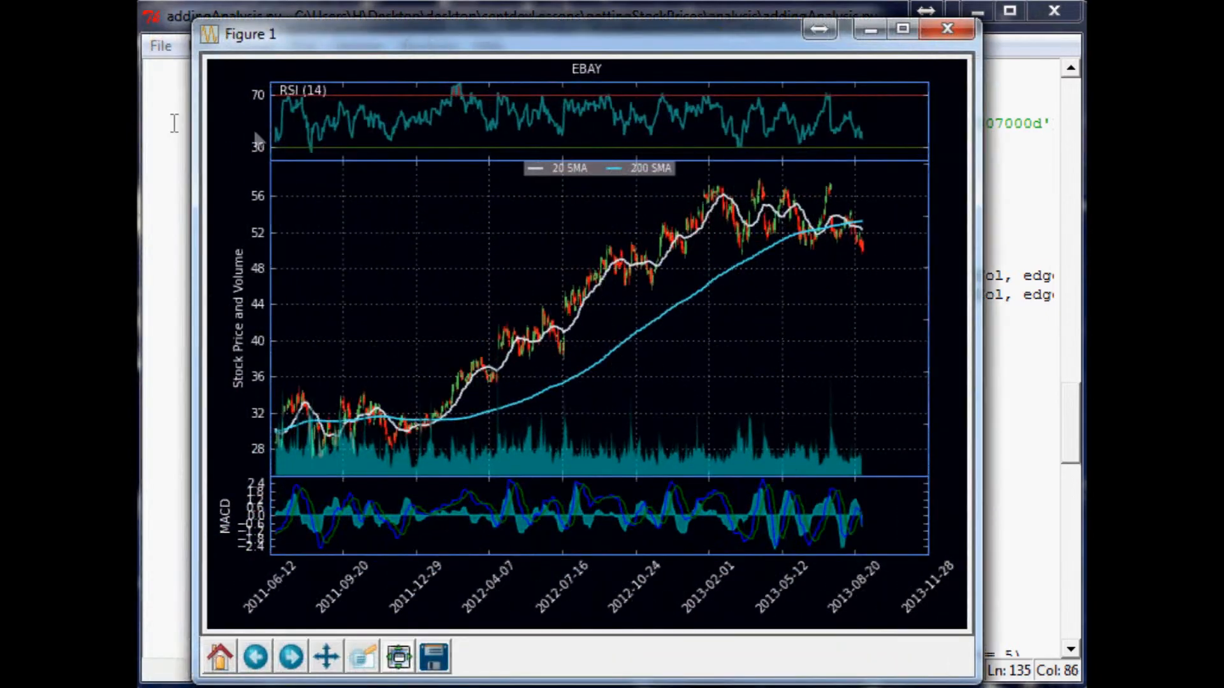
pyautogui.moveTo(339, 67)
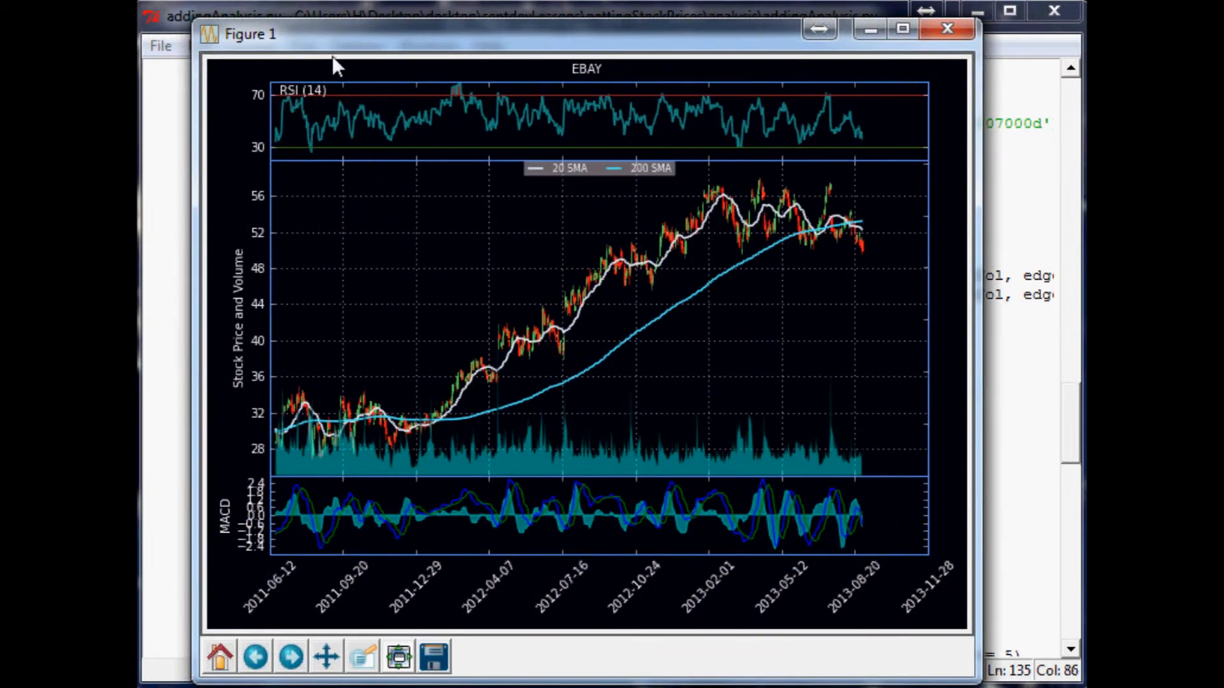
pyautogui.moveTo(301, 134)
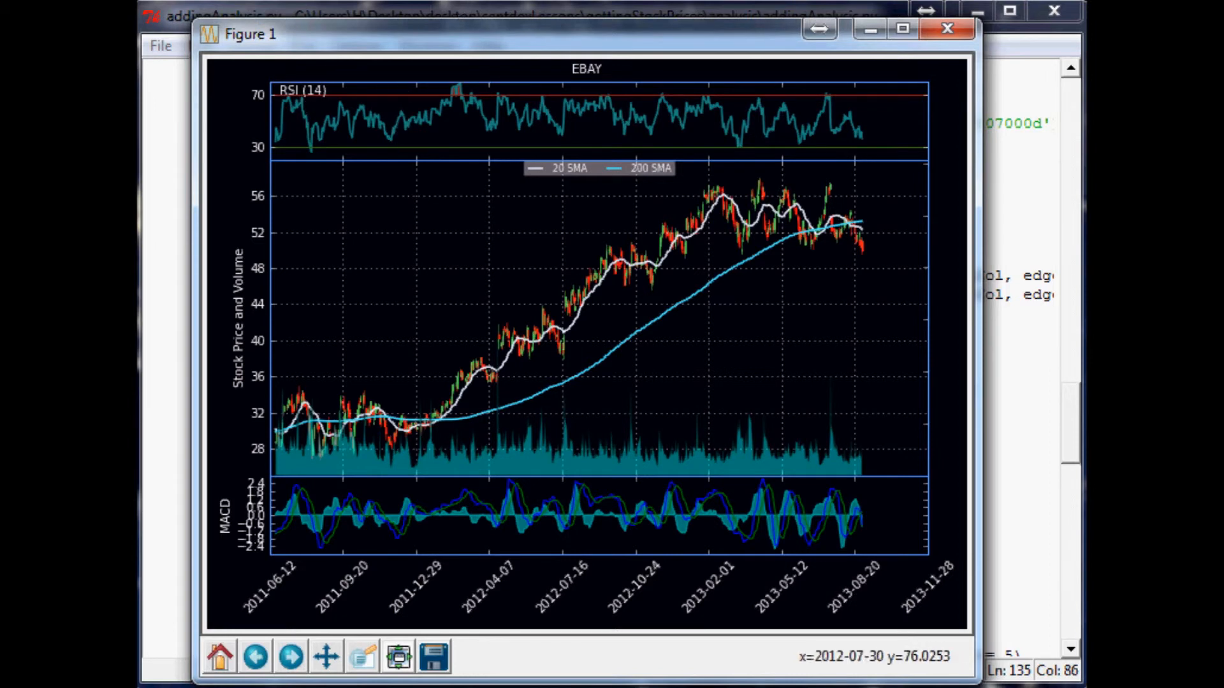
pyautogui.moveTo(340, 105)
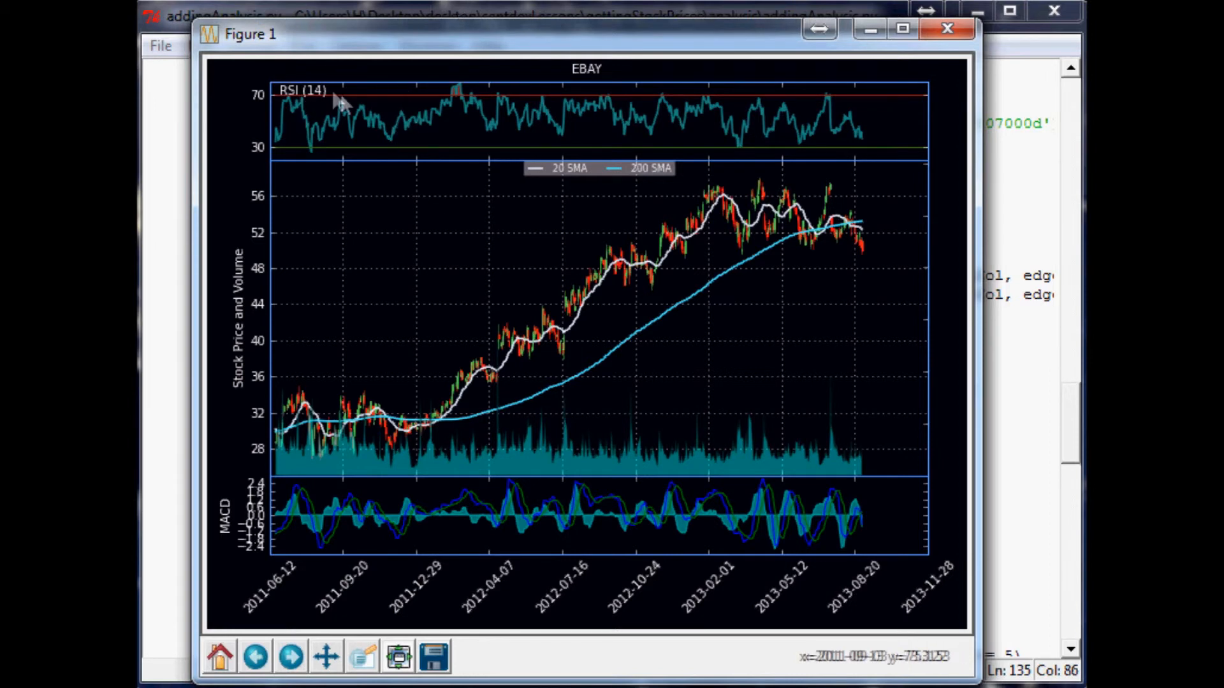
pyautogui.moveTo(492, 345)
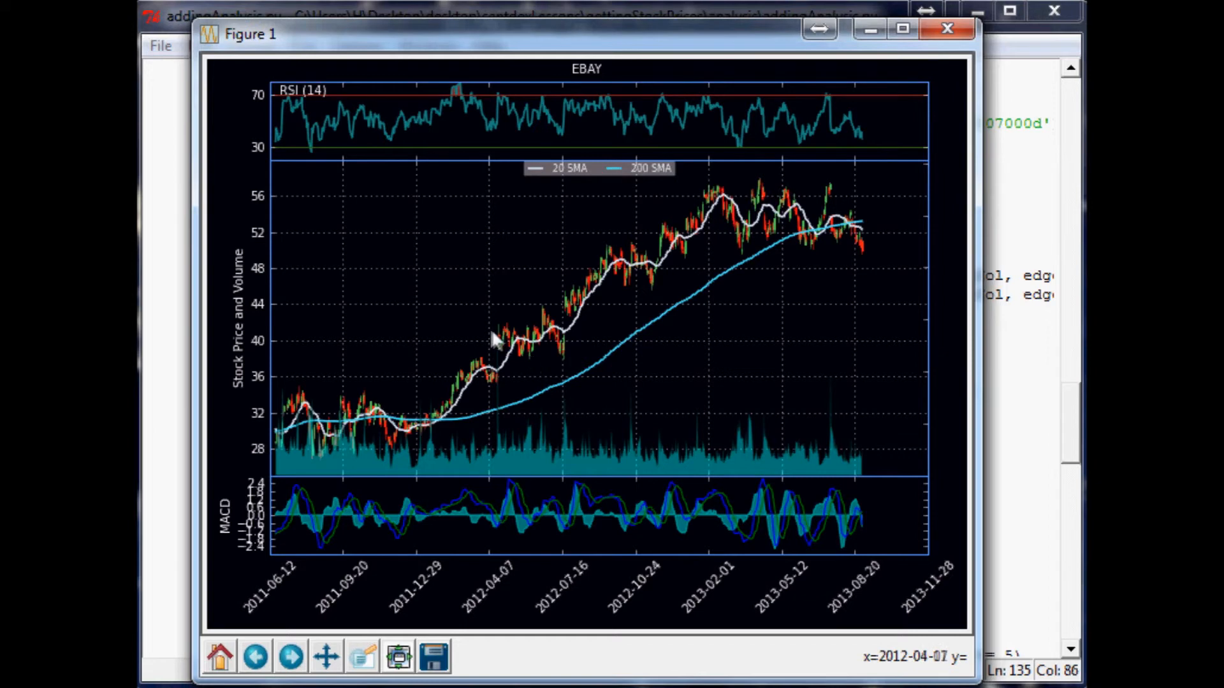
pyautogui.moveTo(415, 250)
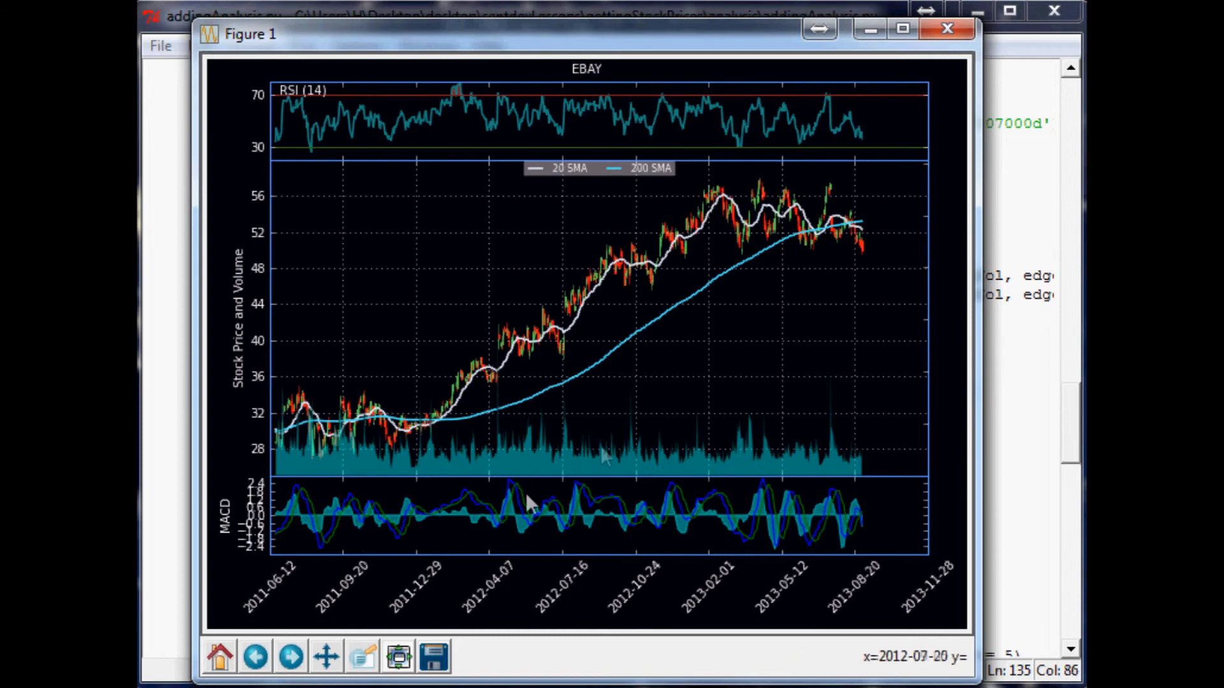
pyautogui.moveTo(604, 459)
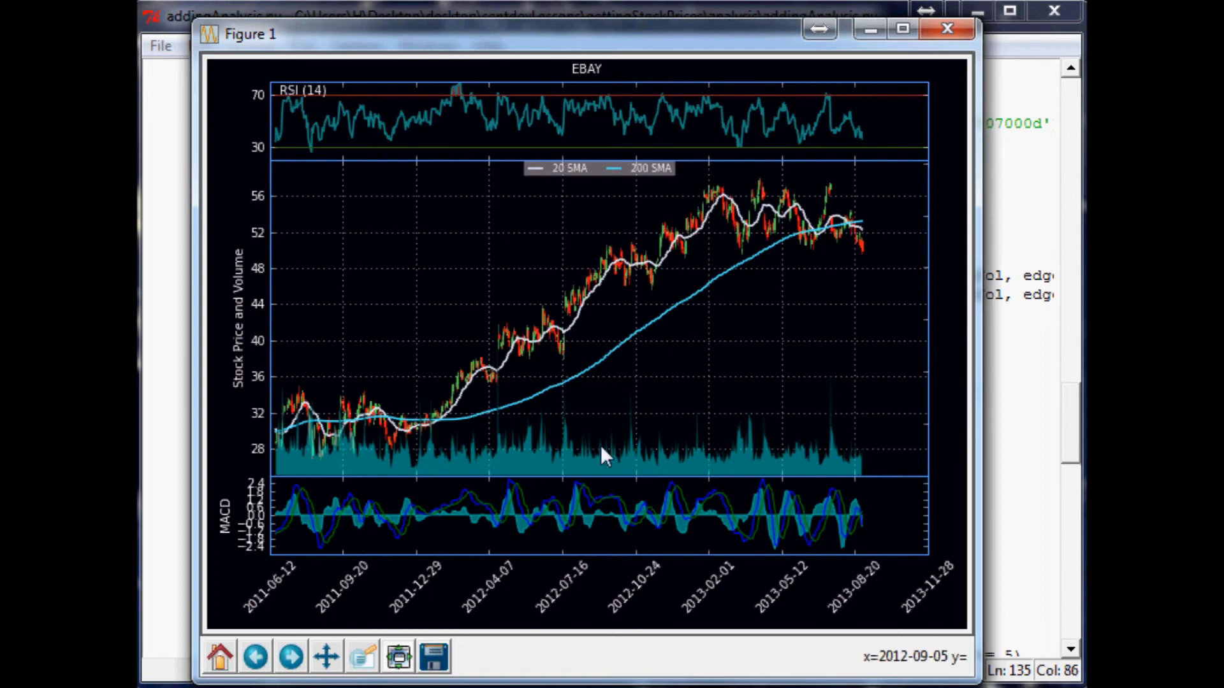
pyautogui.moveTo(233, 525)
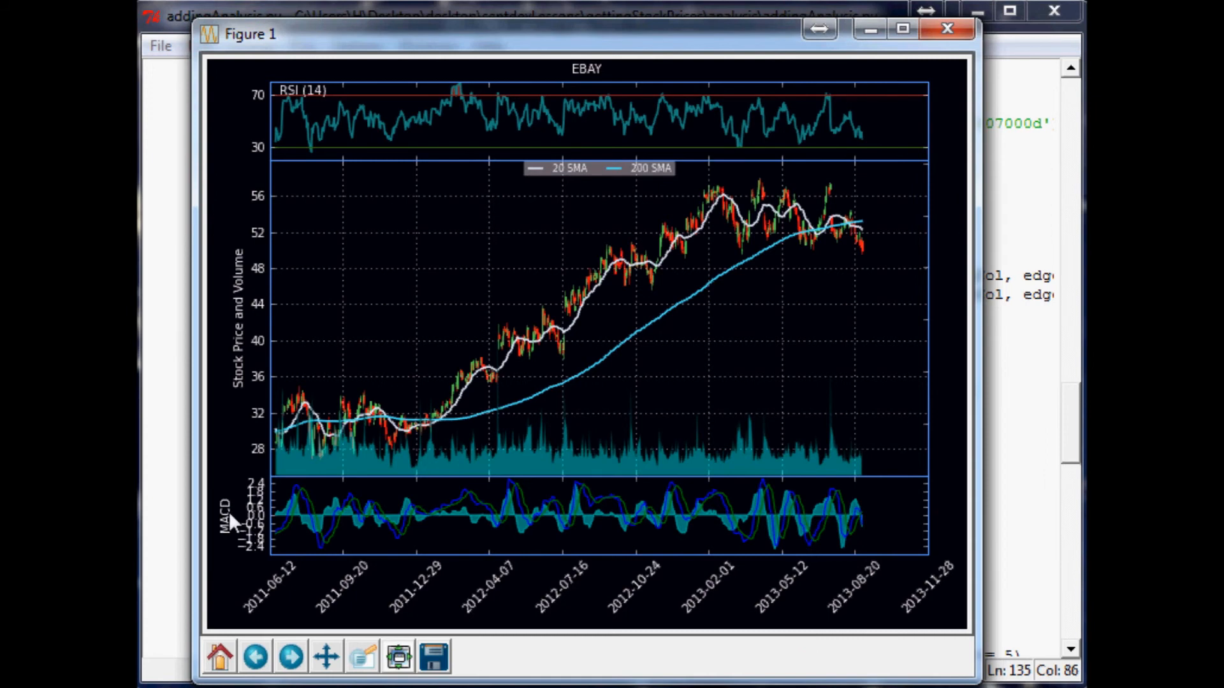
pyautogui.moveTo(575, 513)
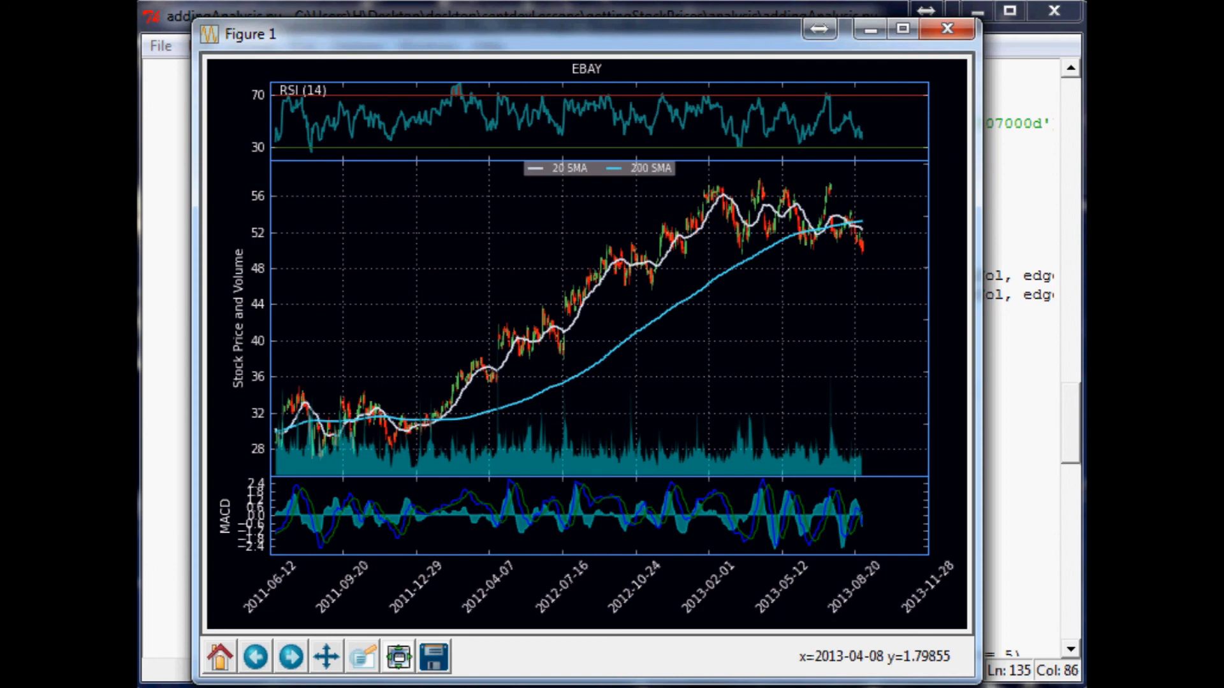
pyautogui.moveTo(480, 361)
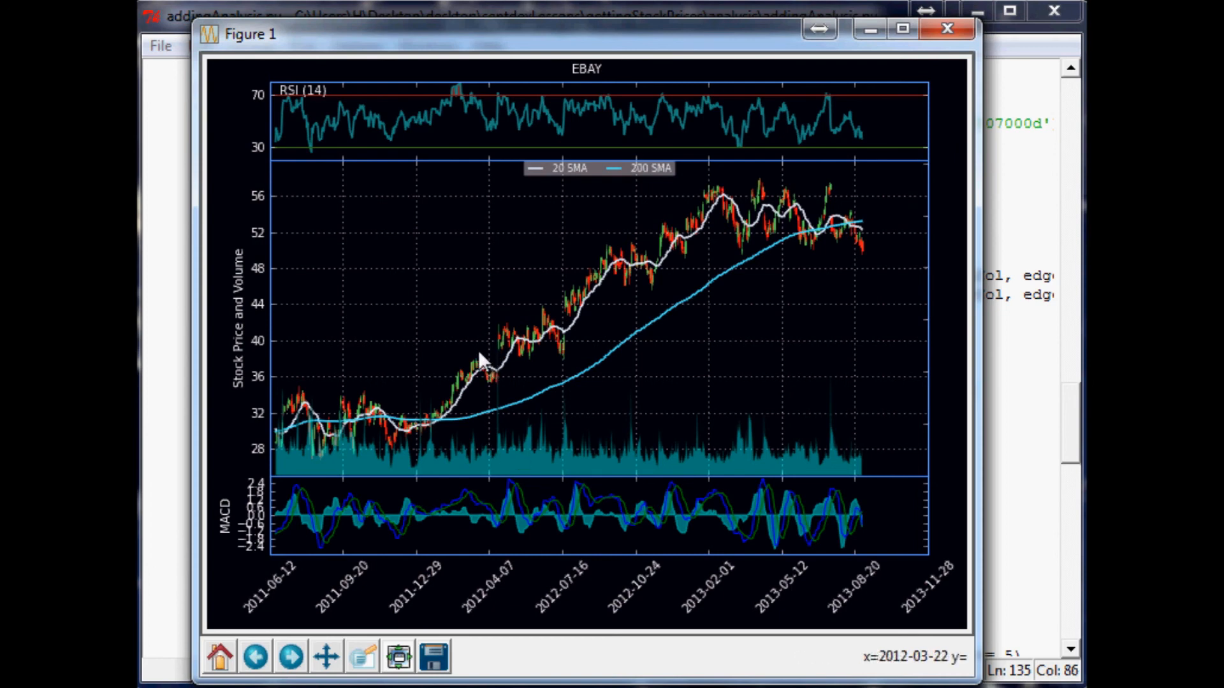
pyautogui.moveTo(528, 330)
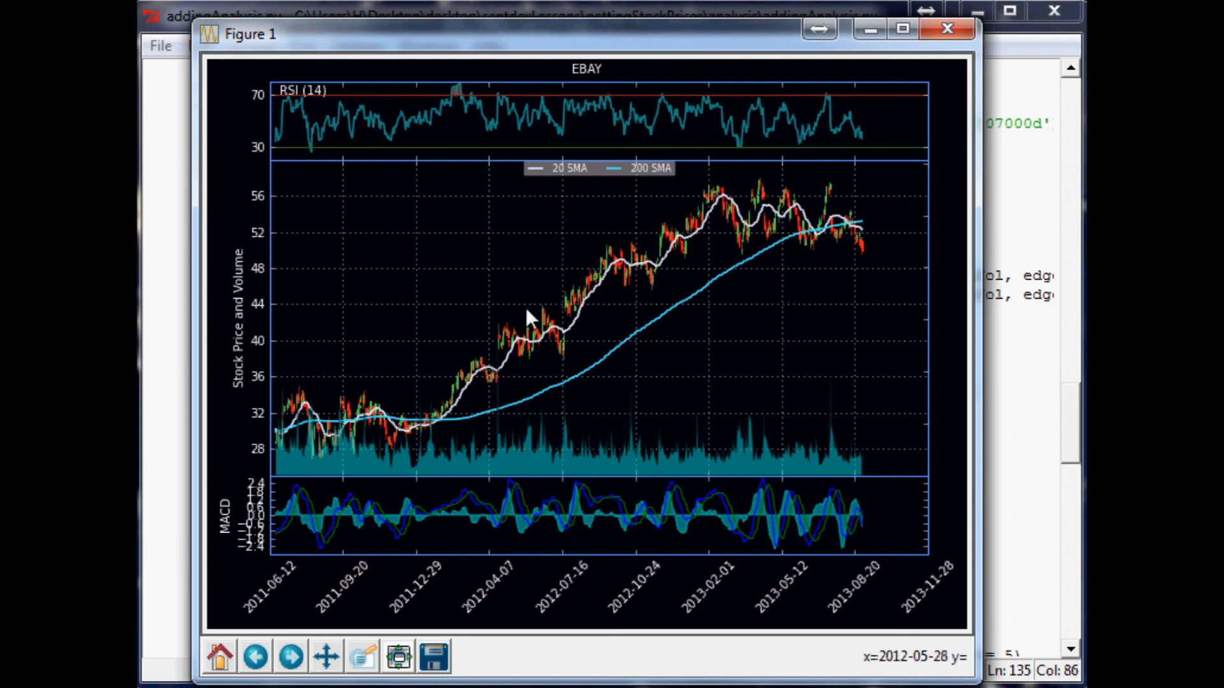